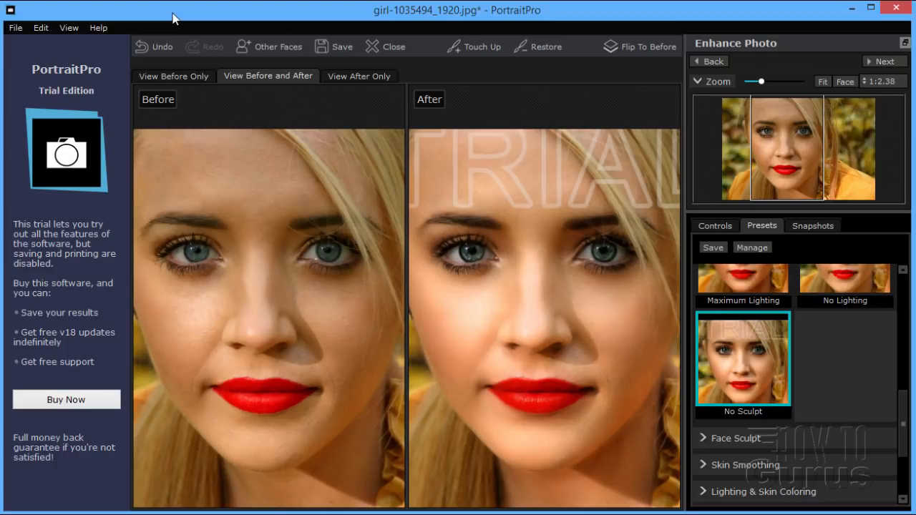
{"action": "mouse_move", "coordinate": [111, 79]}
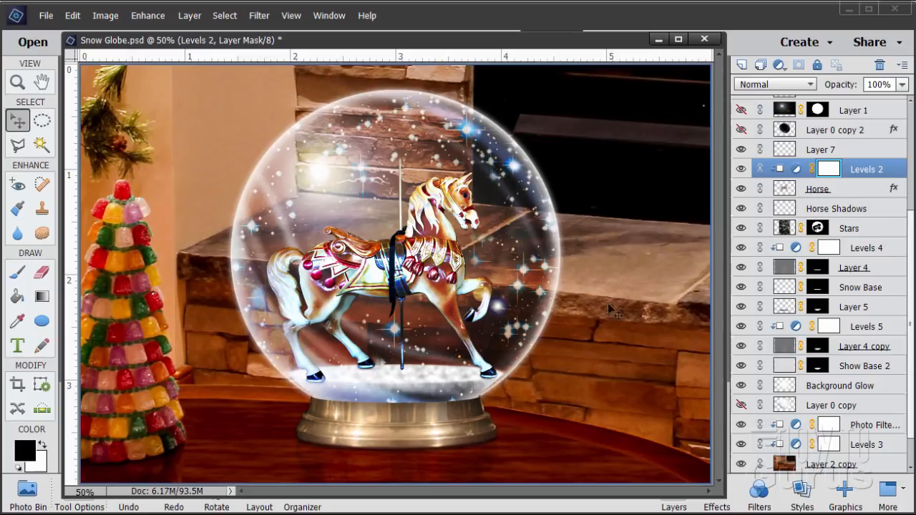
{"action": "mouse_move", "coordinate": [643, 323]}
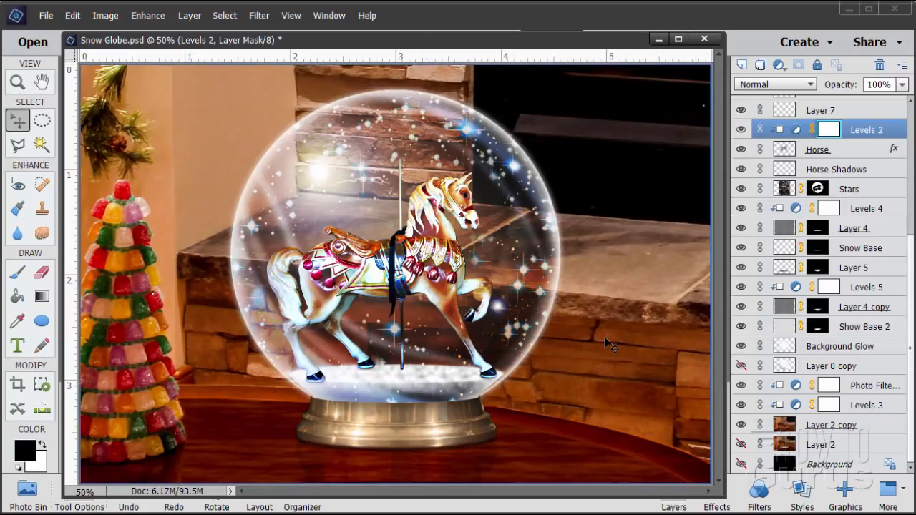
{"action": "mouse_move", "coordinate": [630, 289]}
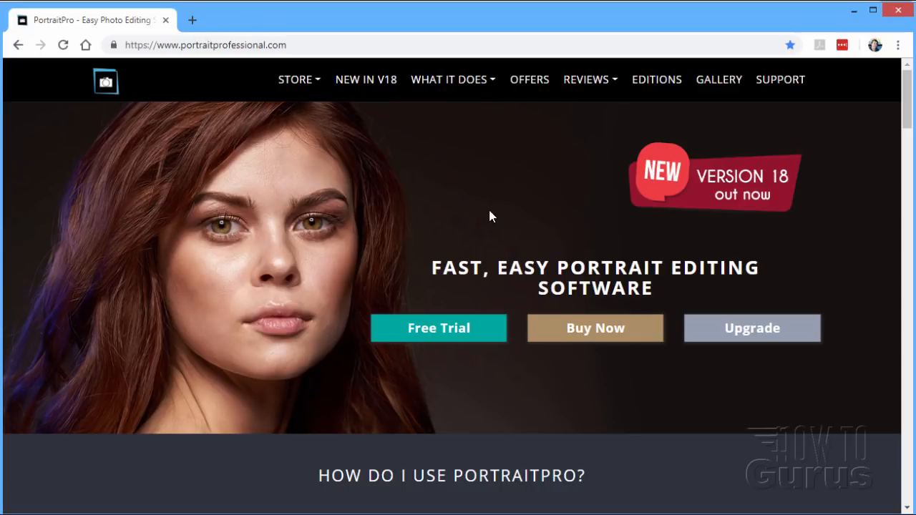
Show the Editions page and scroll its Standard, Studio and Studio Max comparison table
{"action": "left_click", "coordinate": [656, 80]}
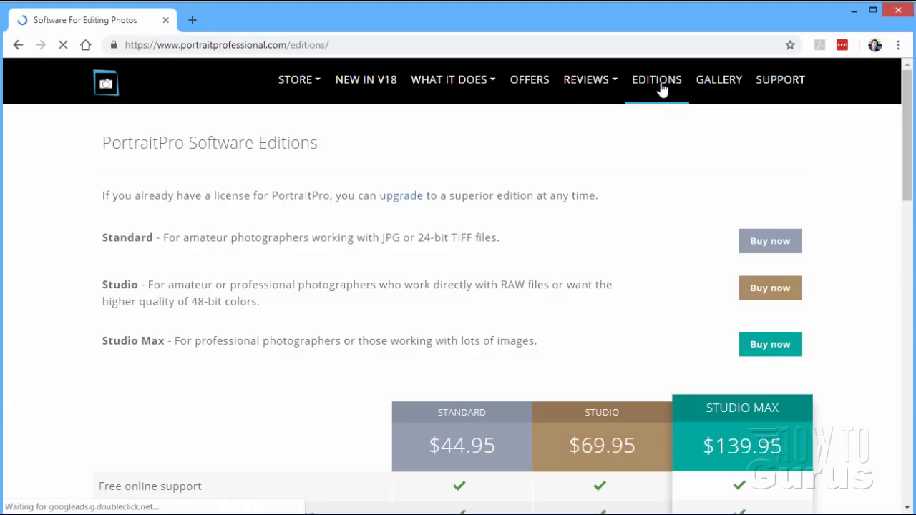
{"action": "scroll", "scroll_direction": "down", "scroll_amount": 3}
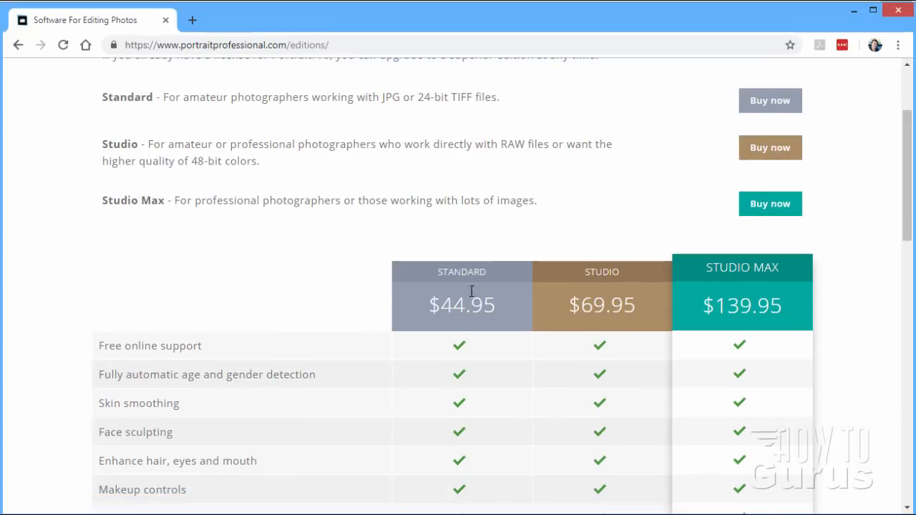
{"action": "scroll", "scroll_direction": "down", "scroll_amount": 3}
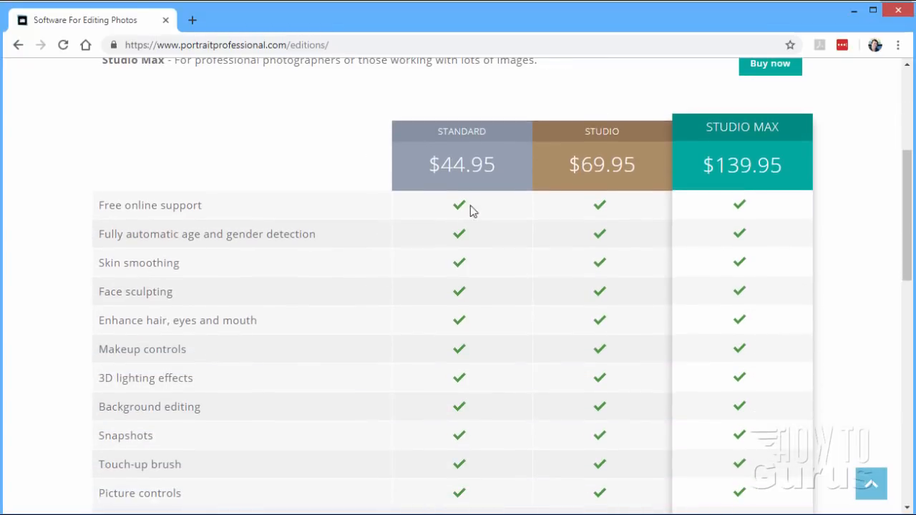
{"action": "mouse_move", "coordinate": [640, 119]}
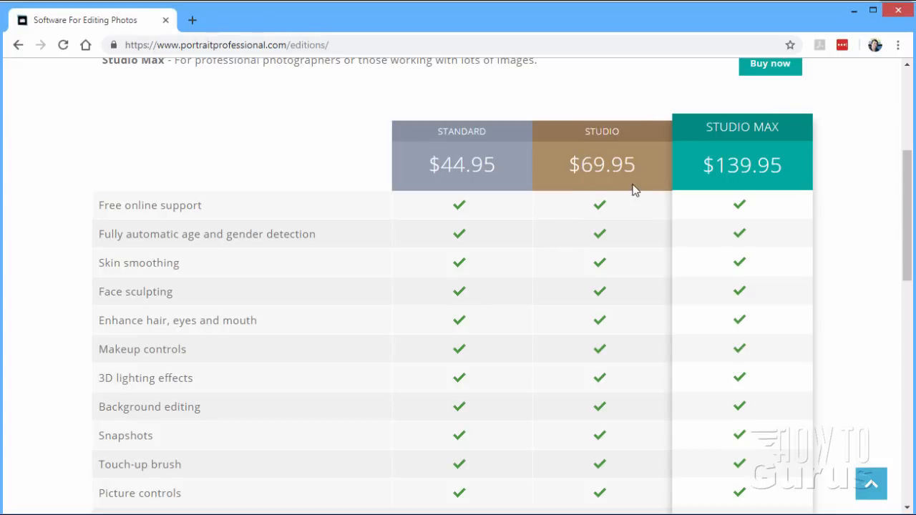
{"action": "mouse_move", "coordinate": [612, 188]}
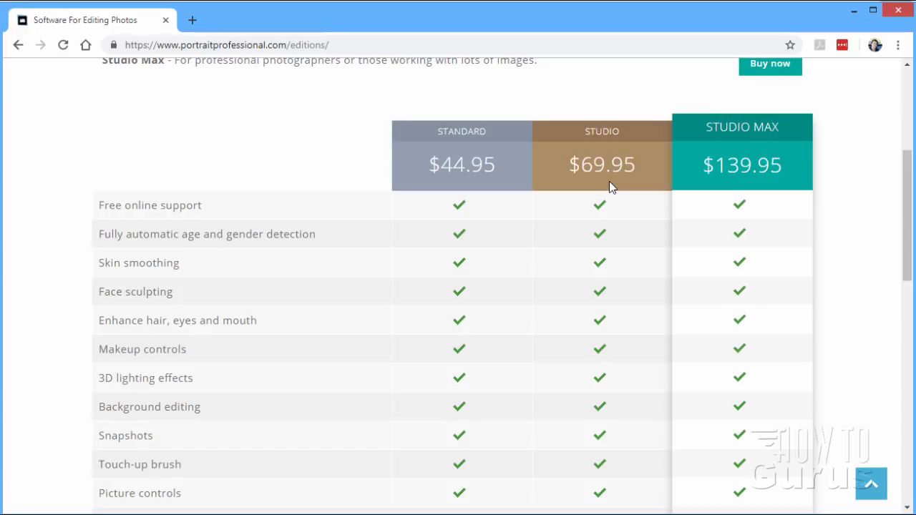
{"action": "mouse_move", "coordinate": [575, 159]}
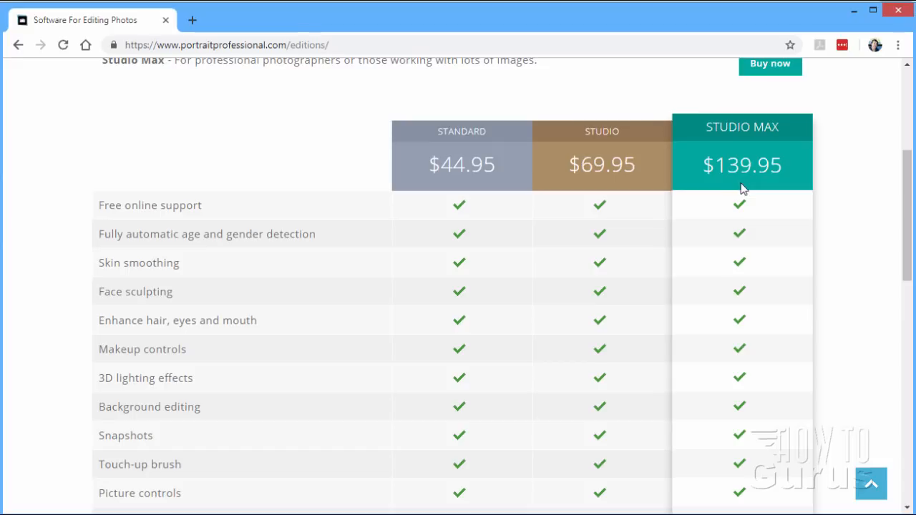
{"action": "mouse_move", "coordinate": [786, 128]}
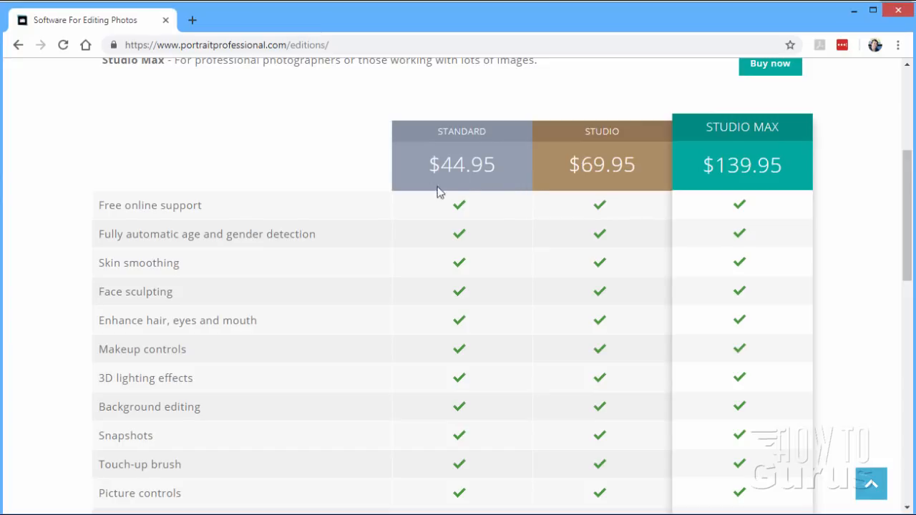
{"action": "mouse_move", "coordinate": [478, 193]}
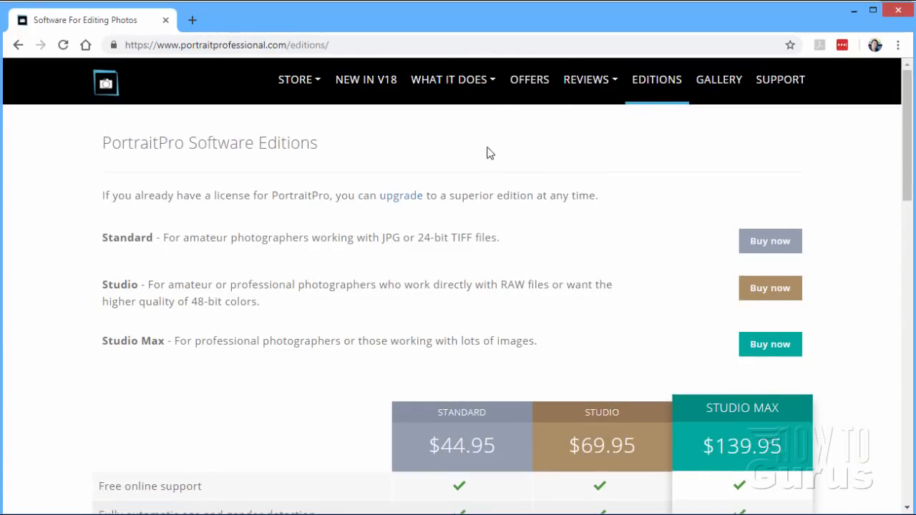
{"action": "mouse_move", "coordinate": [854, 13]}
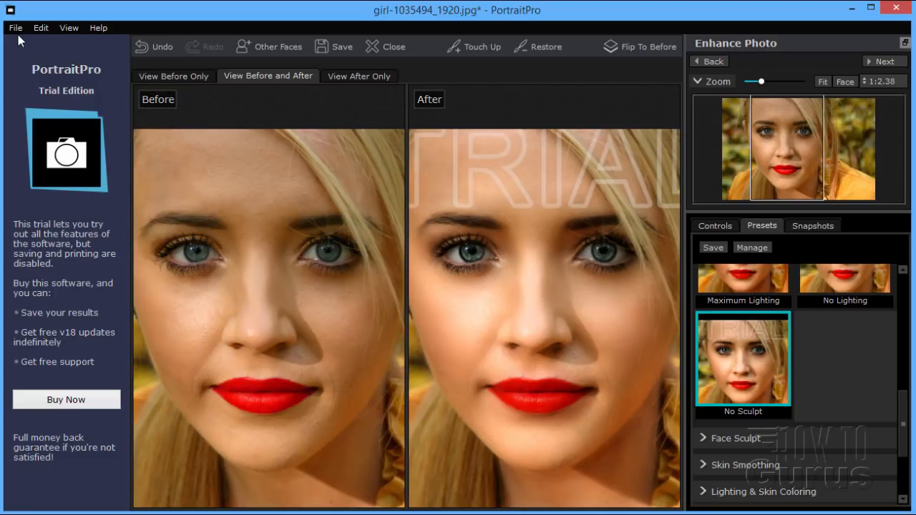
{"action": "mouse_move", "coordinate": [529, 240]}
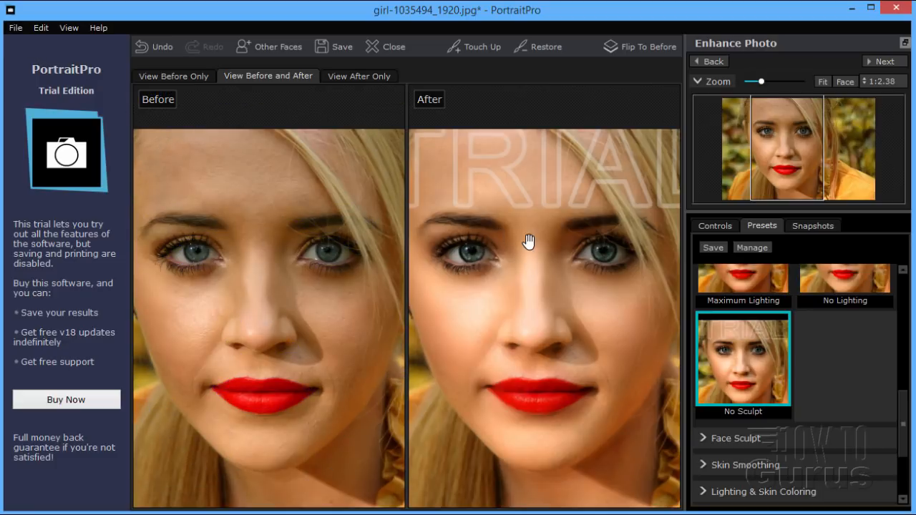
{"action": "mouse_move", "coordinate": [503, 191]}
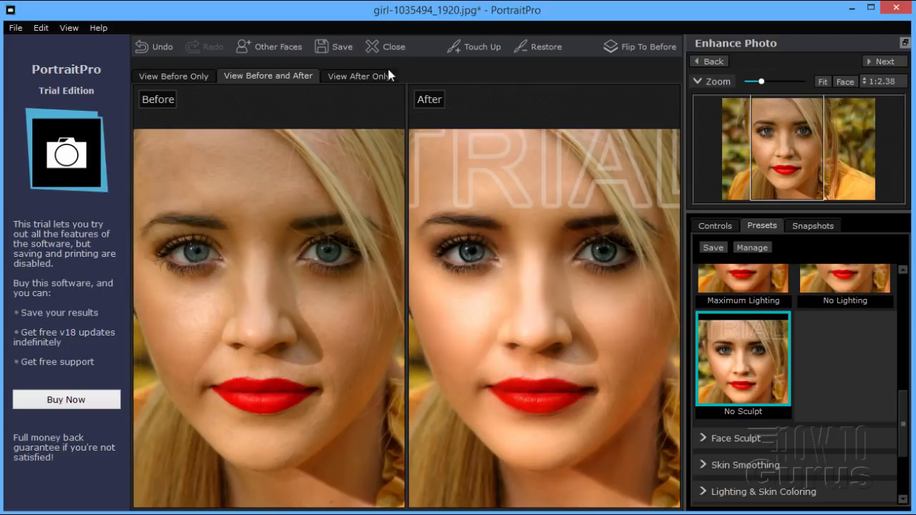
Close the retouched blonde portrait with File > Close
{"action": "left_click", "coordinate": [14, 27]}
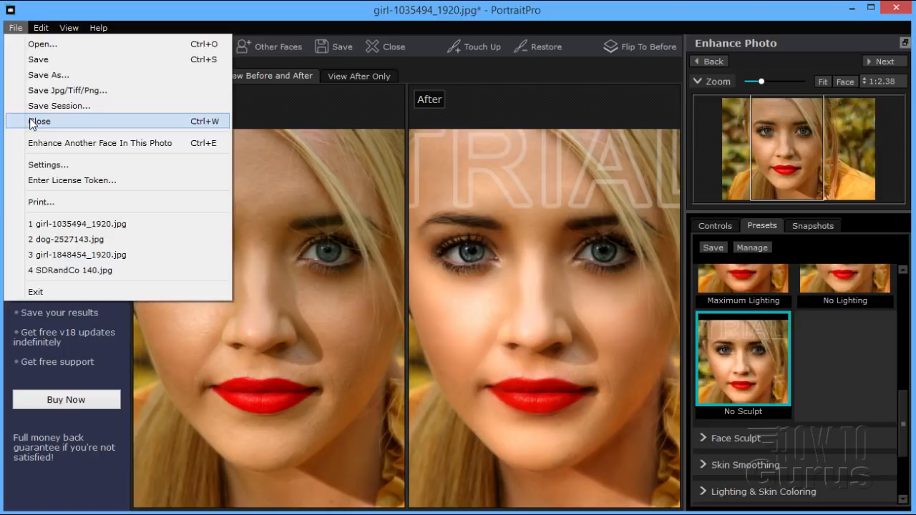
{"action": "left_click", "coordinate": [39, 121]}
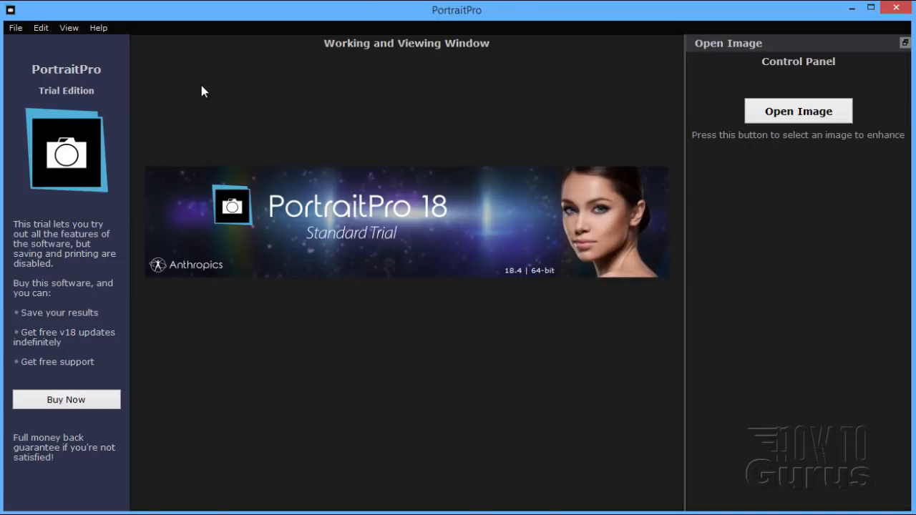
{"action": "mouse_move", "coordinate": [304, 104]}
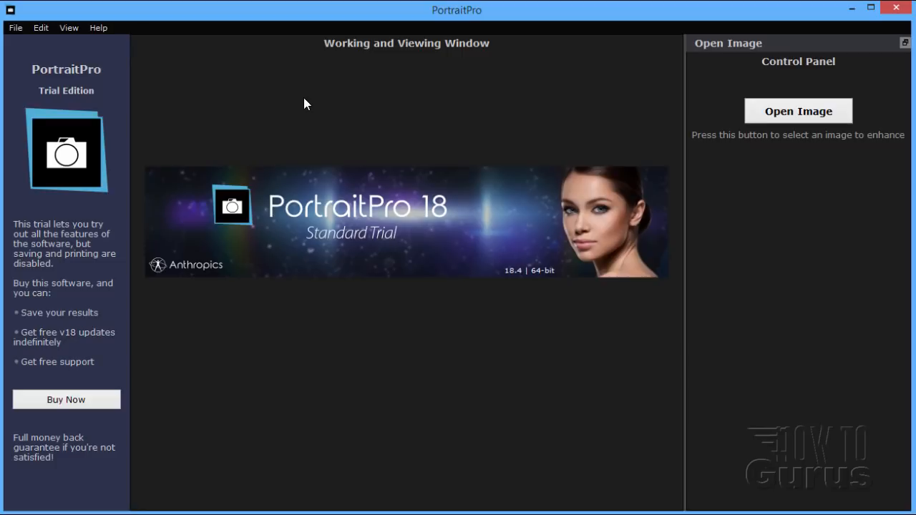
{"action": "mouse_move", "coordinate": [157, 404]}
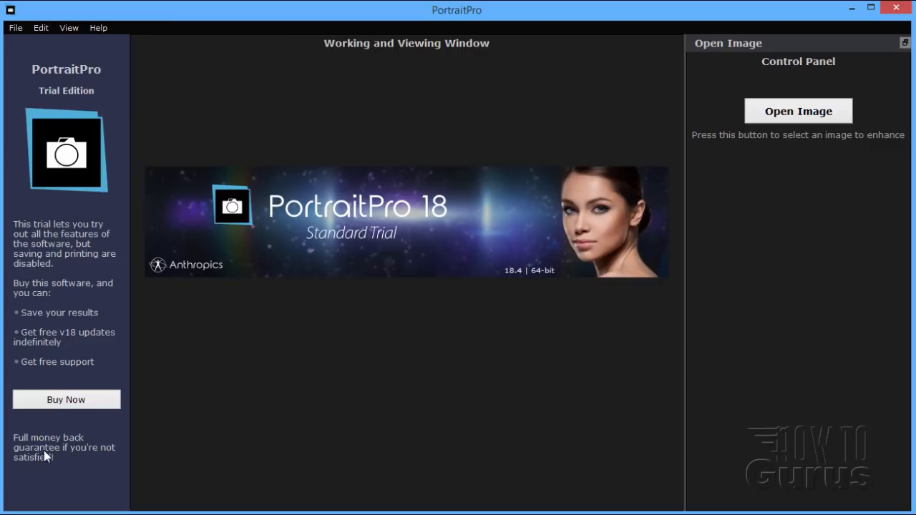
{"action": "mouse_move", "coordinate": [45, 340]}
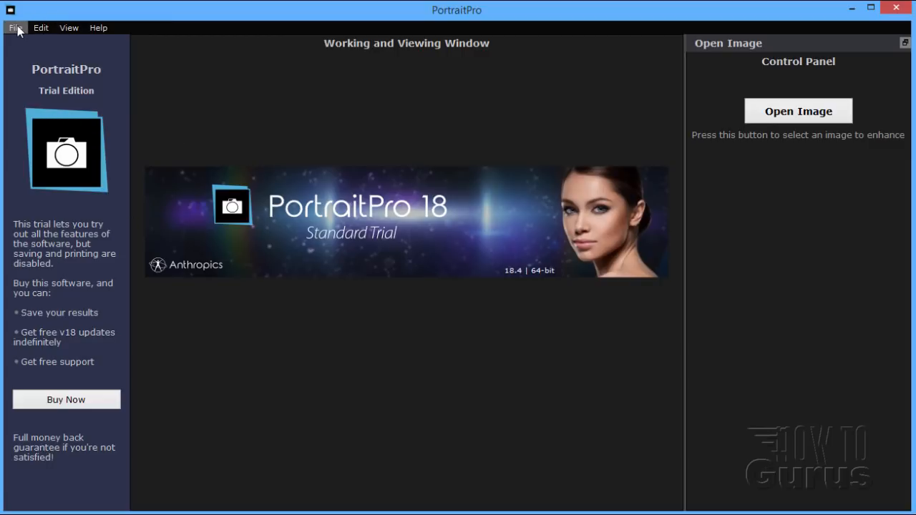
Reopen recent file girl-1035494_1920.jpg and identify the face as female
{"action": "left_click", "coordinate": [14, 27]}
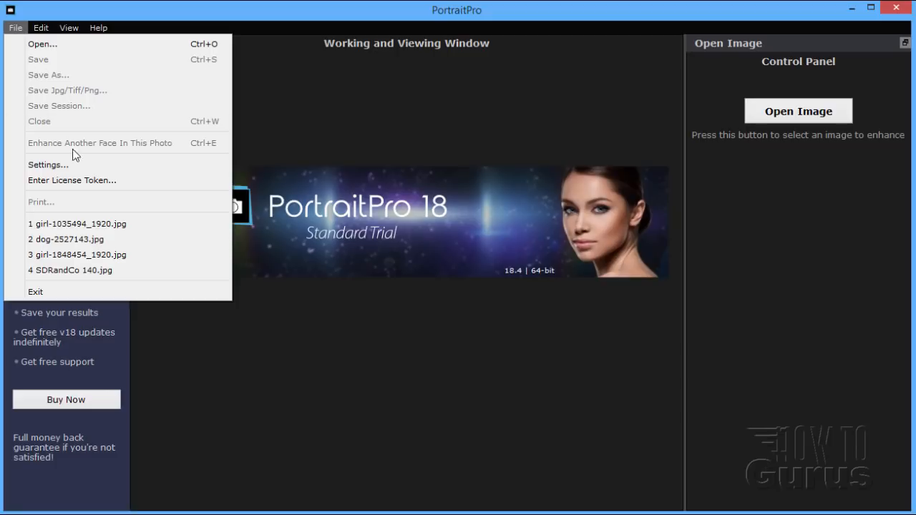
{"action": "left_click", "coordinate": [77, 223]}
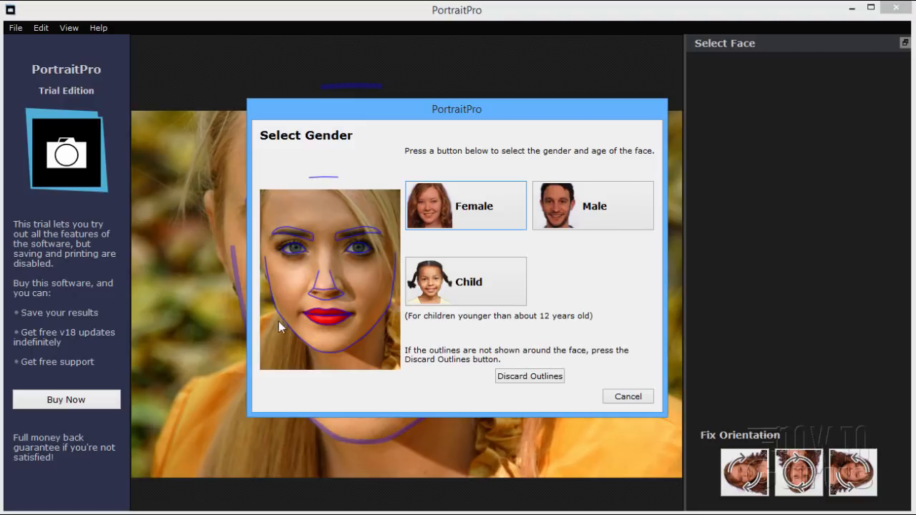
{"action": "mouse_move", "coordinate": [320, 271]}
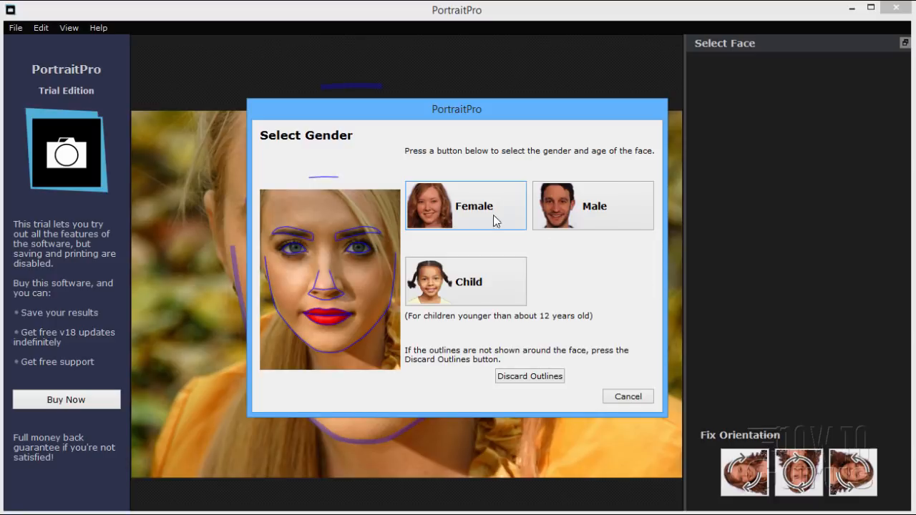
{"action": "left_click", "coordinate": [465, 205]}
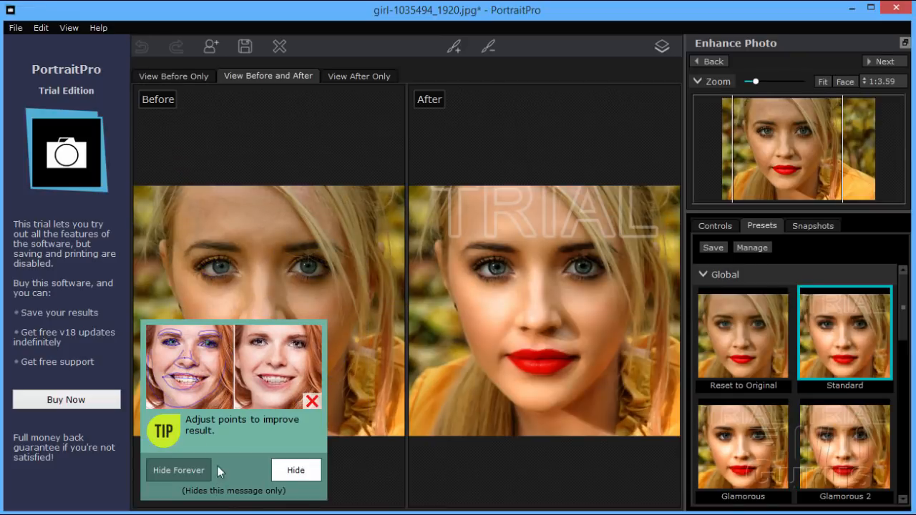
Dismiss the point-adjustment tip and hide the face outline points
{"action": "left_click", "coordinate": [295, 470]}
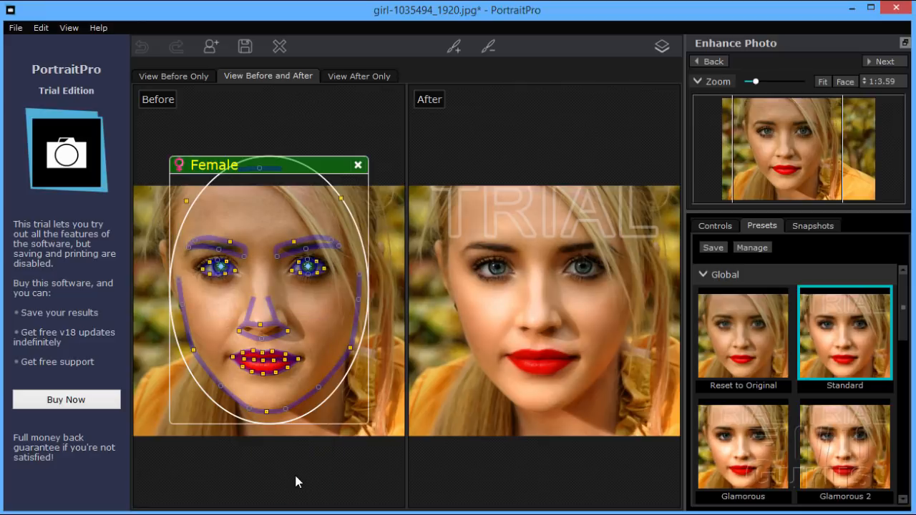
{"action": "mouse_move", "coordinate": [347, 402]}
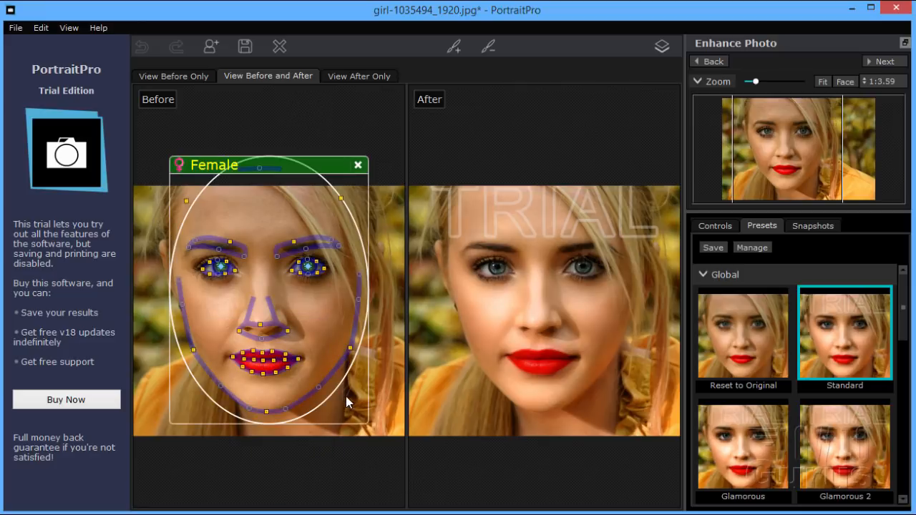
{"action": "mouse_move", "coordinate": [311, 422]}
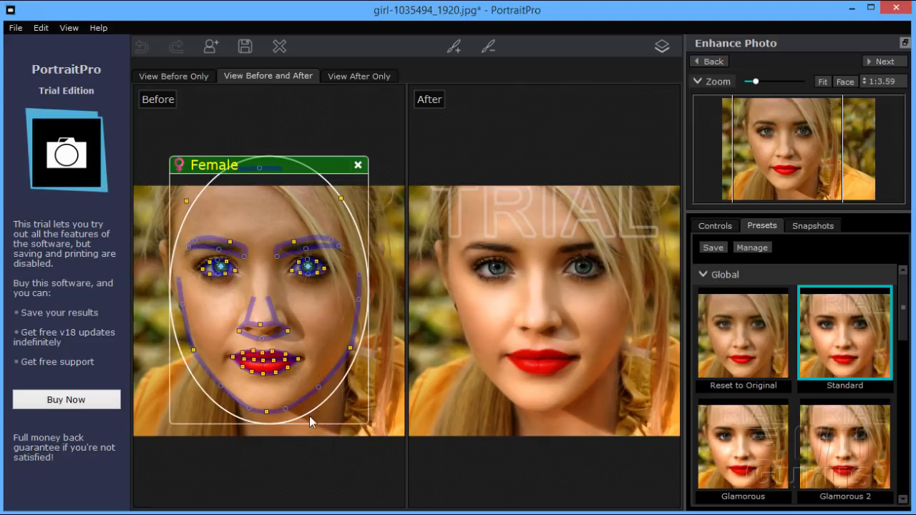
{"action": "mouse_move", "coordinate": [337, 318]}
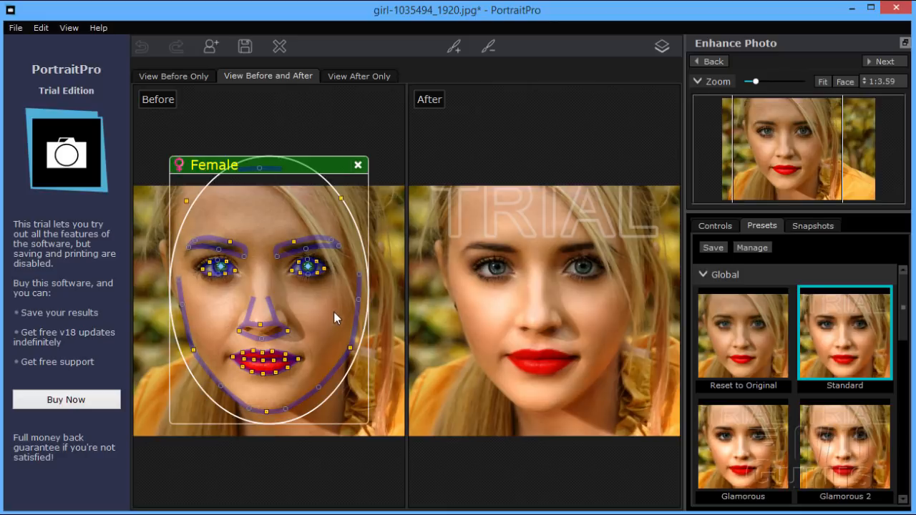
{"action": "left_click", "coordinate": [215, 166]}
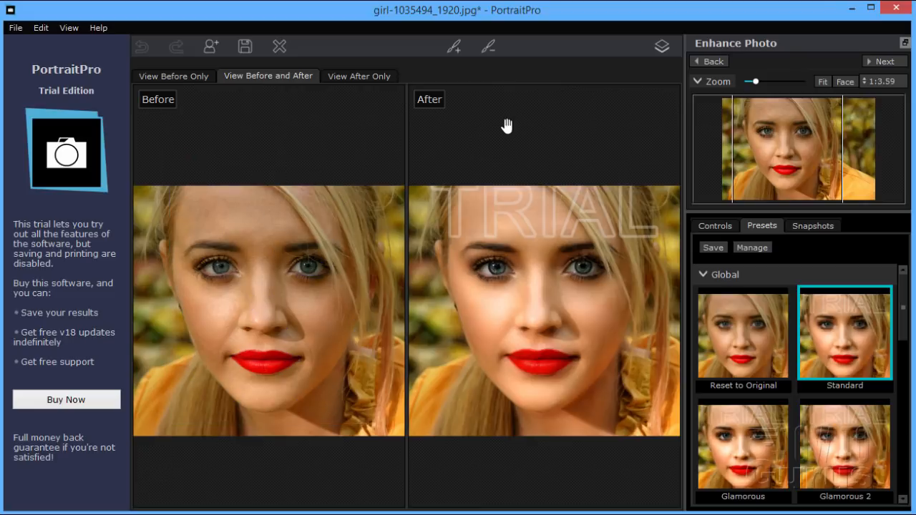
{"action": "mouse_move", "coordinate": [604, 309]}
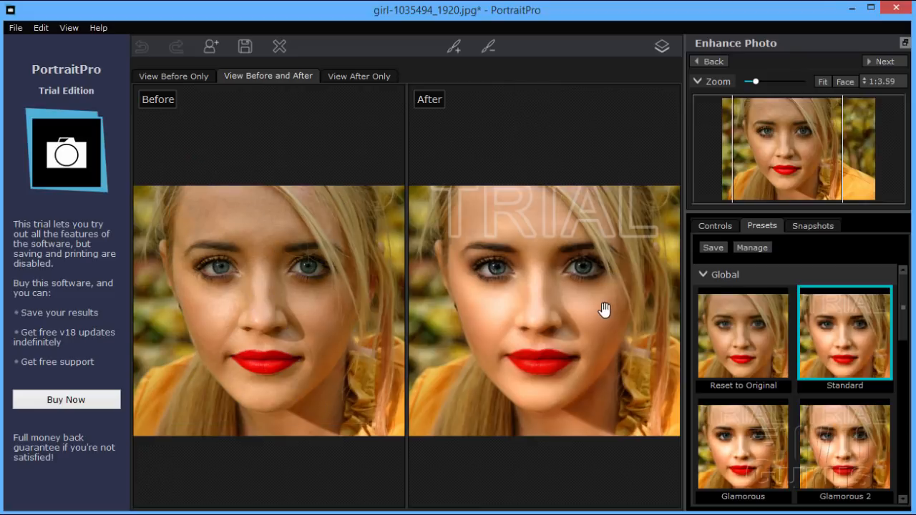
{"action": "mouse_move", "coordinate": [590, 281]}
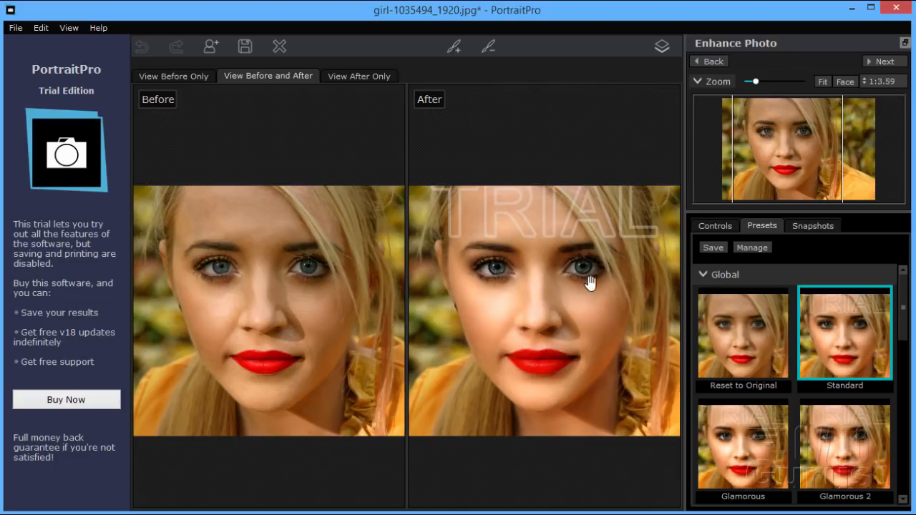
{"action": "mouse_move", "coordinate": [660, 46]}
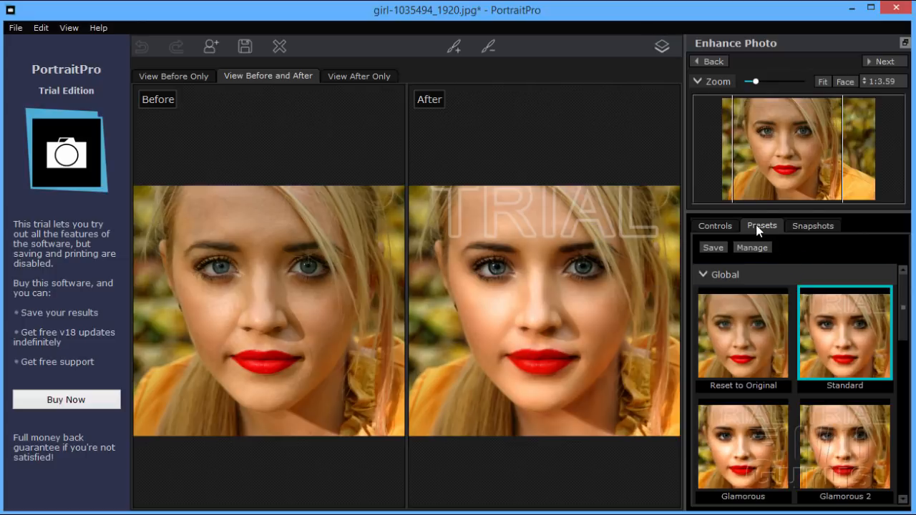
Apply the No Sculpt preset from further down the Presets list
{"action": "scroll", "scroll_direction": "down", "scroll_amount": 3}
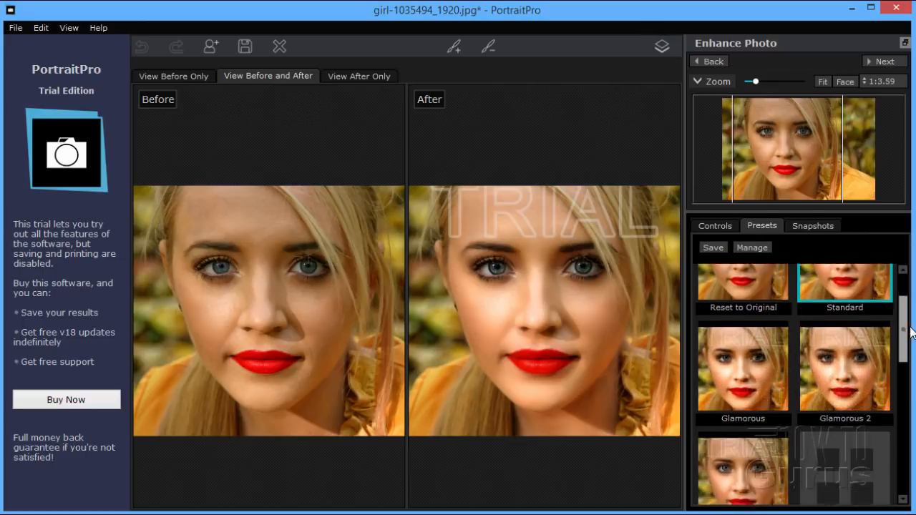
{"action": "scroll", "scroll_direction": "down", "scroll_amount": 3}
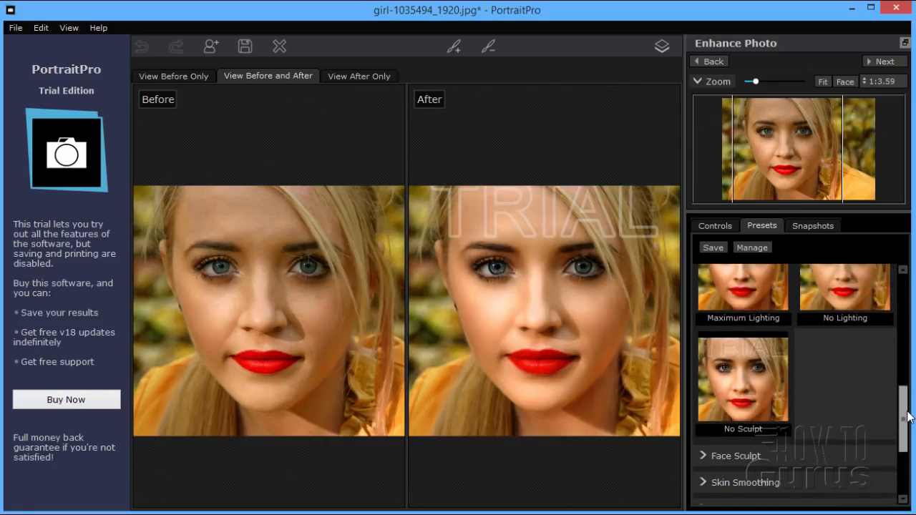
{"action": "left_click", "coordinate": [743, 378]}
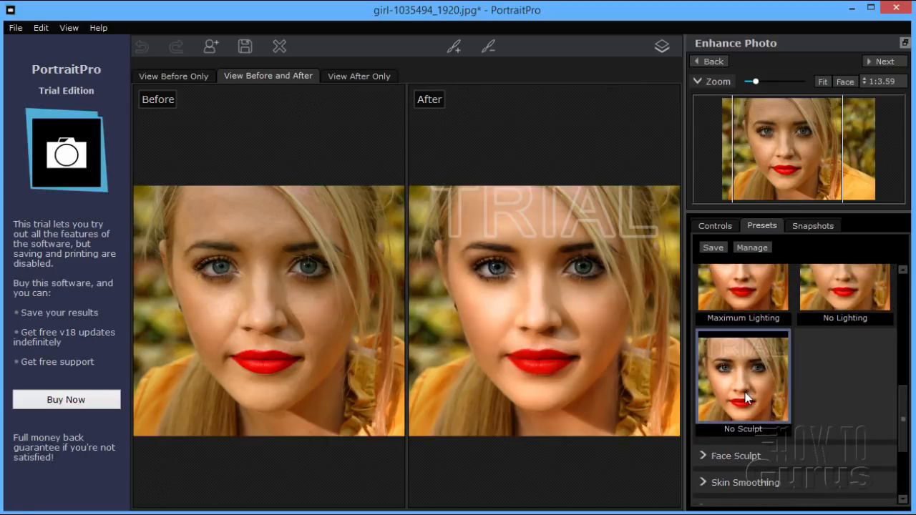
{"action": "left_click", "coordinate": [741, 377]}
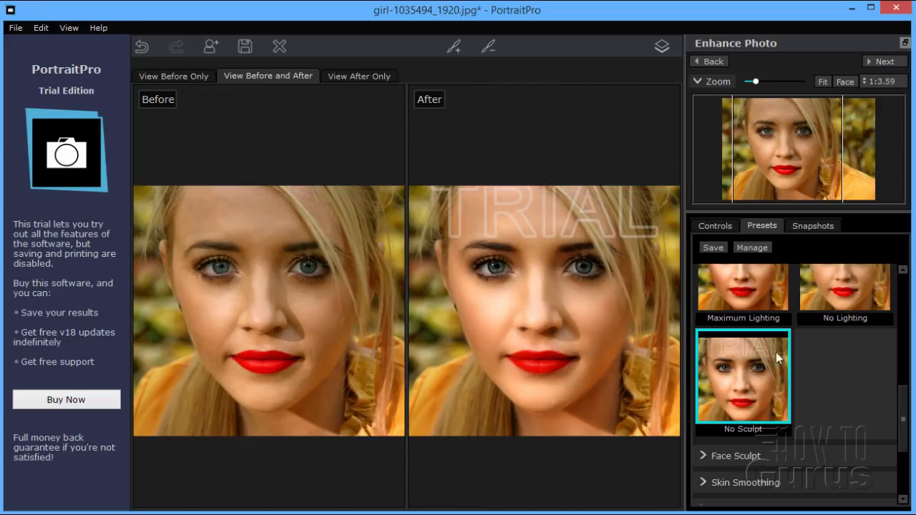
{"action": "mouse_move", "coordinate": [746, 366]}
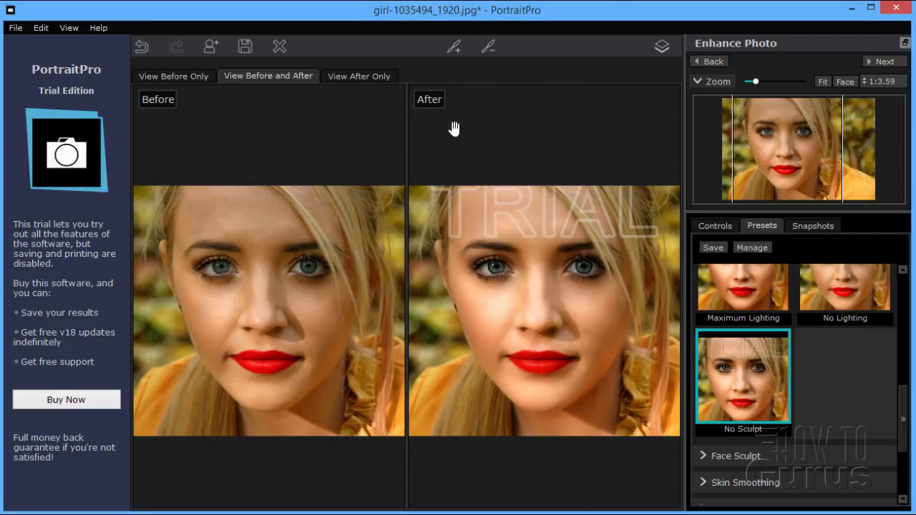
Switch to View After Only to show the retouched portrait by itself
{"action": "left_click", "coordinate": [358, 76]}
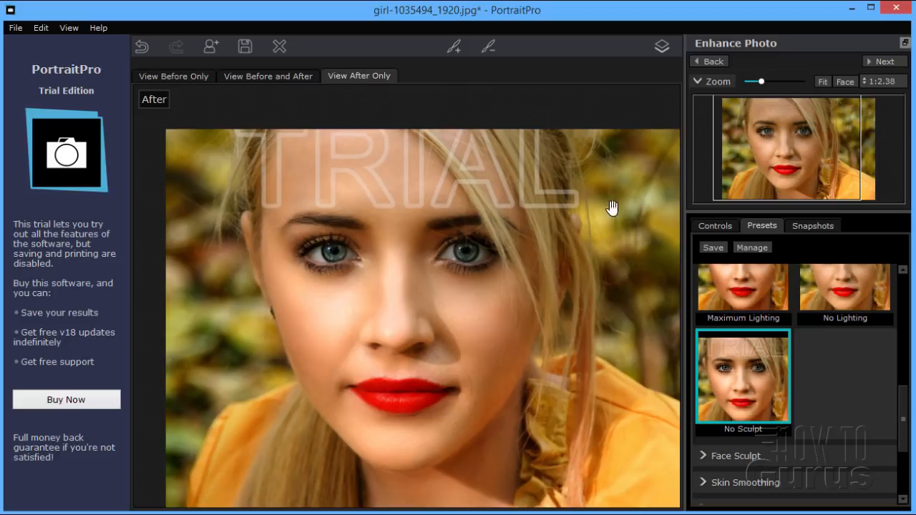
{"action": "mouse_move", "coordinate": [351, 161]}
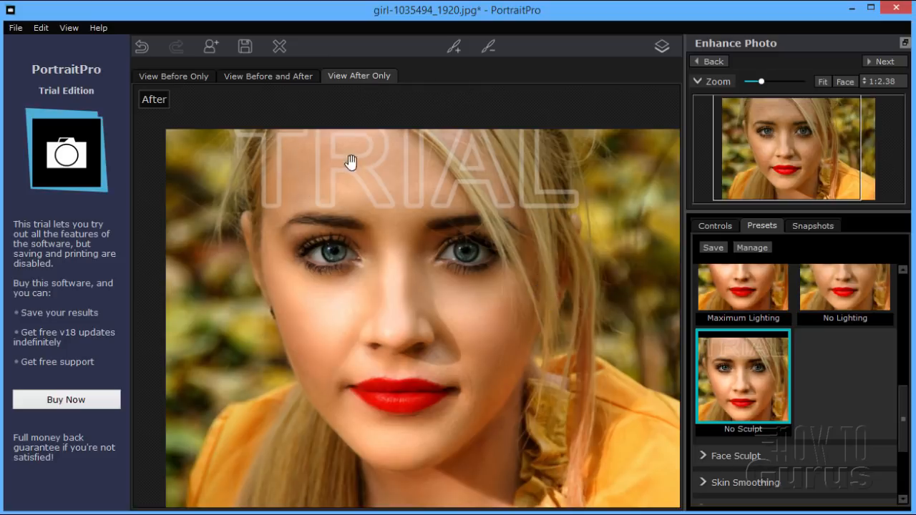
{"action": "mouse_move", "coordinate": [322, 177]}
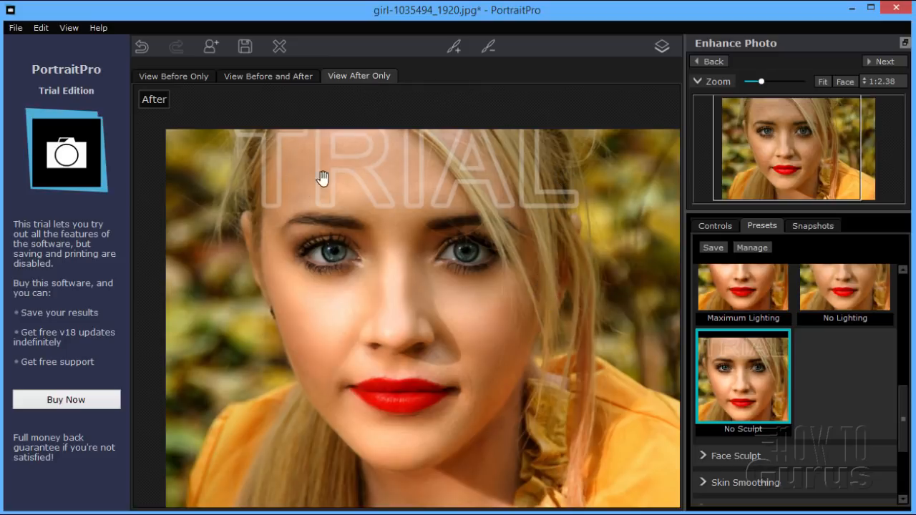
{"action": "mouse_move", "coordinate": [597, 244]}
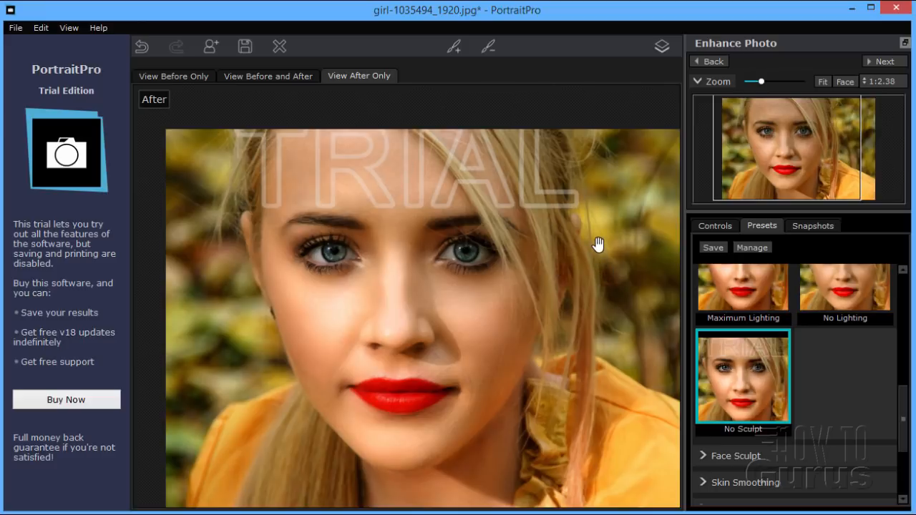
{"action": "mouse_move", "coordinate": [620, 234]}
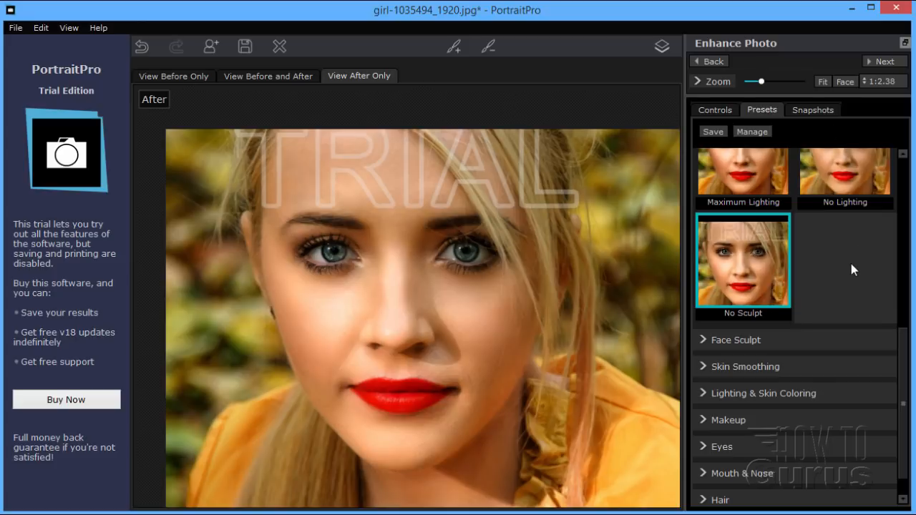
Under Controls > Eye, raise Brighten Iris from 22 to 43 and Master Fade to 46
{"action": "left_click", "coordinate": [714, 109]}
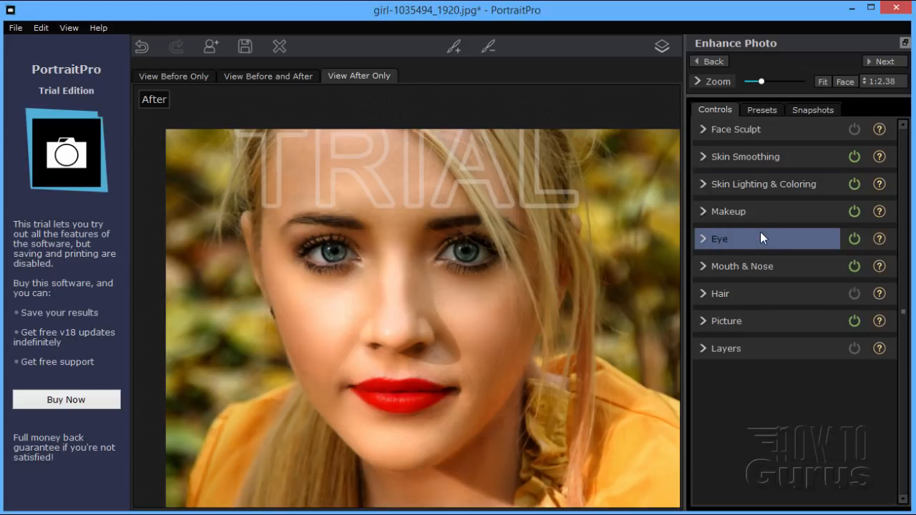
{"action": "left_click", "coordinate": [719, 238]}
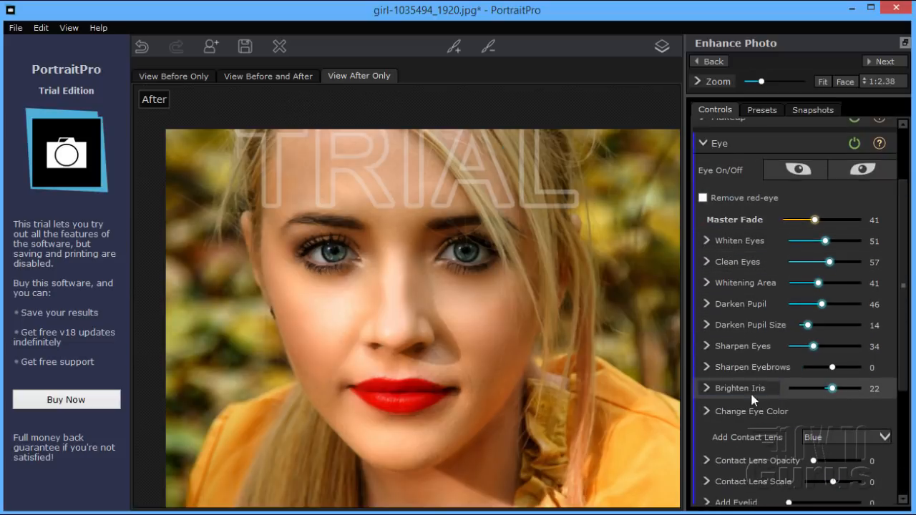
{"action": "left_click", "coordinate": [737, 387]}
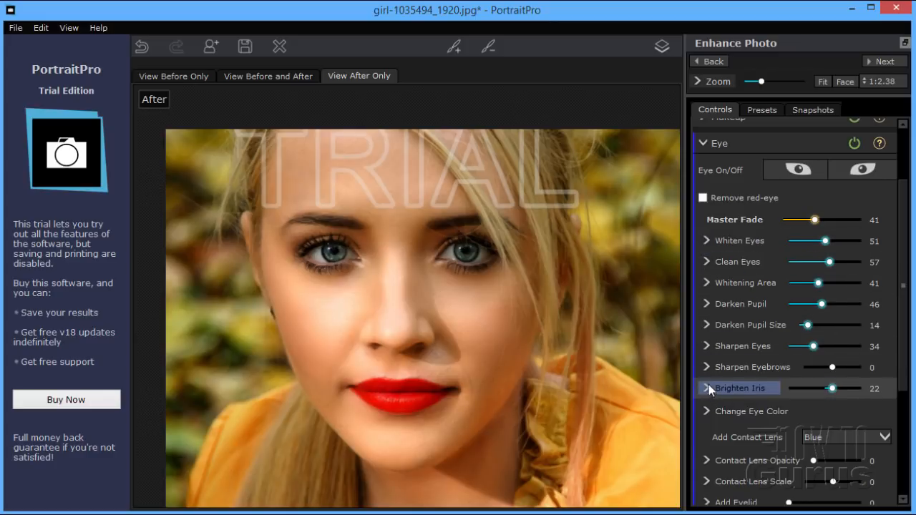
{"action": "left_click", "coordinate": [705, 388]}
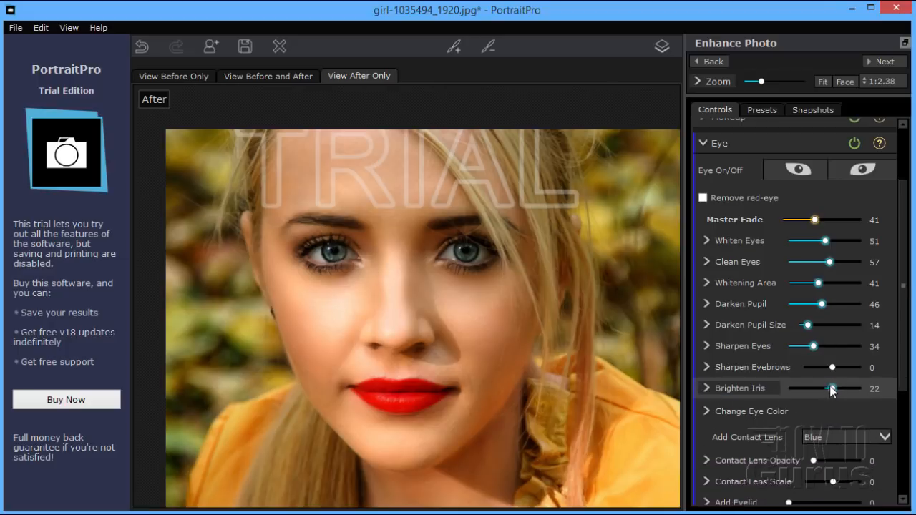
{"action": "left_click_drag", "start_coordinate": [830, 388], "coordinate": [838, 387]}
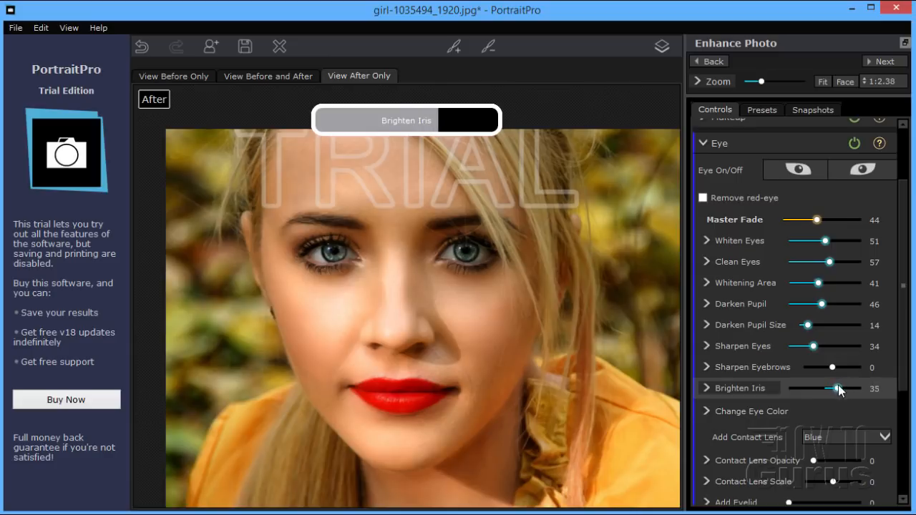
{"action": "left_click_drag", "start_coordinate": [831, 388], "coordinate": [838, 389]}
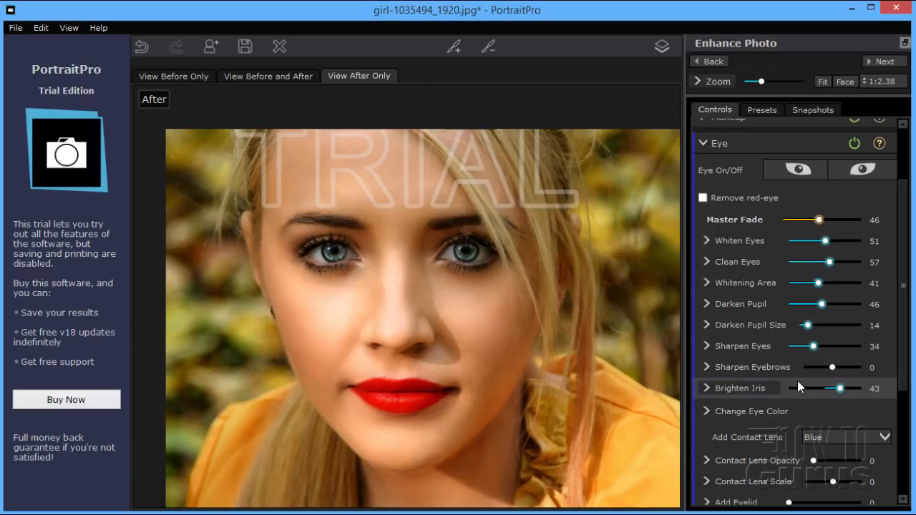
{"action": "mouse_move", "coordinate": [522, 333]}
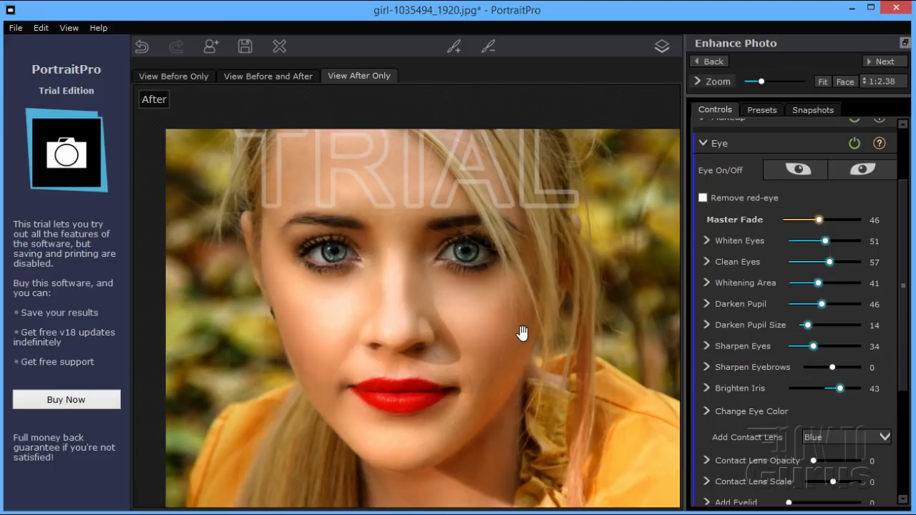
{"action": "mouse_move", "coordinate": [479, 251]}
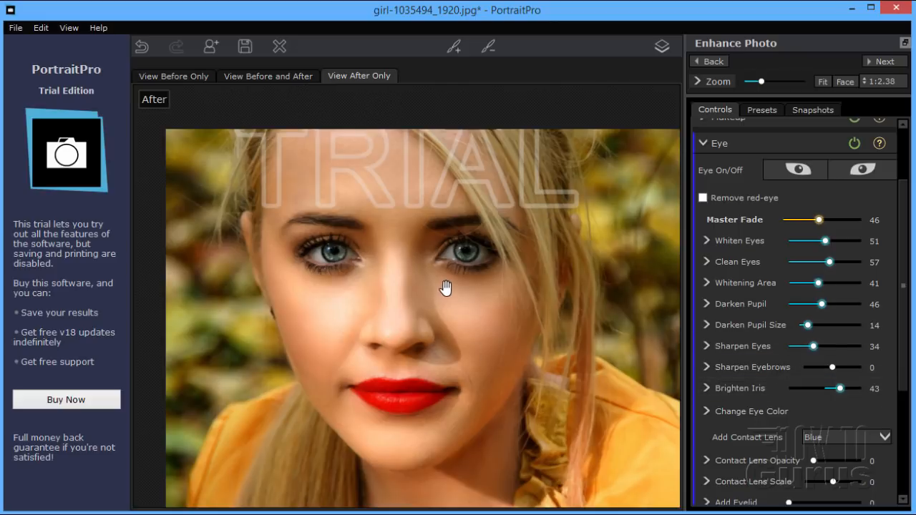
{"action": "mouse_move", "coordinate": [471, 320]}
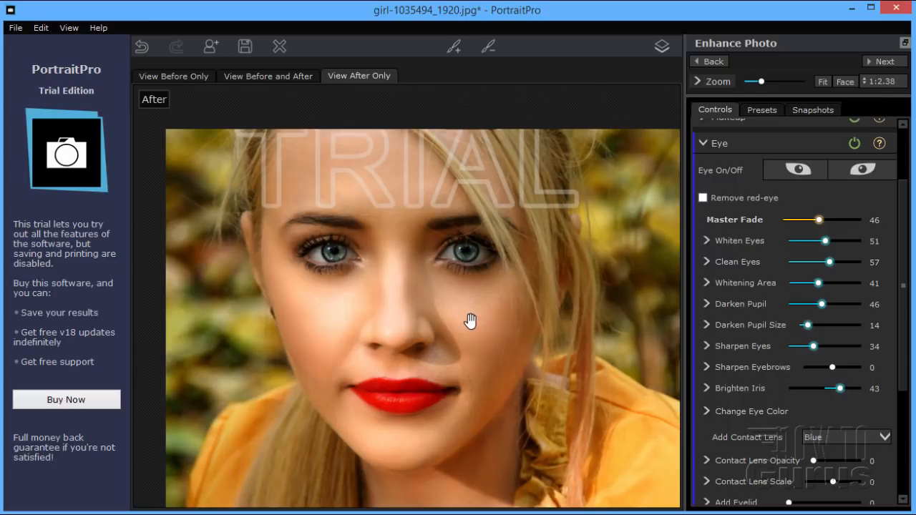
{"action": "mouse_move", "coordinate": [481, 310]}
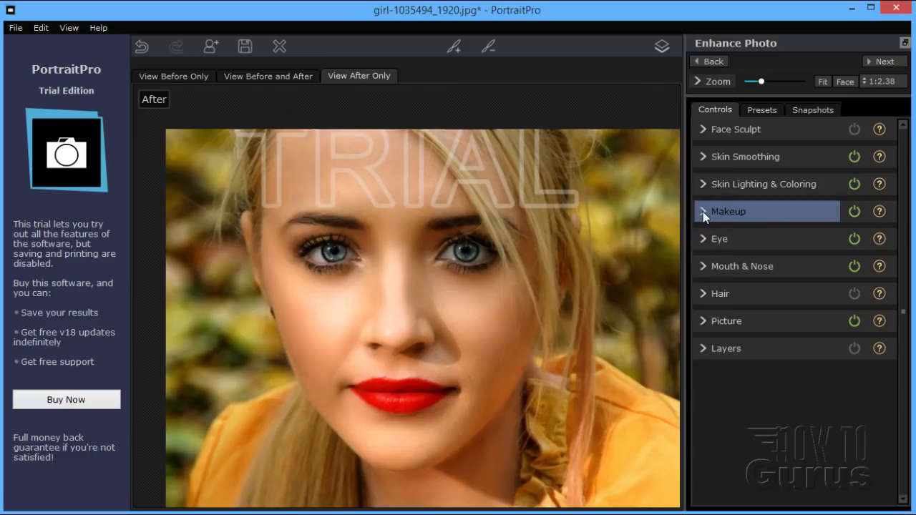
Expand Makeup, enable Lipstick and set its texture to Texture 1
{"action": "left_click", "coordinate": [728, 211]}
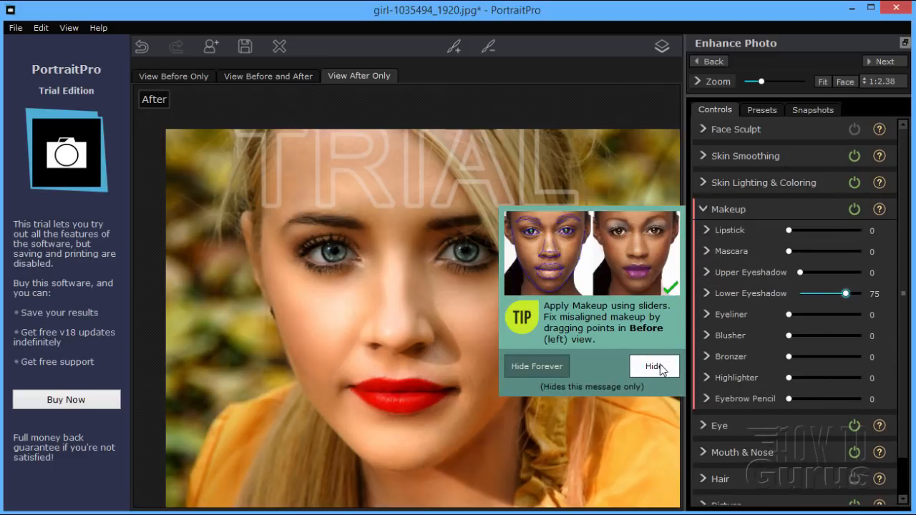
{"action": "left_click", "coordinate": [652, 365]}
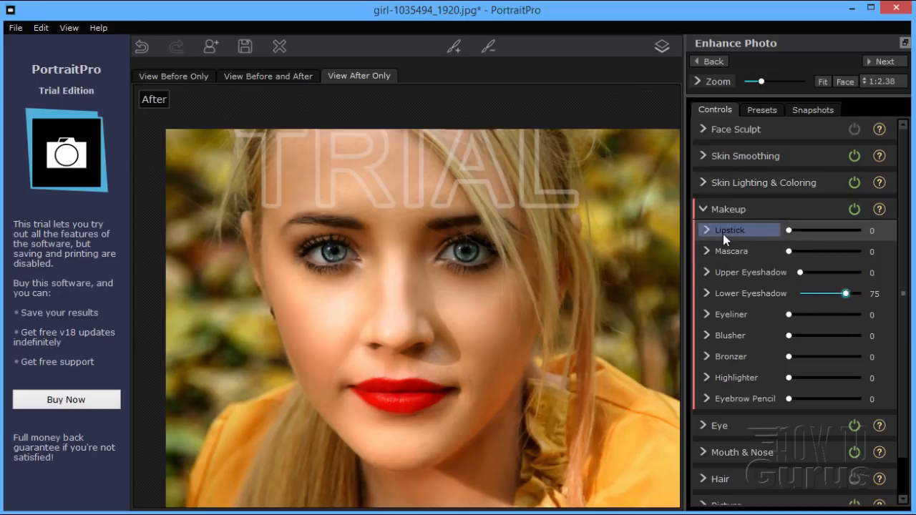
{"action": "left_click", "coordinate": [707, 230]}
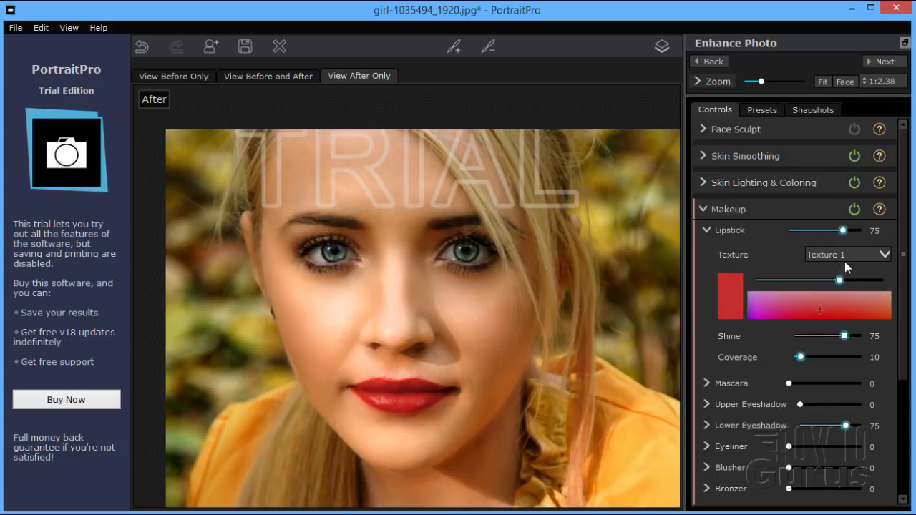
{"action": "left_click", "coordinate": [847, 254]}
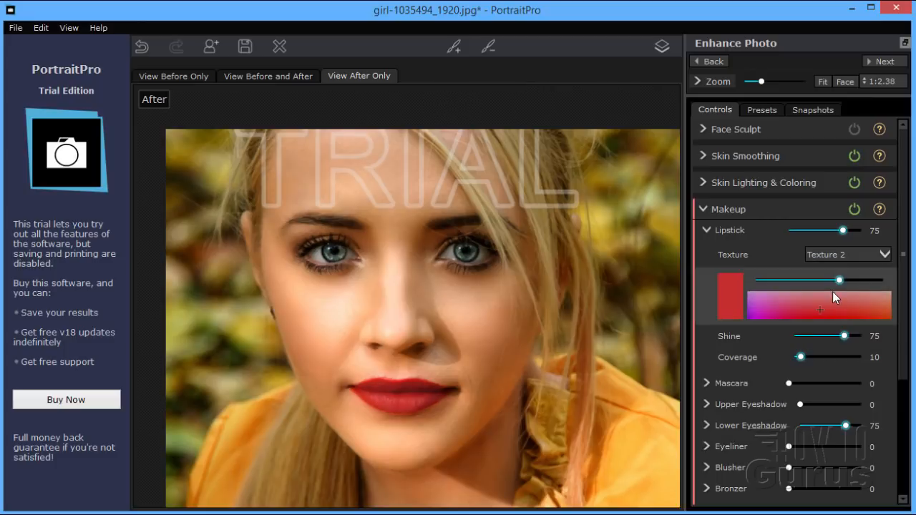
{"action": "left_click", "coordinate": [847, 253]}
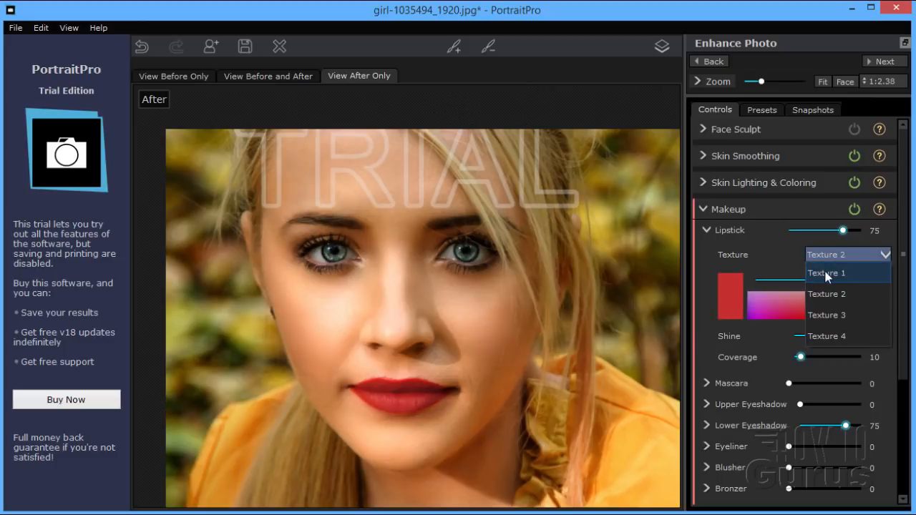
{"action": "left_click", "coordinate": [826, 273]}
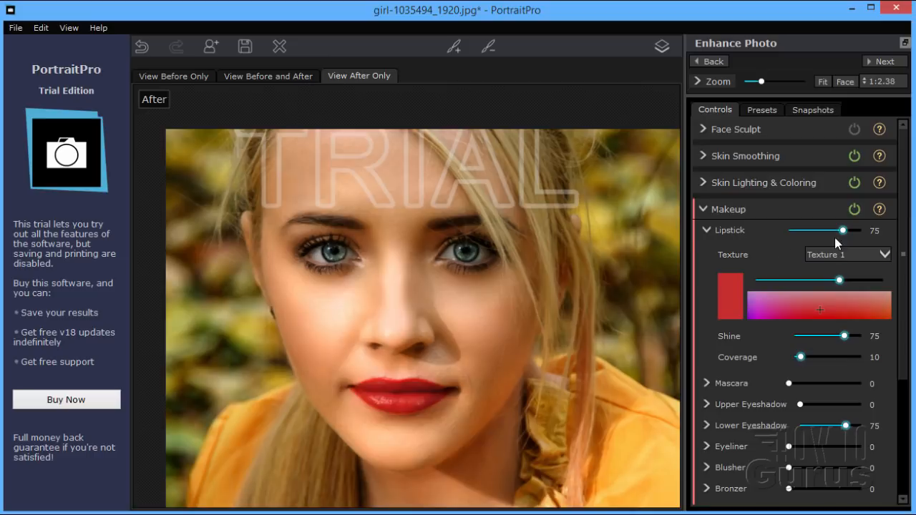
Lower lipstick strength from 75 to 53 and collapse its settings
{"action": "left_click_drag", "start_coordinate": [843, 230], "coordinate": [837, 230]}
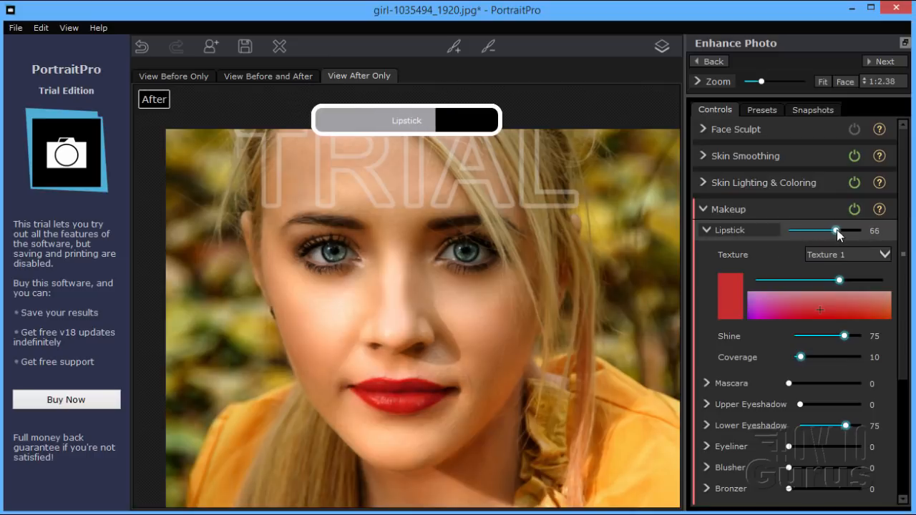
{"action": "left_click_drag", "start_coordinate": [837, 231], "coordinate": [826, 230]}
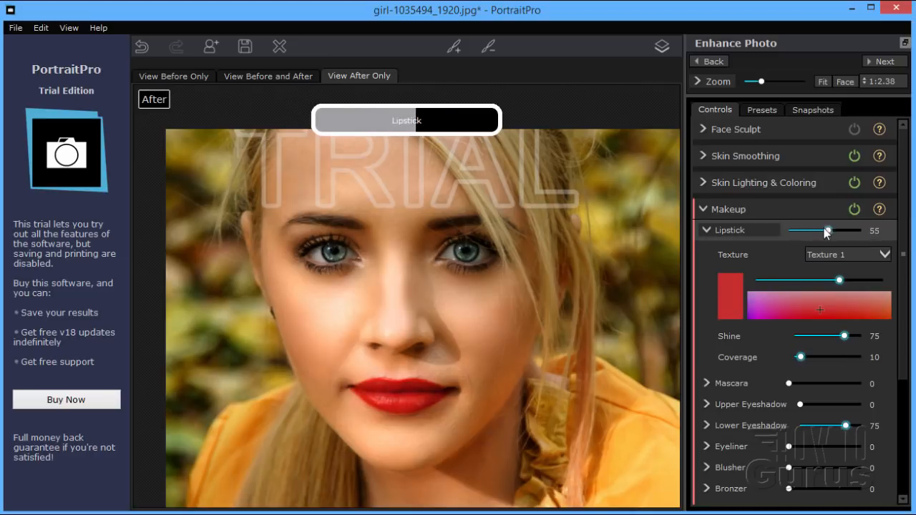
{"action": "left_click_drag", "start_coordinate": [824, 230], "coordinate": [828, 231]}
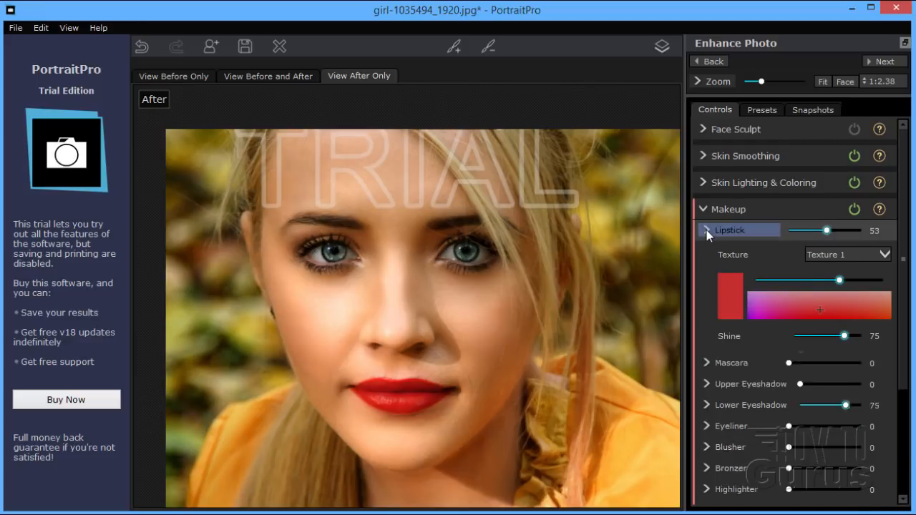
{"action": "left_click", "coordinate": [706, 230]}
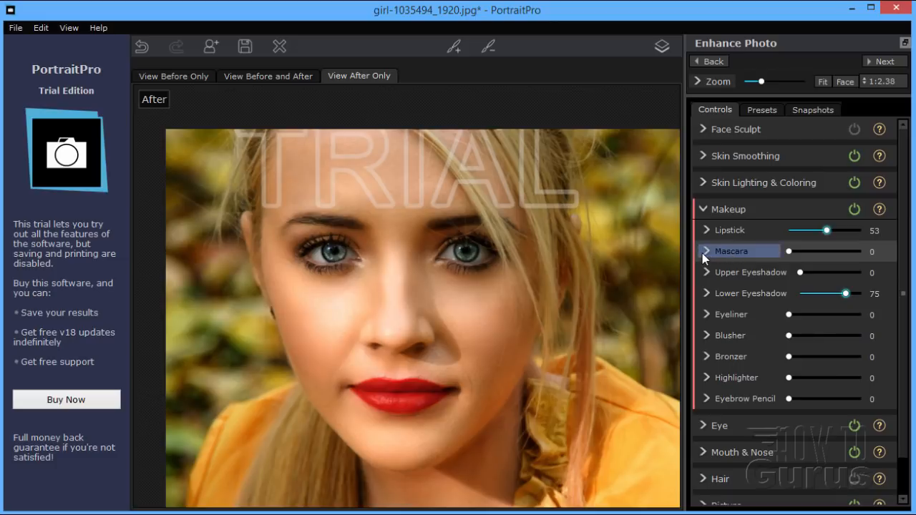
Give the mascara the False Eyelashes Bold style at strength 75
{"action": "left_click", "coordinate": [706, 250]}
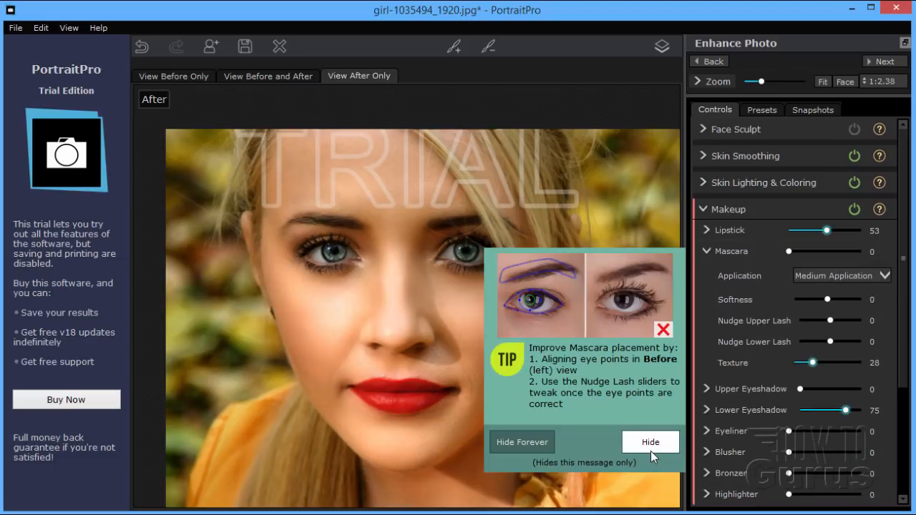
{"action": "left_click", "coordinate": [840, 276]}
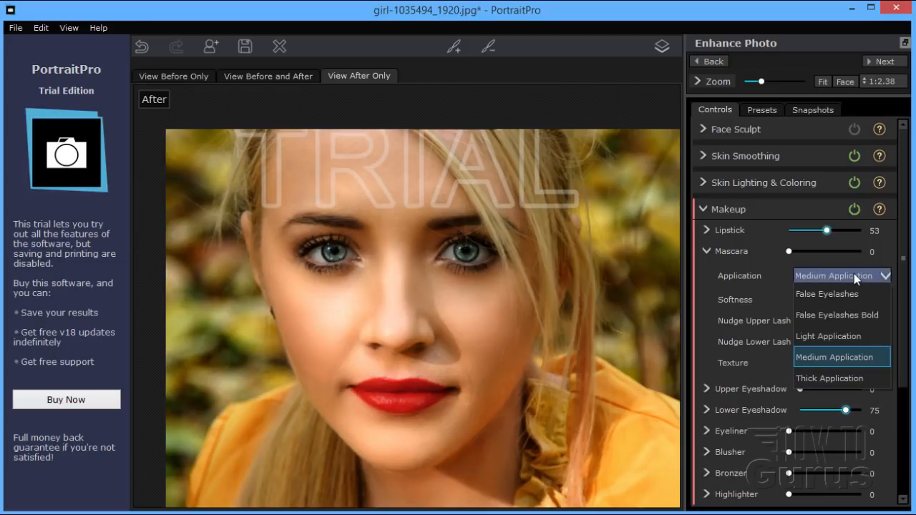
{"action": "mouse_move", "coordinate": [855, 377]}
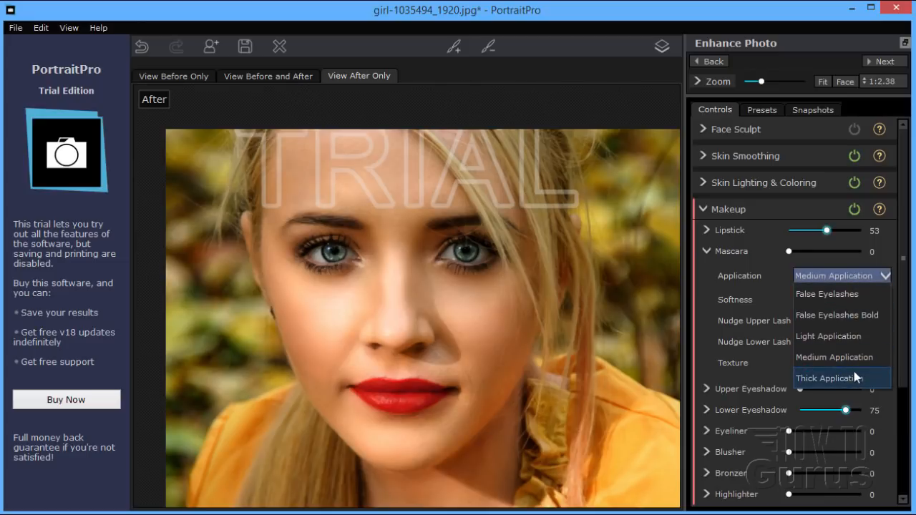
{"action": "mouse_move", "coordinate": [828, 315]}
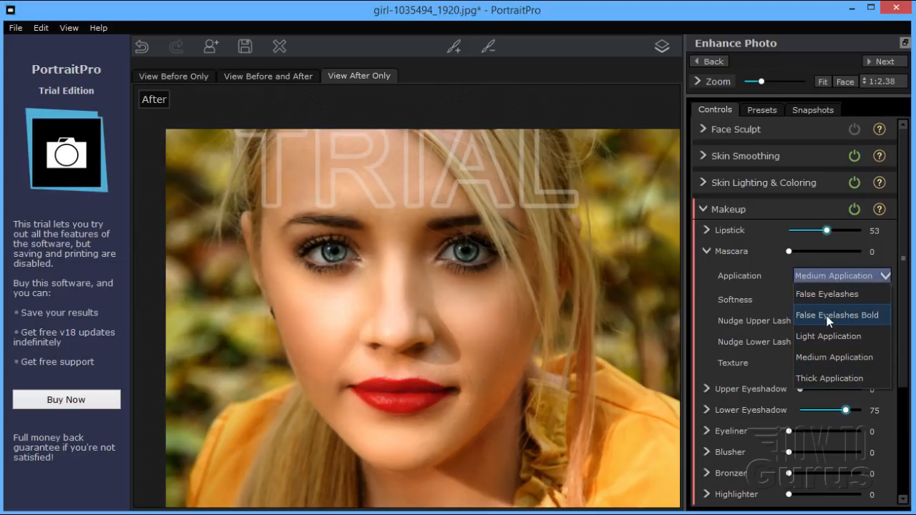
{"action": "left_click", "coordinate": [837, 314]}
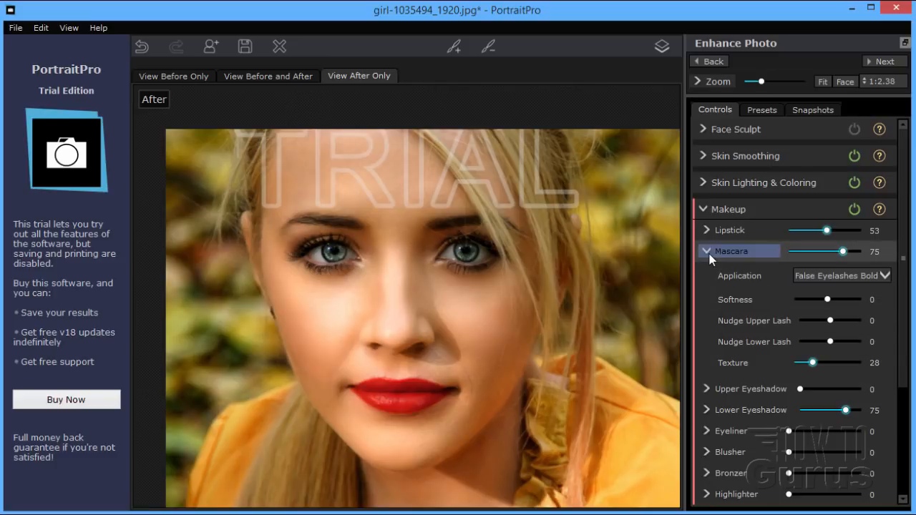
{"action": "left_click", "coordinate": [706, 250]}
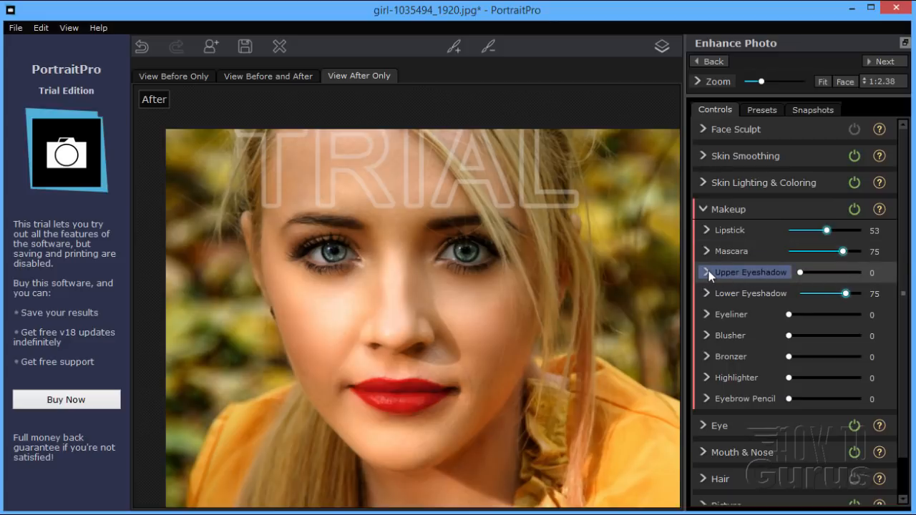
Set the Upper Eyeshadow strength to 77 and collapse its row
{"action": "left_click", "coordinate": [706, 272]}
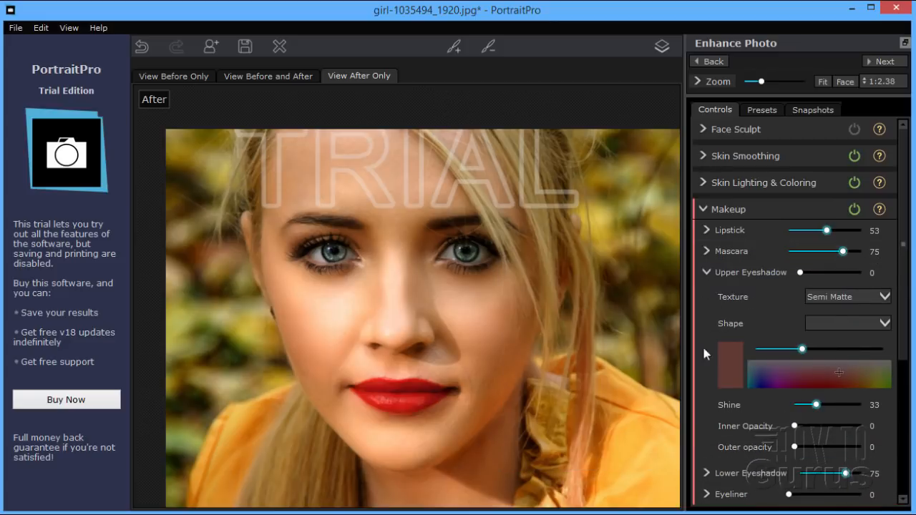
{"action": "mouse_move", "coordinate": [620, 403]}
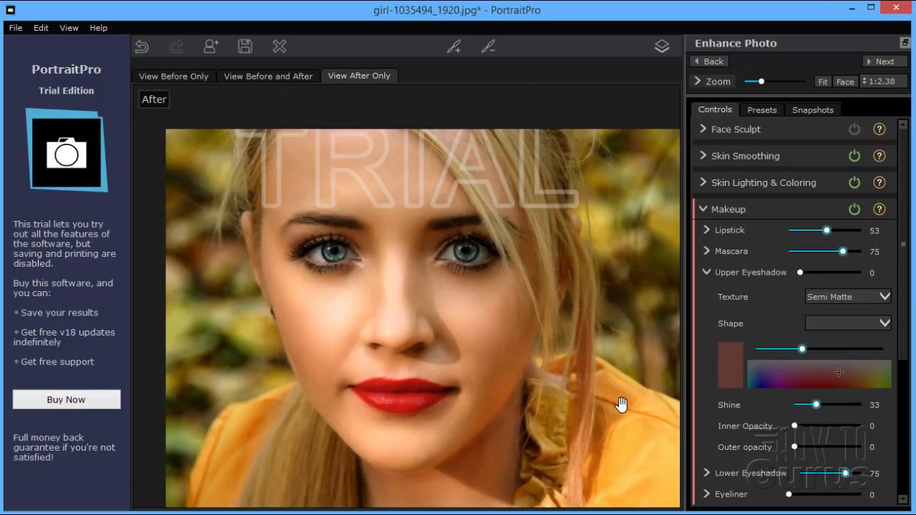
{"action": "mouse_move", "coordinate": [725, 285]}
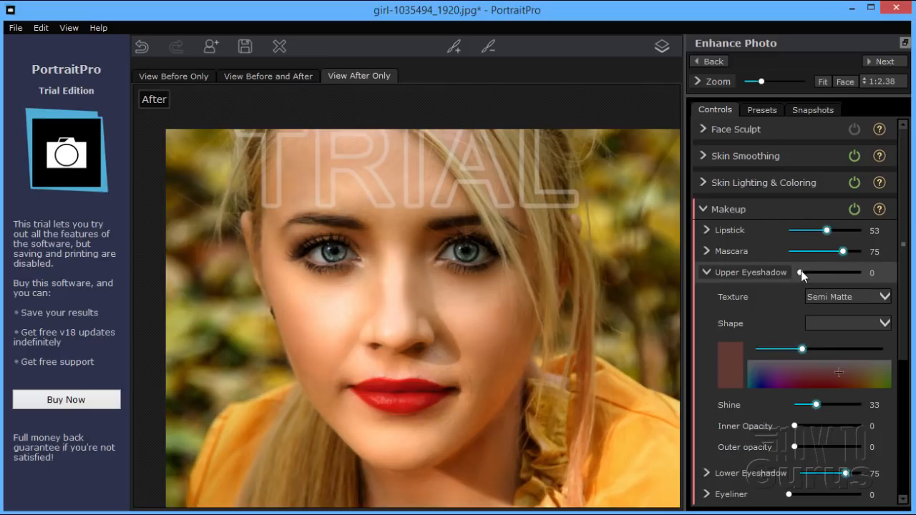
{"action": "left_click_drag", "start_coordinate": [801, 272], "coordinate": [814, 273]}
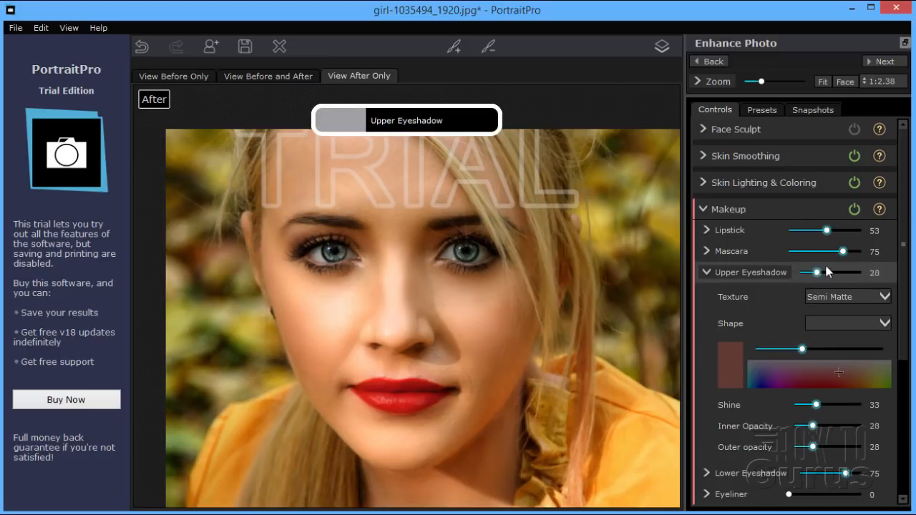
{"action": "left_click_drag", "start_coordinate": [812, 272], "coordinate": [840, 272]}
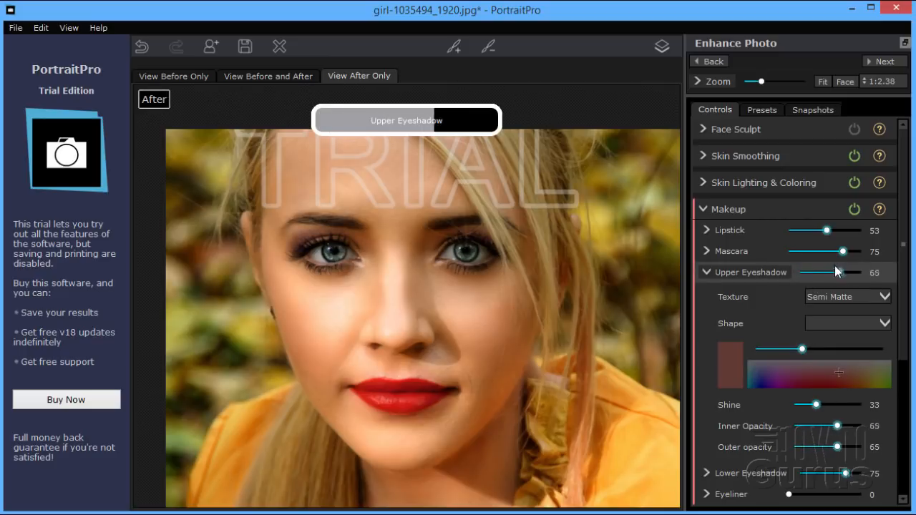
{"action": "left_click_drag", "start_coordinate": [844, 272], "coordinate": [829, 272]}
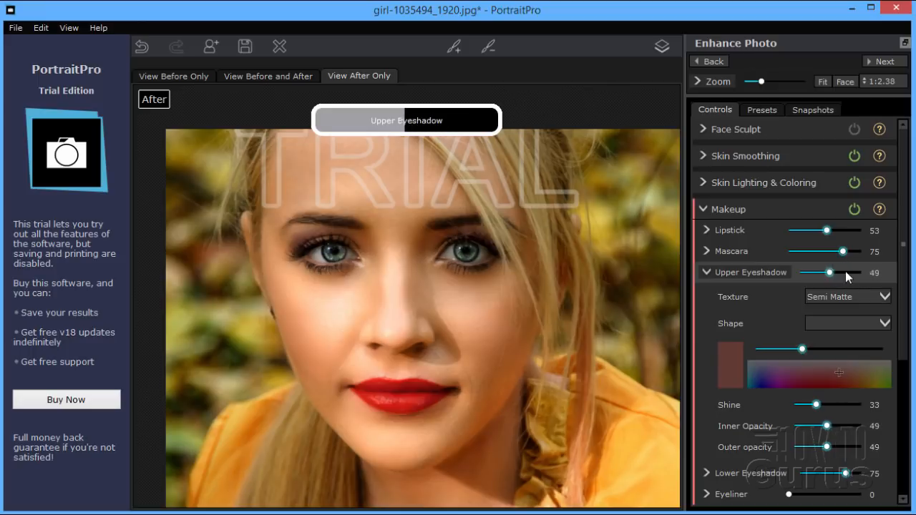
{"action": "left_click_drag", "start_coordinate": [830, 273], "coordinate": [847, 272]}
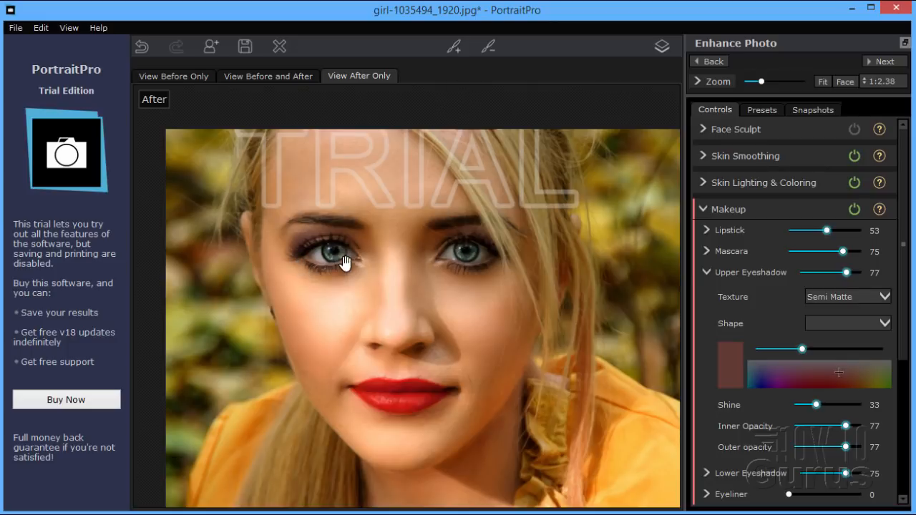
{"action": "mouse_move", "coordinate": [684, 318]}
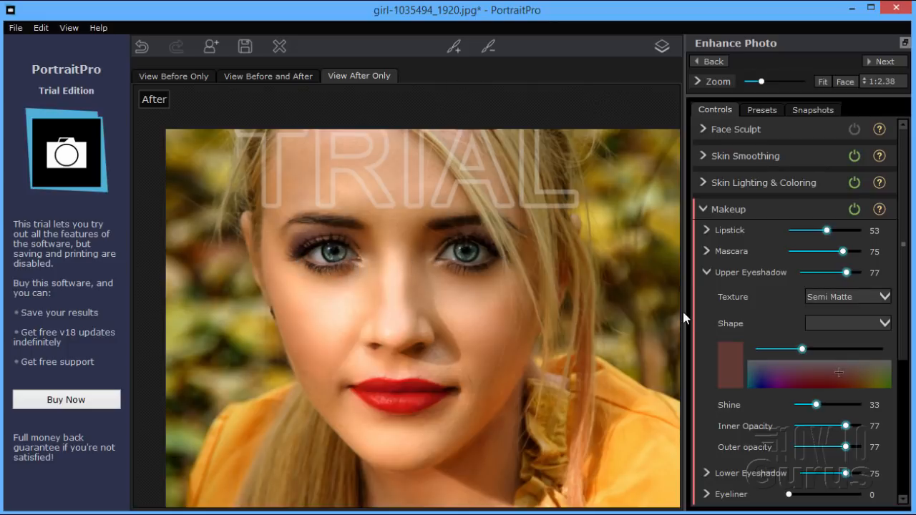
{"action": "left_click", "coordinate": [705, 272]}
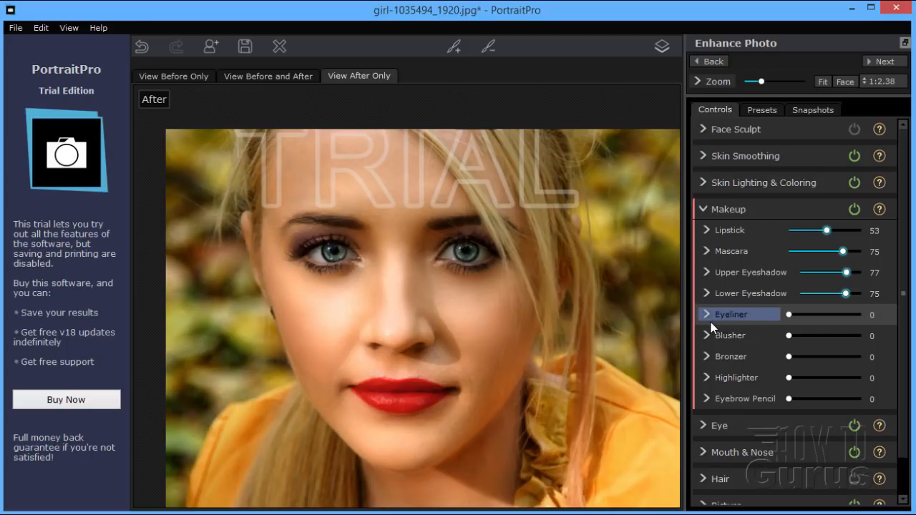
Apply eyeliner at 57 with lower liner opacity 40 and texture 82
{"action": "left_click", "coordinate": [706, 314]}
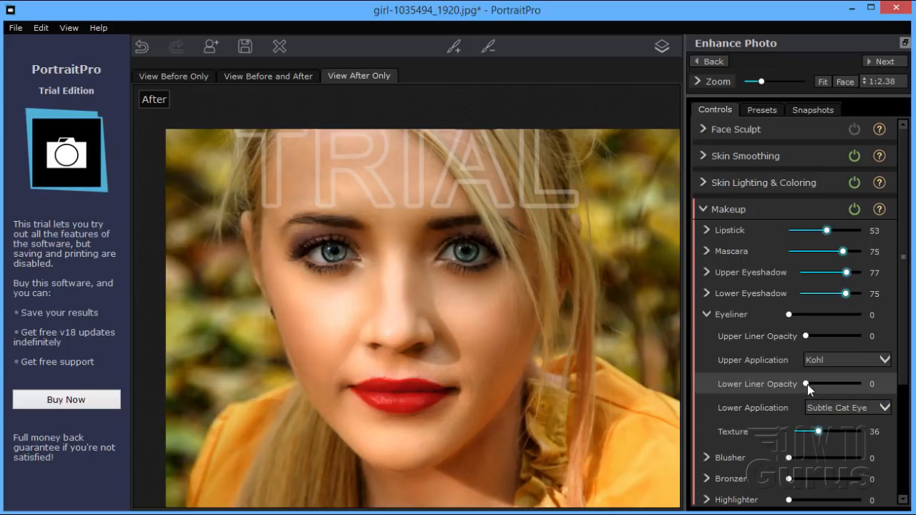
{"action": "left_click_drag", "start_coordinate": [825, 383], "coordinate": [826, 383]}
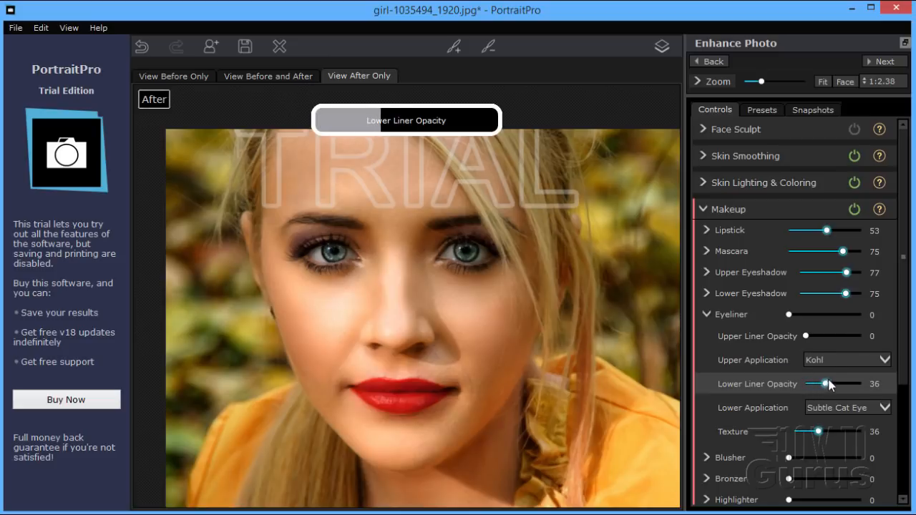
{"action": "left_click_drag", "start_coordinate": [825, 383], "coordinate": [835, 384]}
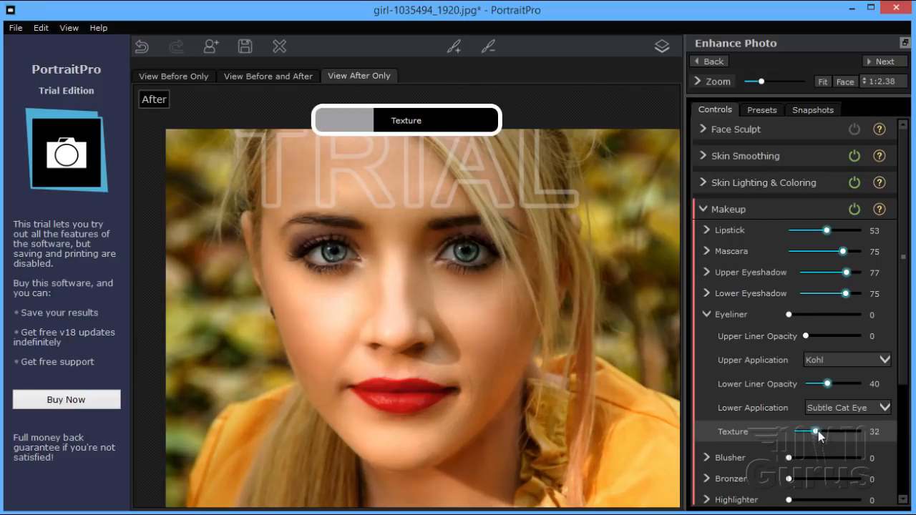
{"action": "left_click_drag", "start_coordinate": [836, 432], "coordinate": [850, 432]}
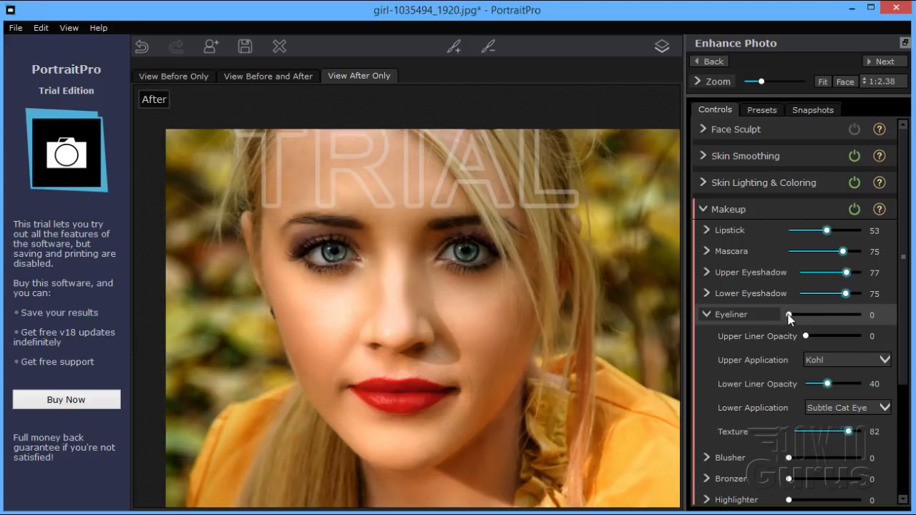
{"action": "left_click_drag", "start_coordinate": [788, 315], "coordinate": [821, 315]}
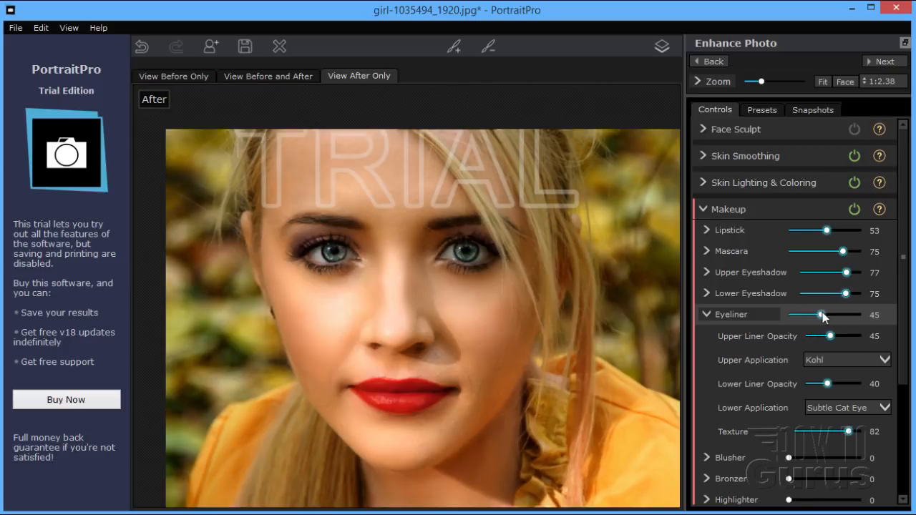
{"action": "left_click_drag", "start_coordinate": [821, 315], "coordinate": [830, 315]}
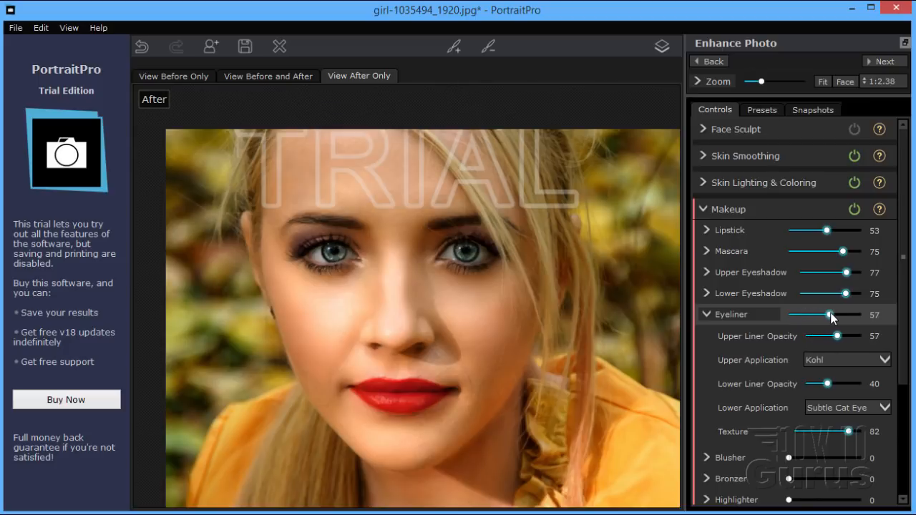
{"action": "left_click", "coordinate": [706, 314]}
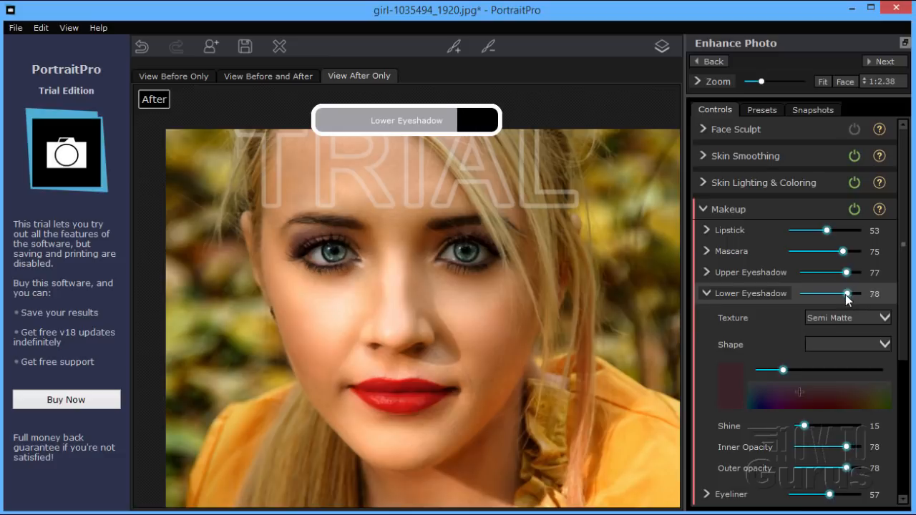
Raise the Lower Eyeshadow slider from 75 to 89
{"action": "left_click_drag", "start_coordinate": [866, 294], "coordinate": [848, 293]}
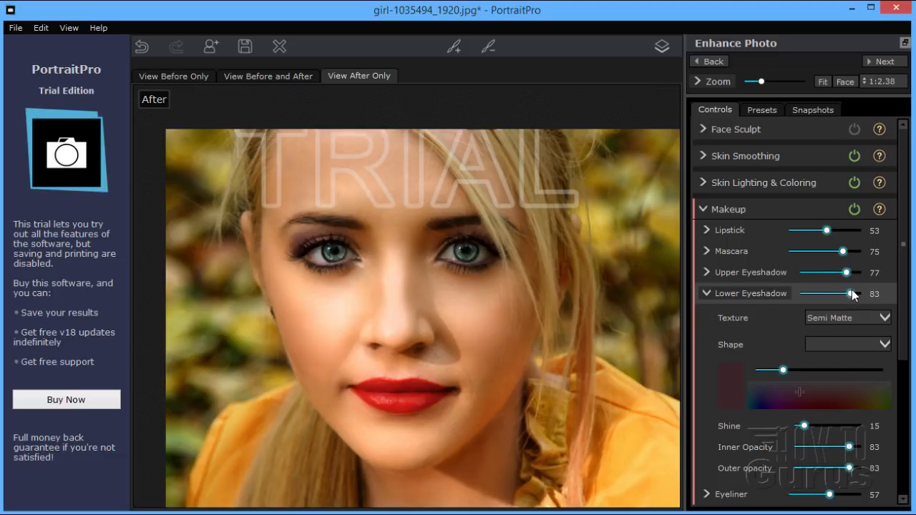
{"action": "left_click_drag", "start_coordinate": [848, 293], "coordinate": [851, 293]}
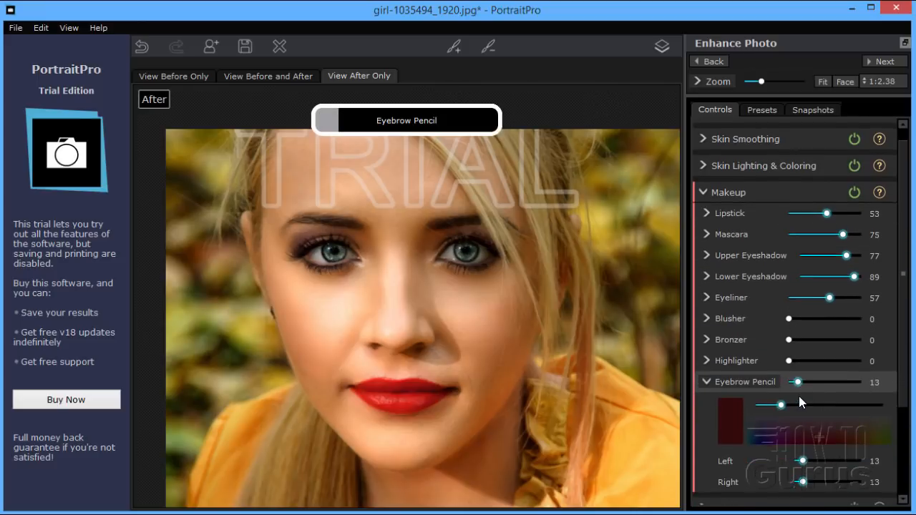
Darken the brows with Eyebrow Pencil at 41, then collapse the Makeup section
{"action": "left_click_drag", "start_coordinate": [794, 382], "coordinate": [800, 382]}
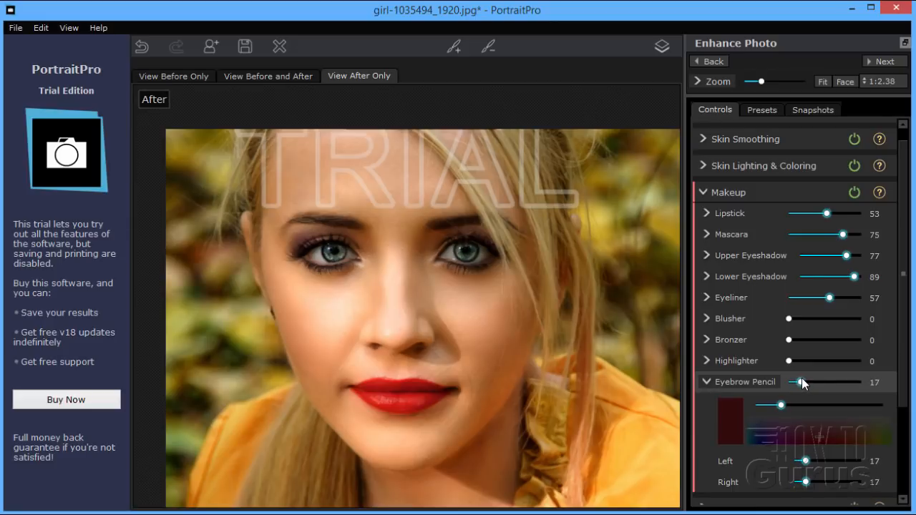
{"action": "left_click_drag", "start_coordinate": [800, 382], "coordinate": [812, 382]}
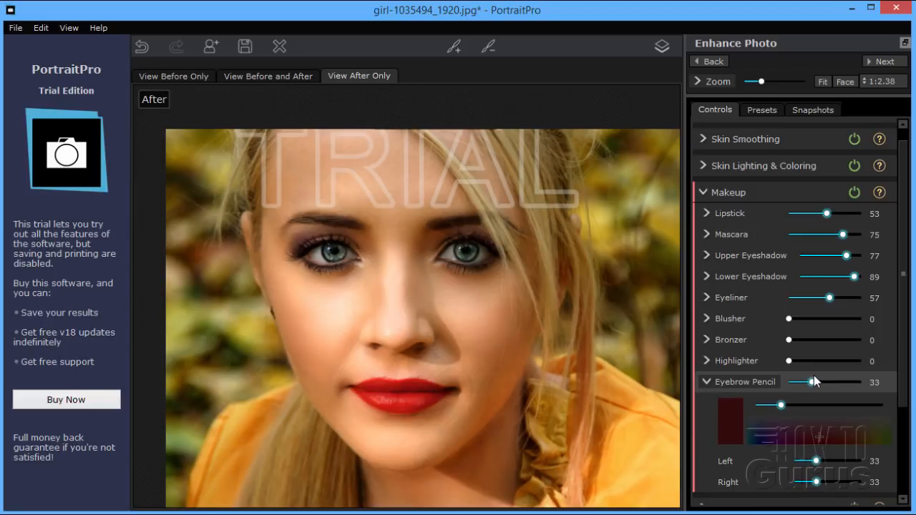
{"action": "left_click_drag", "start_coordinate": [804, 382], "coordinate": [815, 382]}
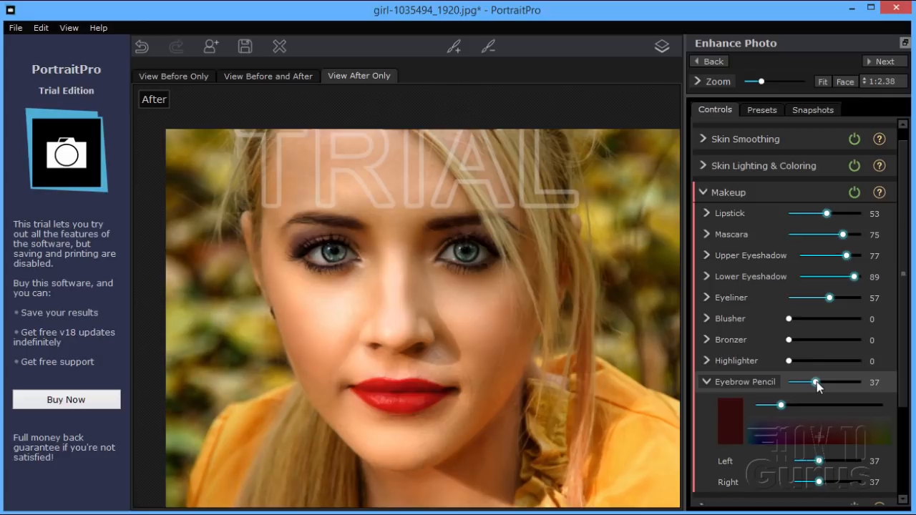
{"action": "left_click_drag", "start_coordinate": [814, 382], "coordinate": [807, 382]}
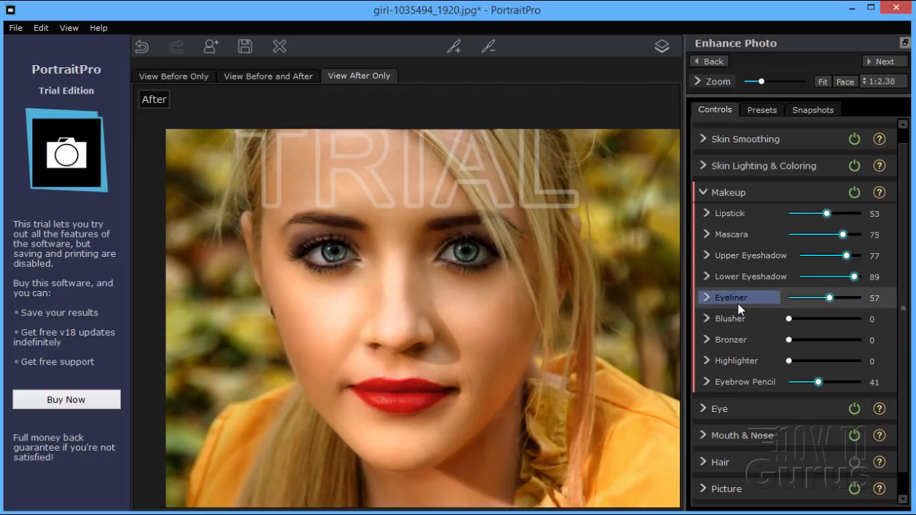
{"action": "left_click", "coordinate": [728, 192]}
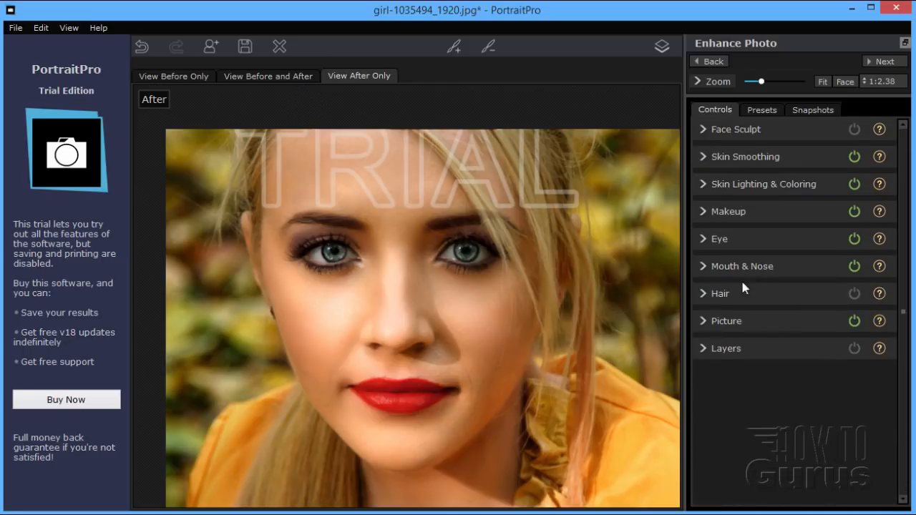
Review Mouth & Nose and Hair sections, then show Picture adjustments, all at zero
{"action": "left_click", "coordinate": [742, 265]}
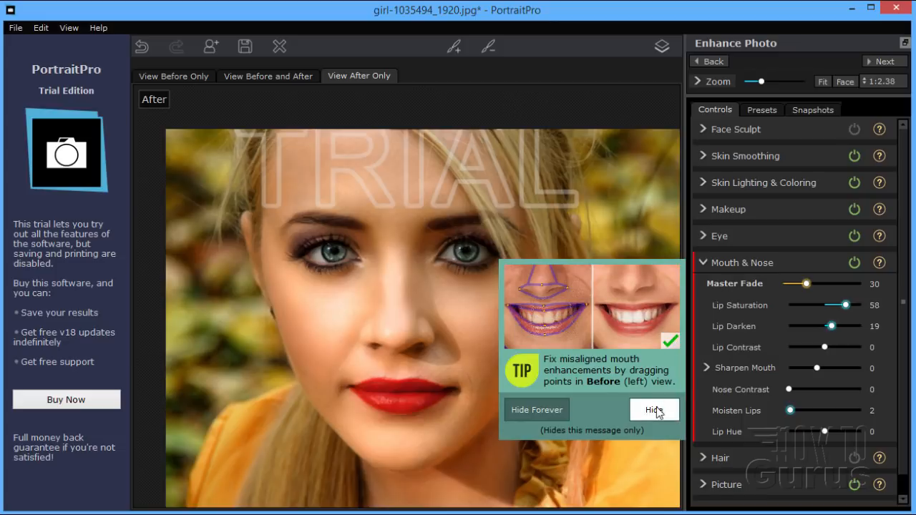
{"action": "left_click", "coordinate": [653, 409]}
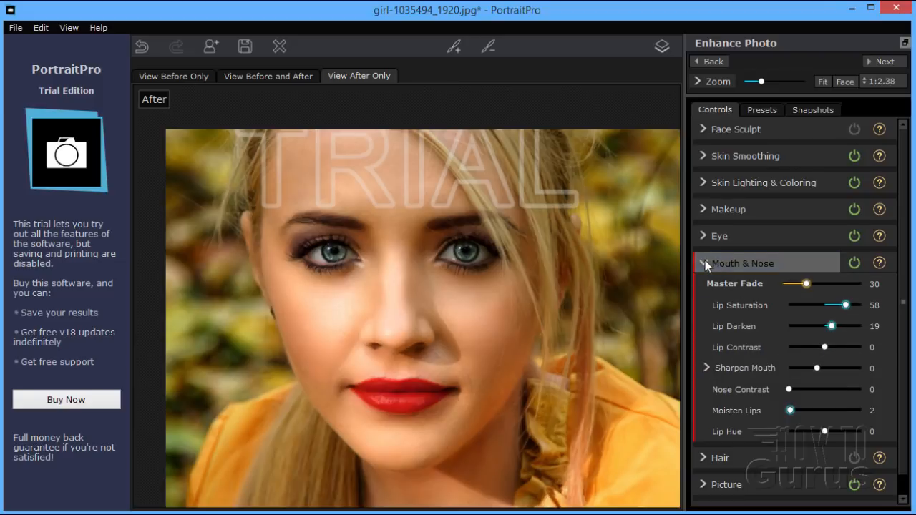
{"action": "left_click", "coordinate": [742, 263]}
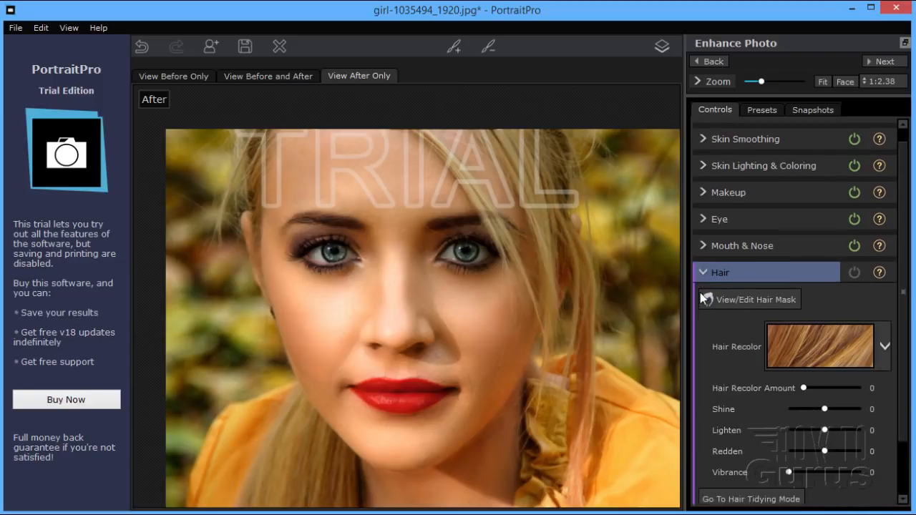
{"action": "left_click", "coordinate": [720, 272]}
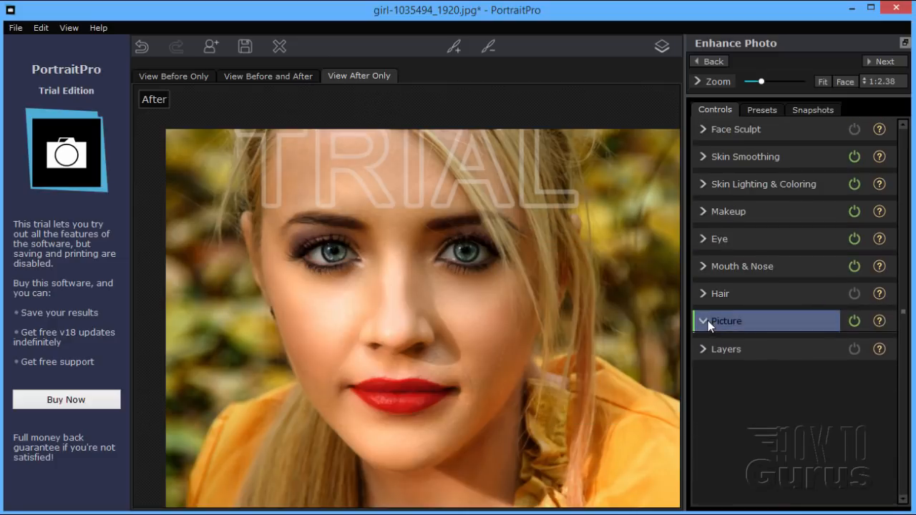
{"action": "left_click", "coordinate": [726, 320]}
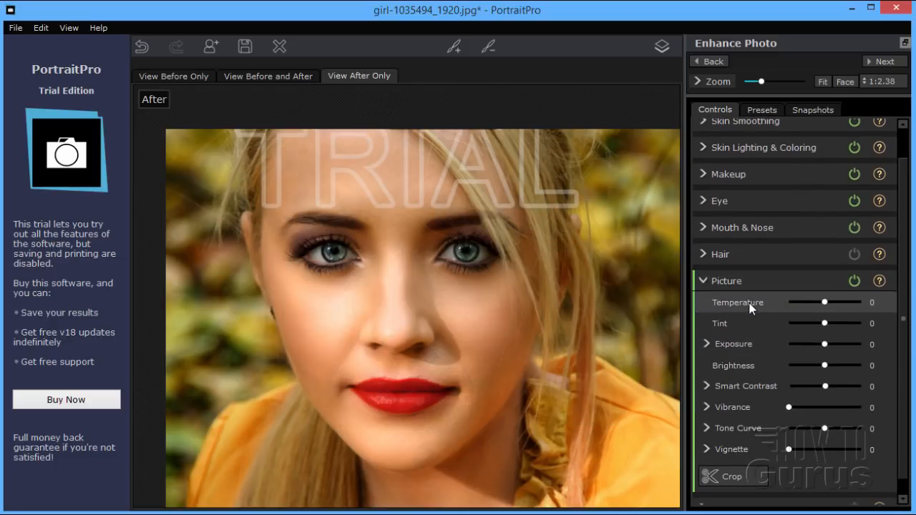
{"action": "mouse_move", "coordinate": [756, 324]}
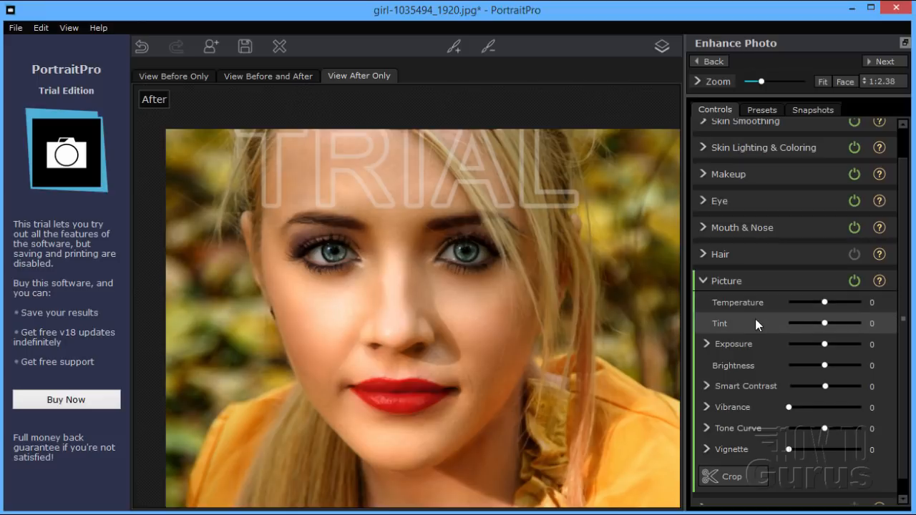
{"action": "mouse_move", "coordinate": [749, 407]}
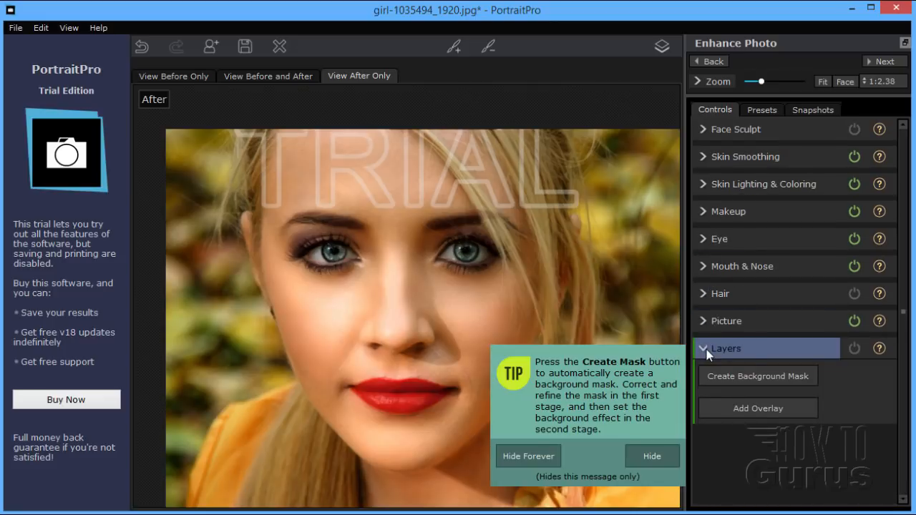
Hide the mask tip, close Layers, and show Skin Lighting & Coloring (Modeling 37, Fix Lighting 11)
{"action": "left_click", "coordinate": [651, 456]}
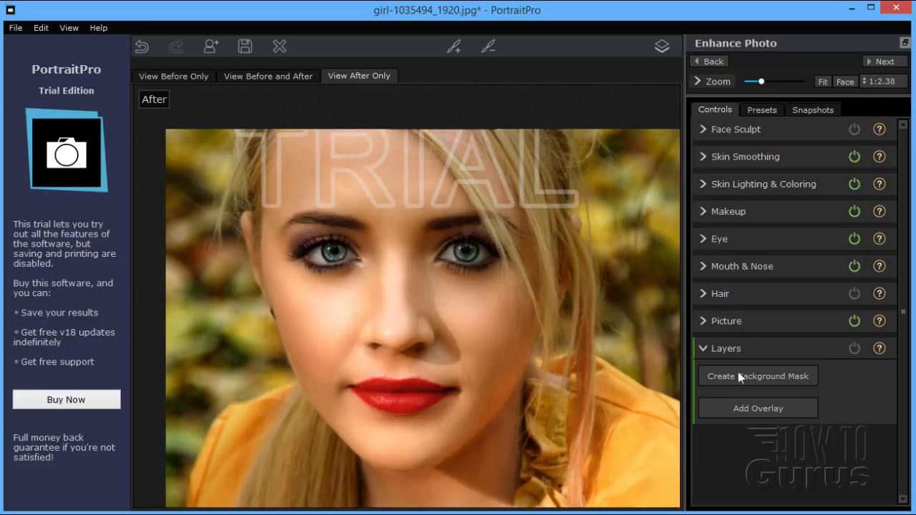
{"action": "mouse_move", "coordinate": [830, 377]}
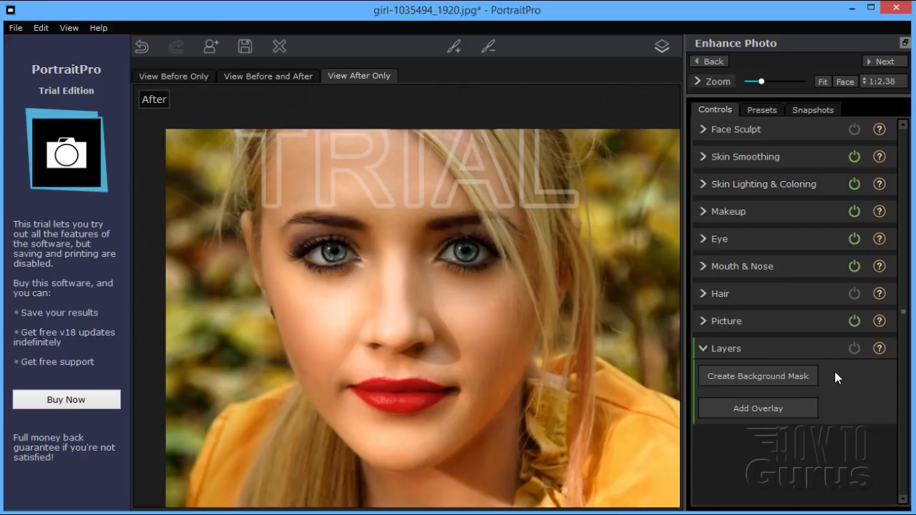
{"action": "left_click", "coordinate": [725, 348]}
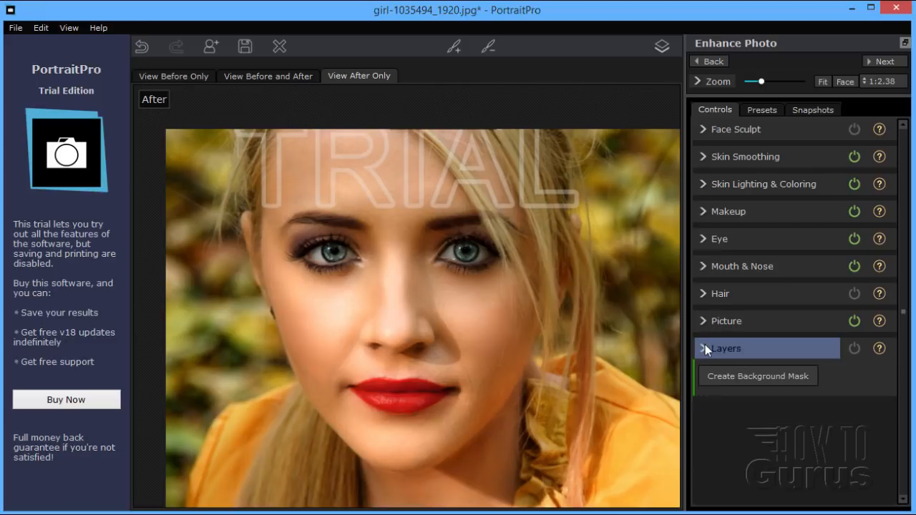
{"action": "left_click", "coordinate": [724, 347]}
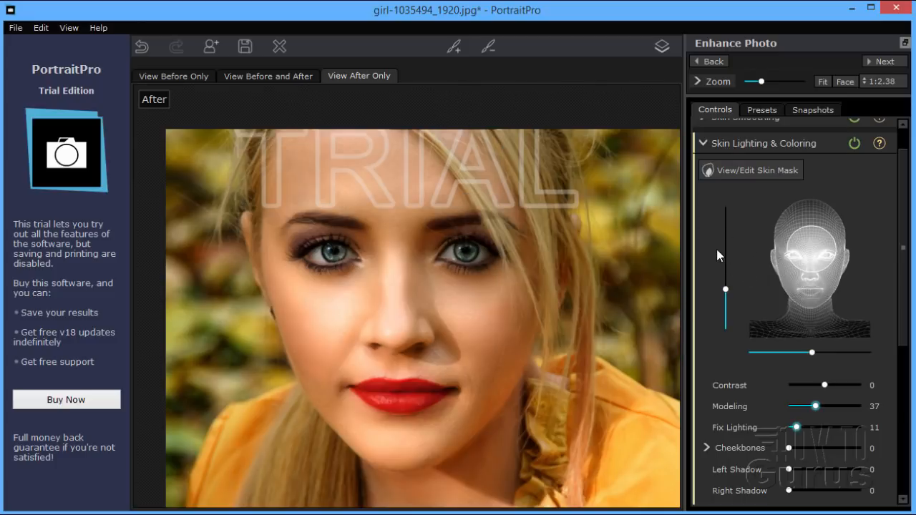
{"action": "mouse_move", "coordinate": [305, 227]}
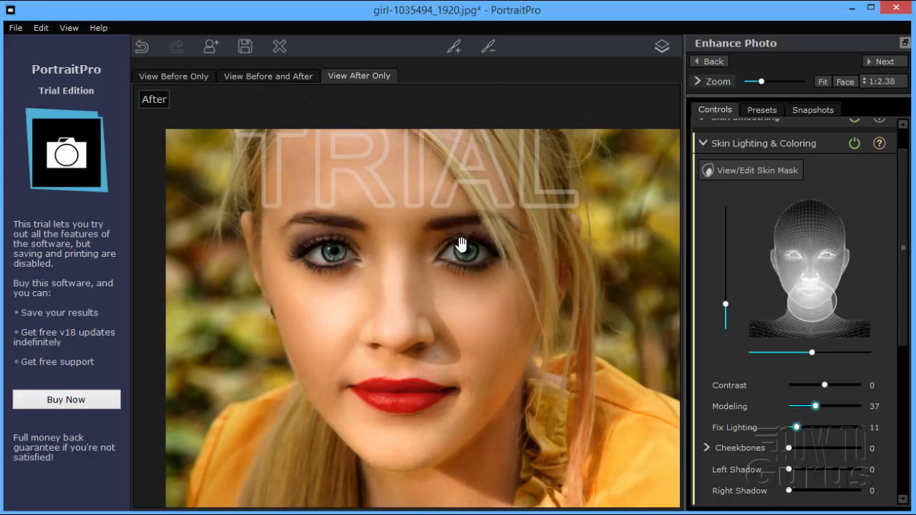
Move the skin light source around the head, ending toward the upper left
{"action": "left_click", "coordinate": [810, 312]}
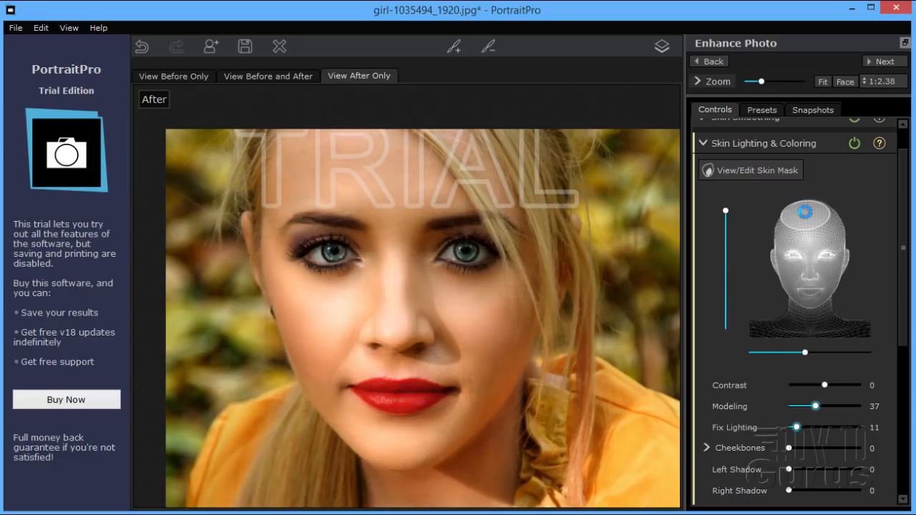
{"action": "left_click_drag", "start_coordinate": [803, 212], "coordinate": [822, 311]}
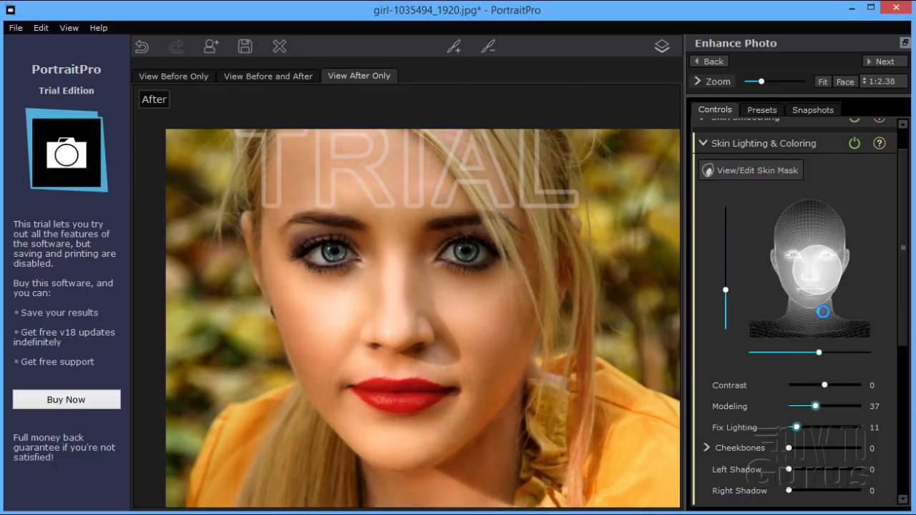
{"action": "left_click_drag", "start_coordinate": [822, 311], "coordinate": [800, 247]}
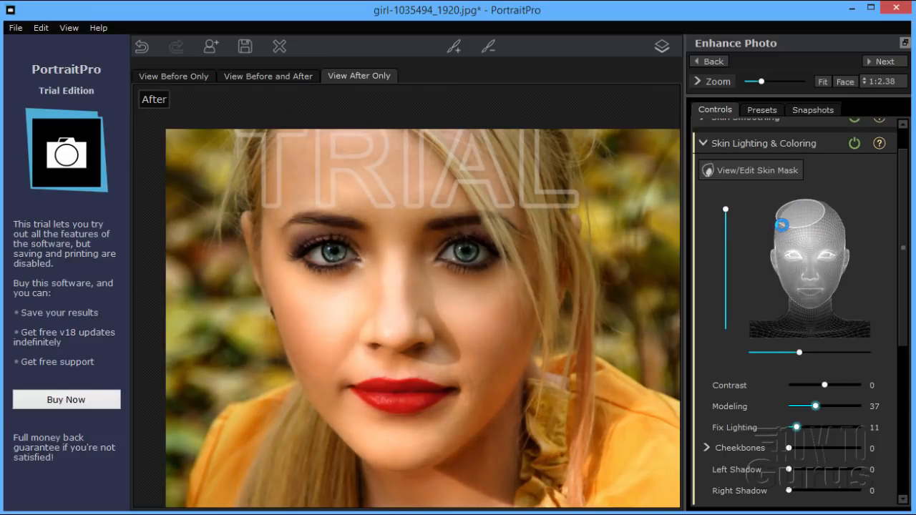
{"action": "left_click_drag", "start_coordinate": [780, 226], "coordinate": [780, 258]}
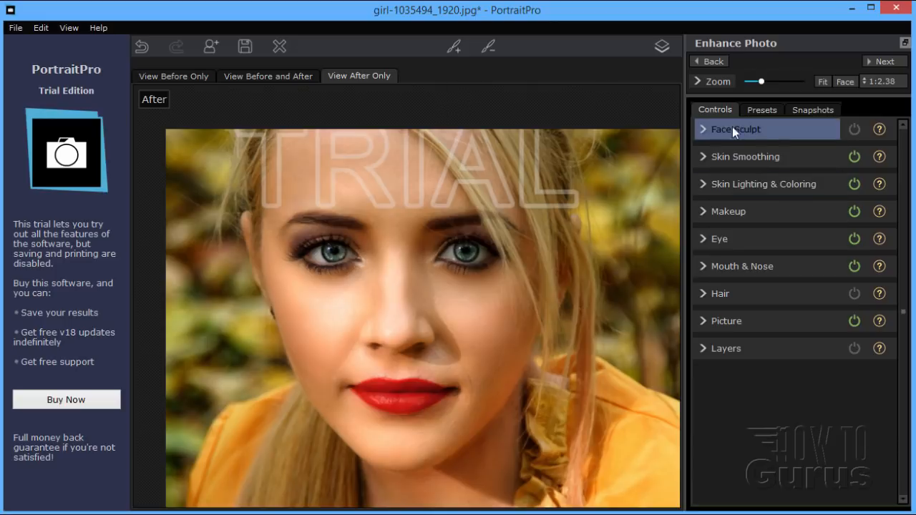
{"action": "mouse_move", "coordinate": [690, 220]}
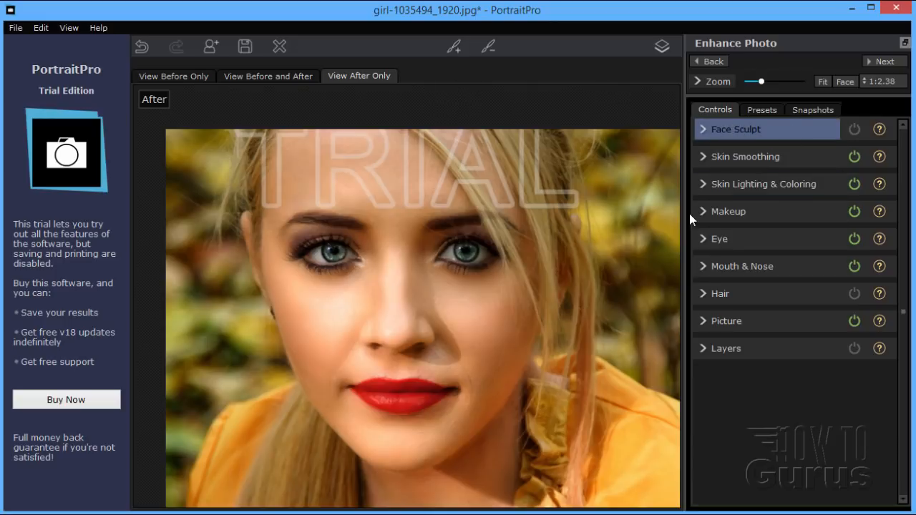
Open recent file girl-1848454_1920.jpg from the File menu
{"action": "left_click", "coordinate": [661, 46]}
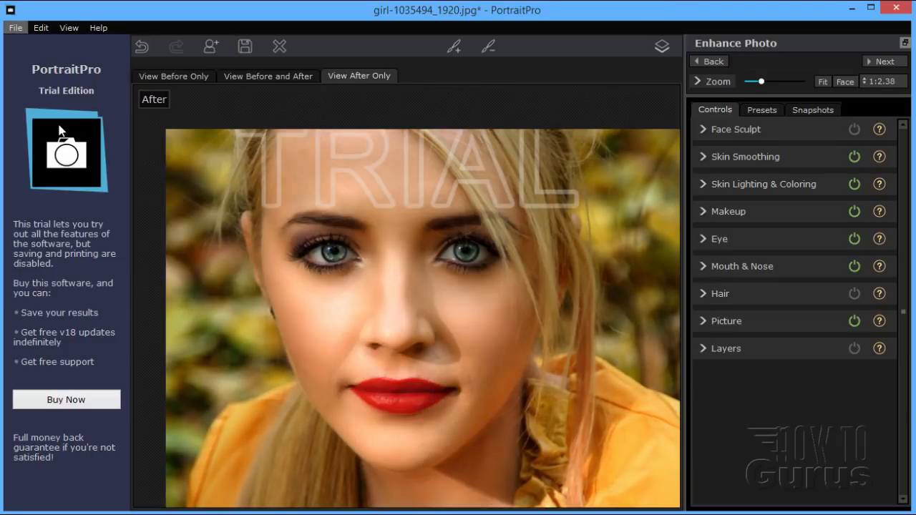
{"action": "left_click", "coordinate": [14, 27]}
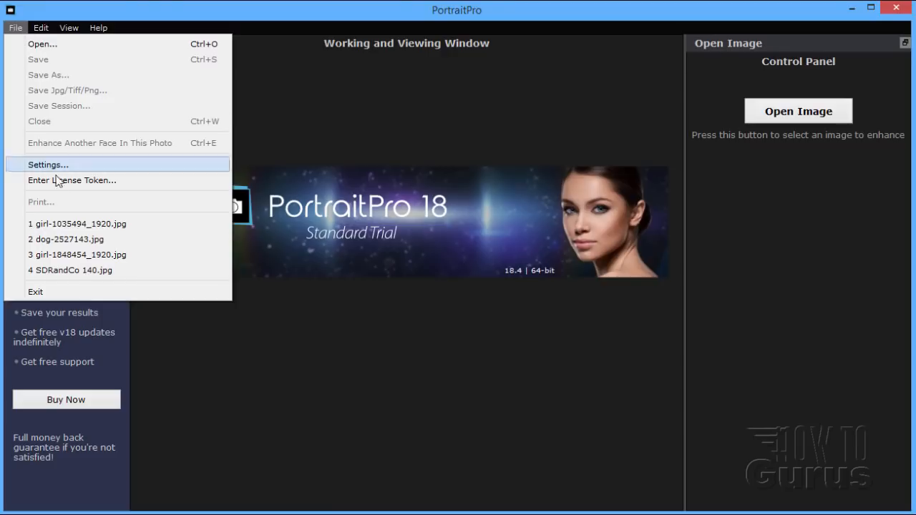
{"action": "left_click", "coordinate": [76, 223]}
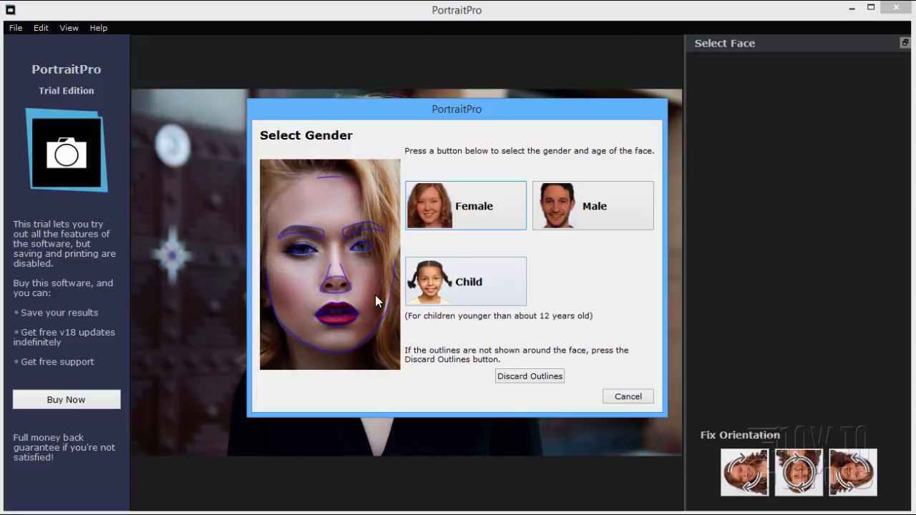
Choose Female in the Select Gender dialog
{"action": "left_click", "coordinate": [464, 205]}
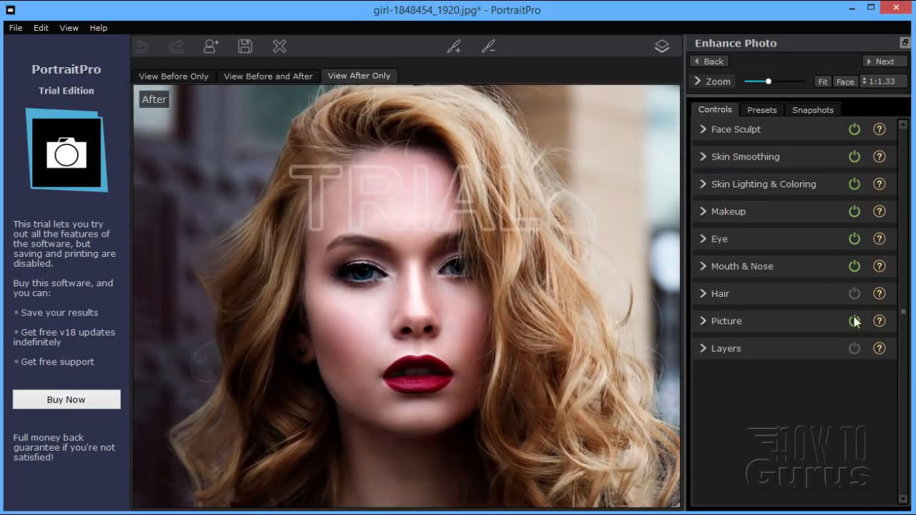
Apply the No Sculpt preset and go back to the Controls list
{"action": "left_click", "coordinate": [761, 109]}
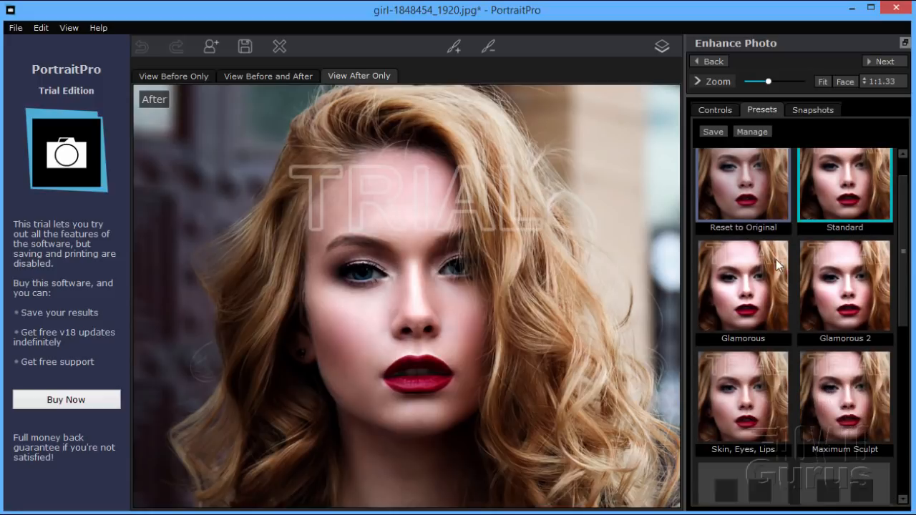
{"action": "scroll", "scroll_direction": "down", "scroll_amount": 3}
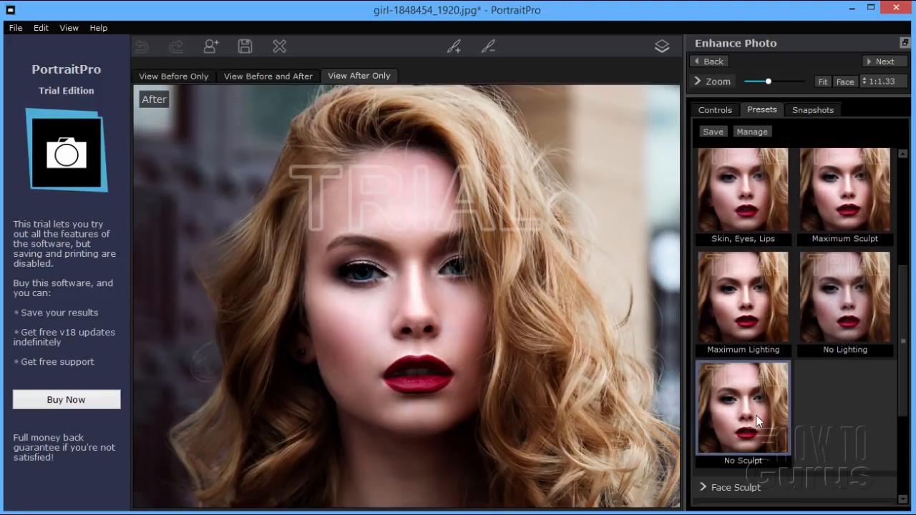
{"action": "left_click", "coordinate": [742, 408]}
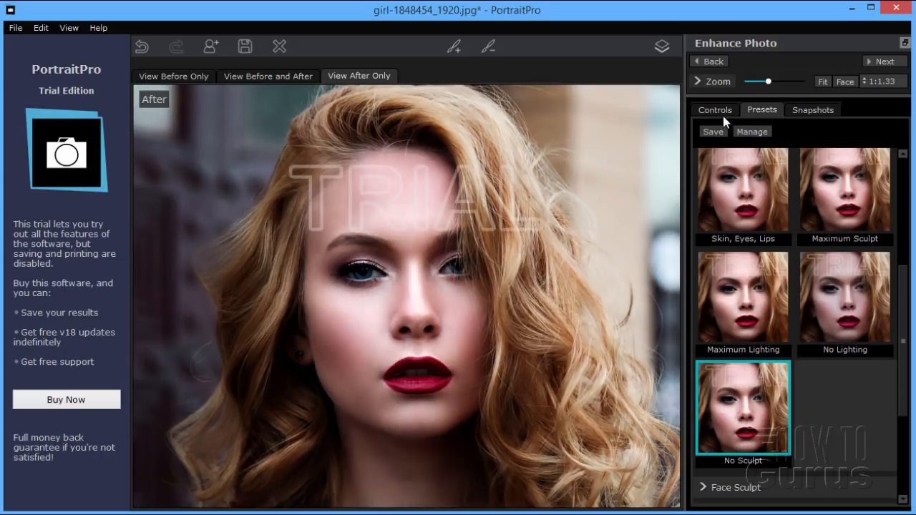
{"action": "left_click", "coordinate": [713, 109]}
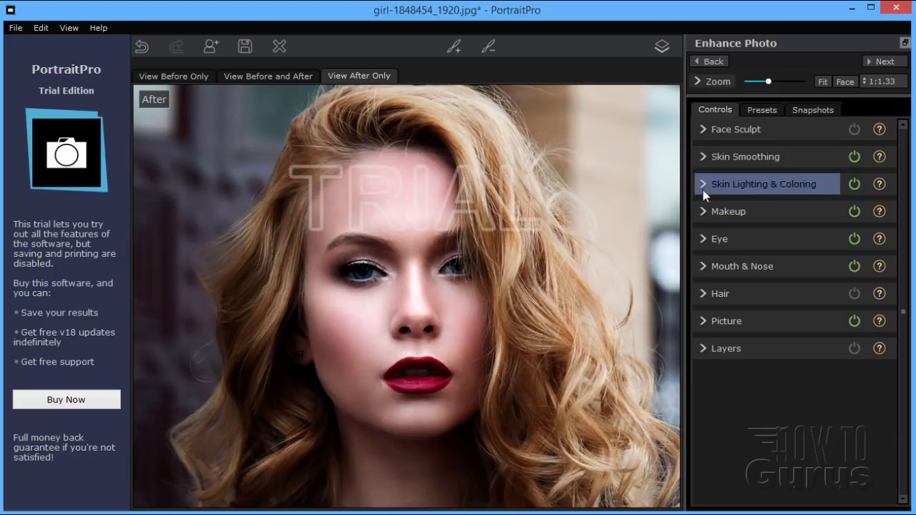
{"action": "left_click", "coordinate": [764, 183]}
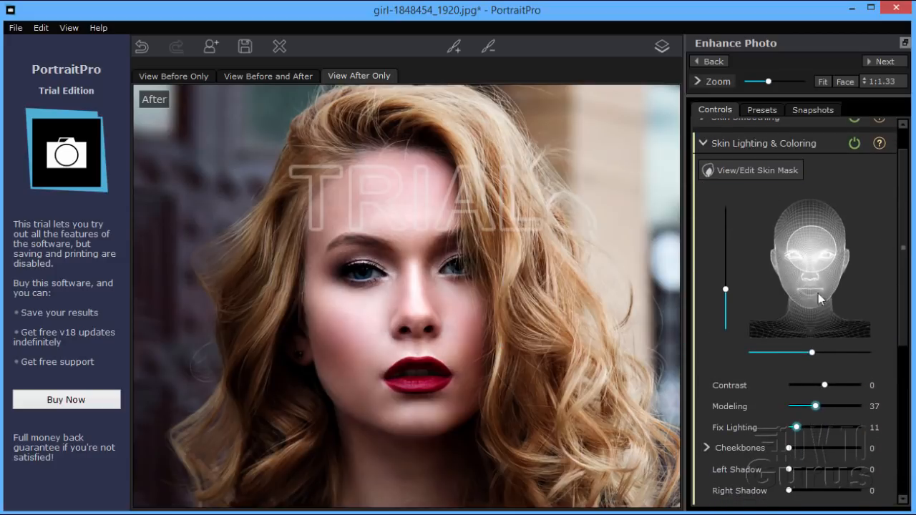
{"action": "scroll", "scroll_direction": "down", "scroll_amount": 3}
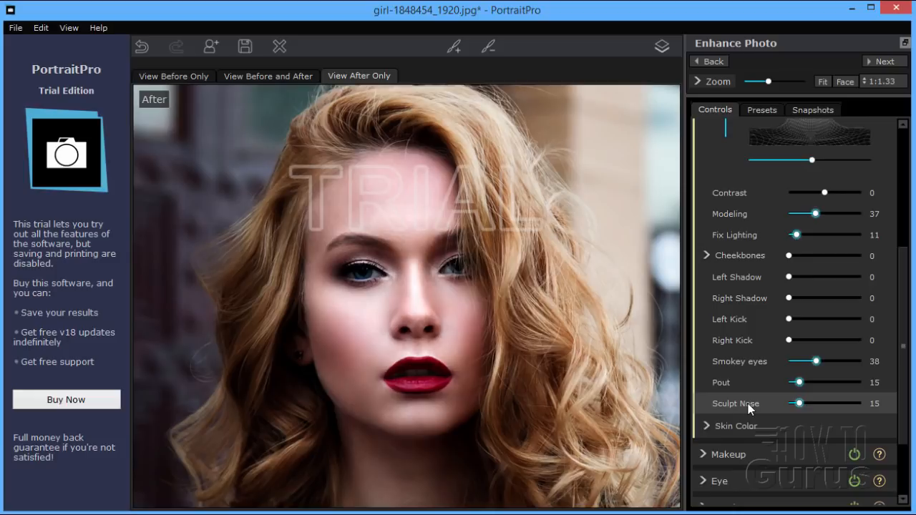
{"action": "mouse_move", "coordinate": [721, 441]}
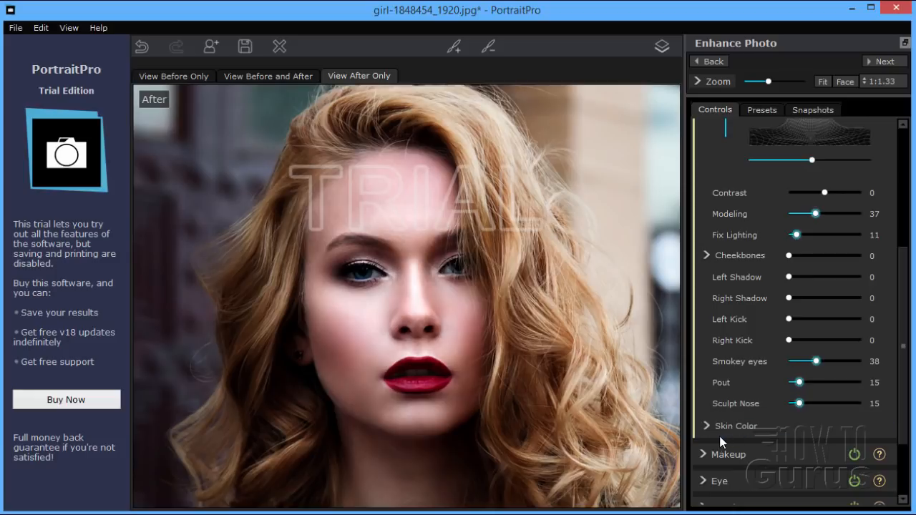
{"action": "left_click", "coordinate": [735, 426]}
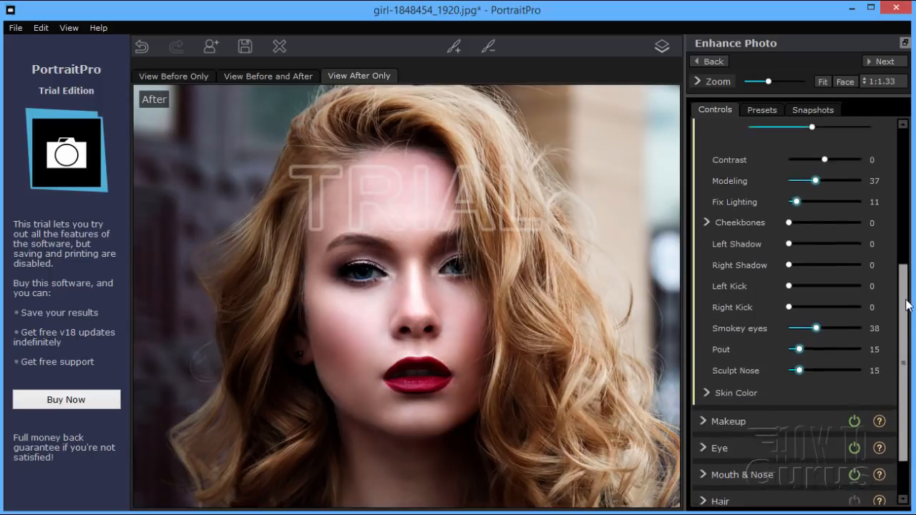
{"action": "left_click", "coordinate": [764, 182]}
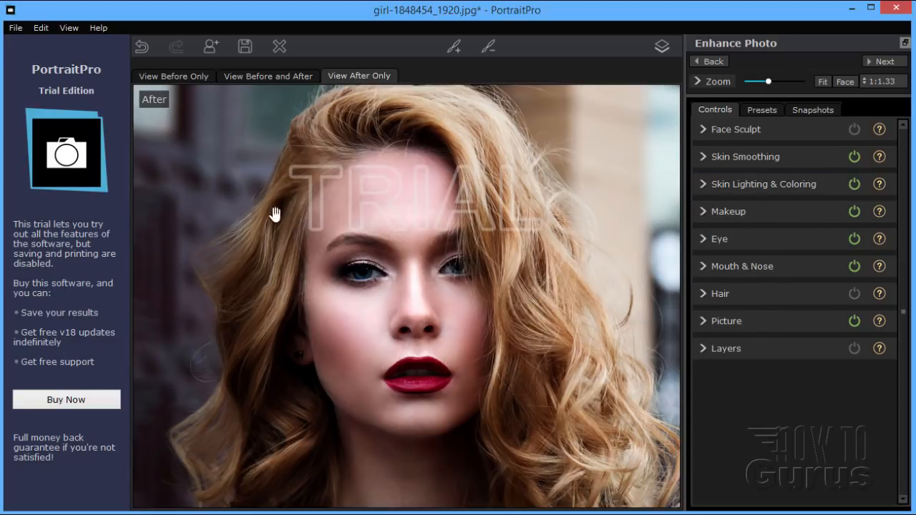
{"action": "mouse_move", "coordinate": [563, 358]}
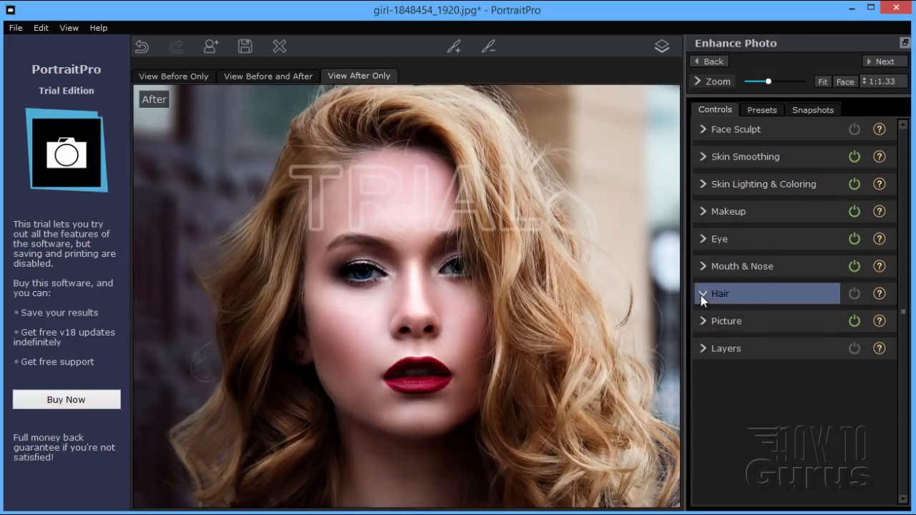
Try a blonde swatch, then recolour the hair coppery red at Recolor Amount 75
{"action": "left_click", "coordinate": [721, 294]}
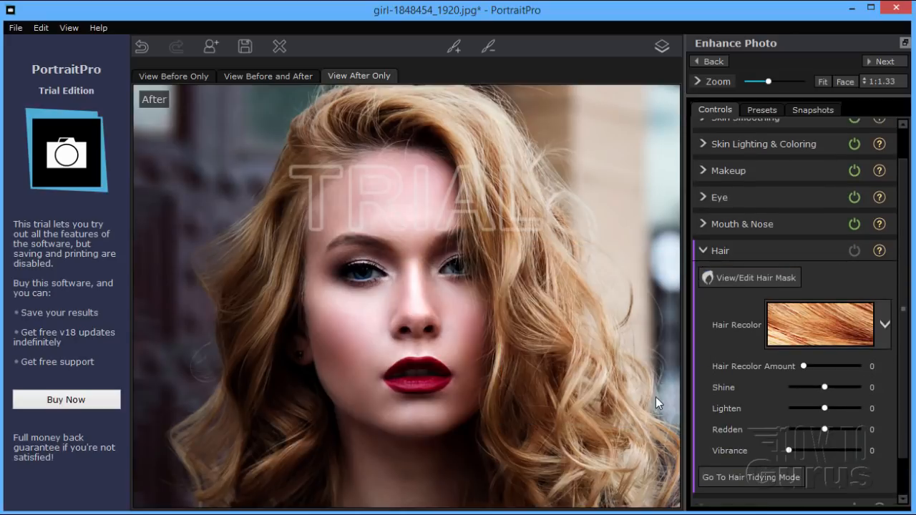
{"action": "left_click", "coordinate": [884, 324]}
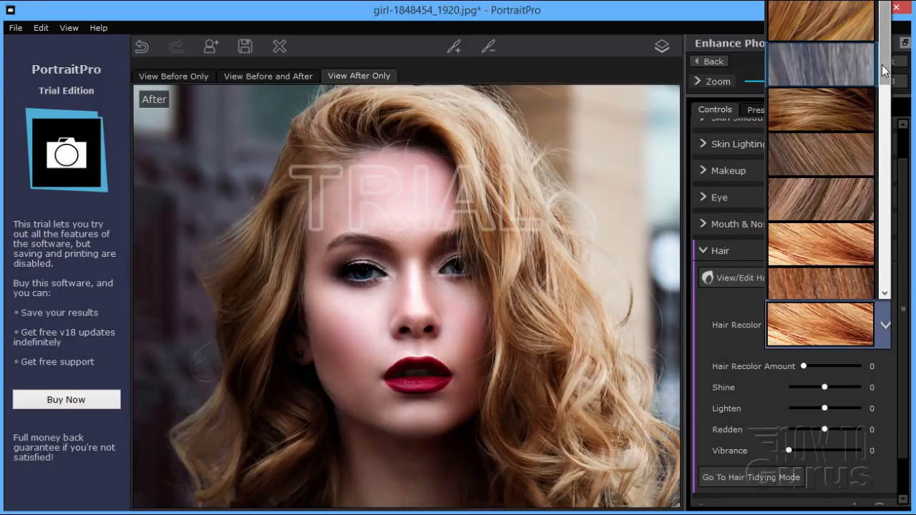
{"action": "scroll", "scroll_direction": "down", "scroll_amount": 3}
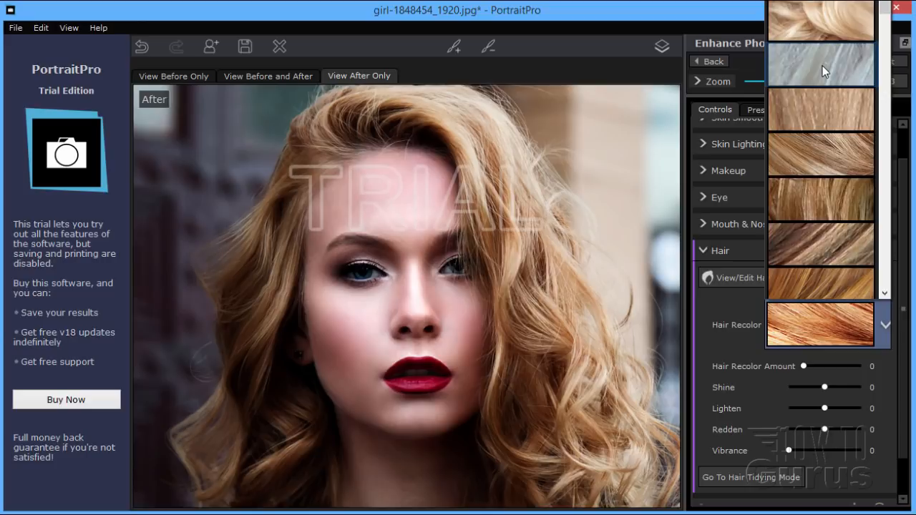
{"action": "left_click_drag", "start_coordinate": [803, 365], "coordinate": [847, 366]}
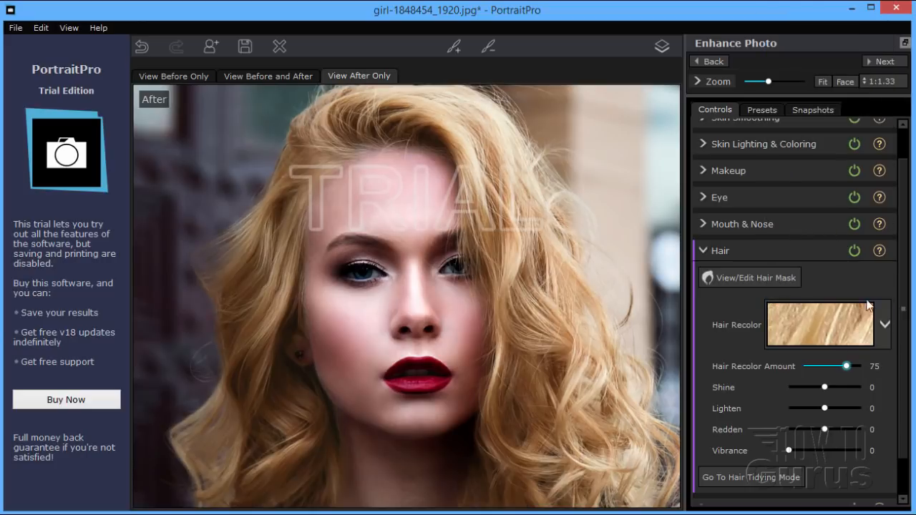
{"action": "left_click", "coordinate": [884, 324]}
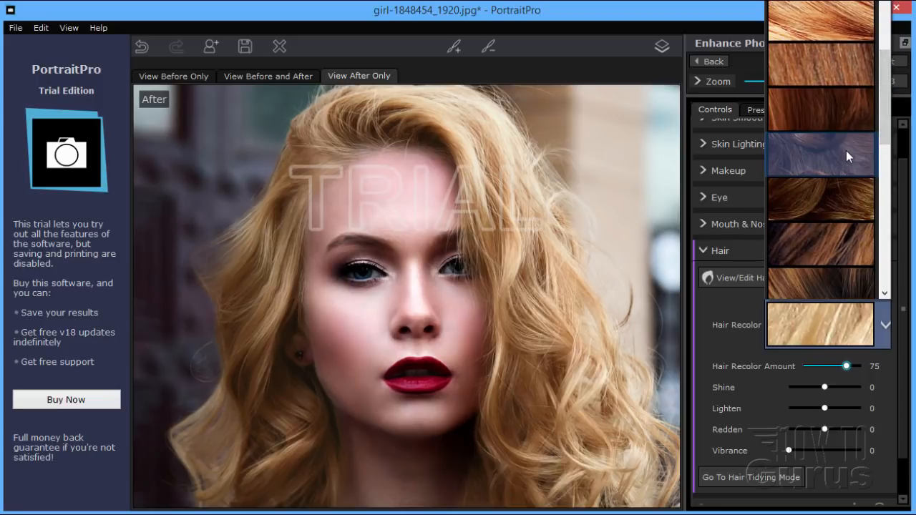
{"action": "left_click", "coordinate": [819, 152]}
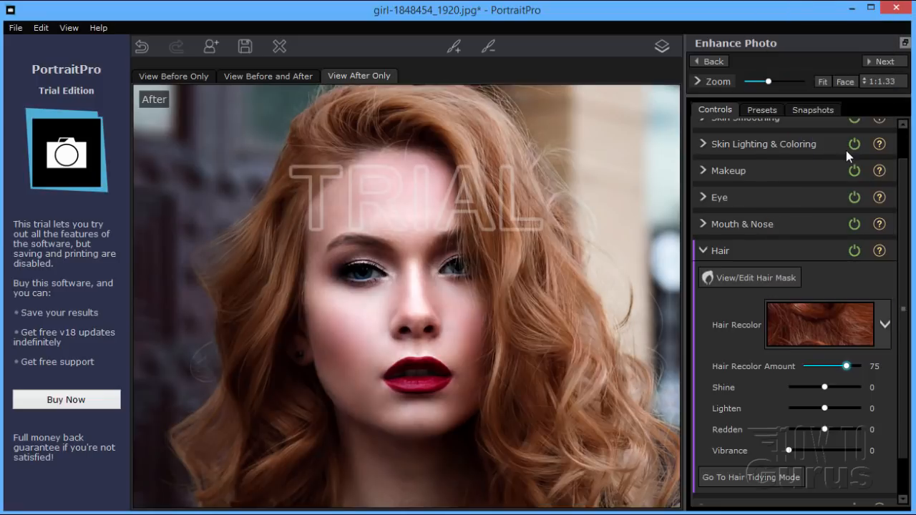
{"action": "left_click", "coordinate": [884, 324]}
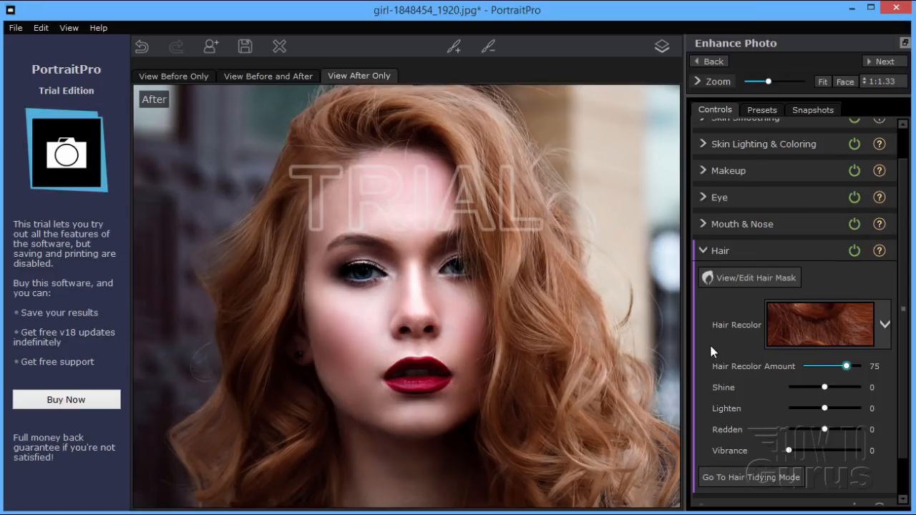
{"action": "mouse_move", "coordinate": [589, 361]}
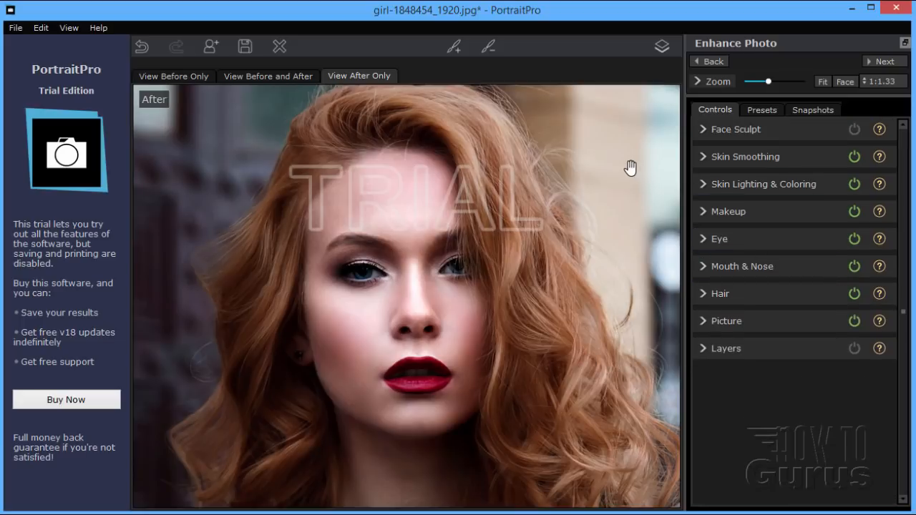
Reopen recent photo SDRandCo 140.jpg and mark the girl's face as a child under 12
{"action": "left_click", "coordinate": [14, 28]}
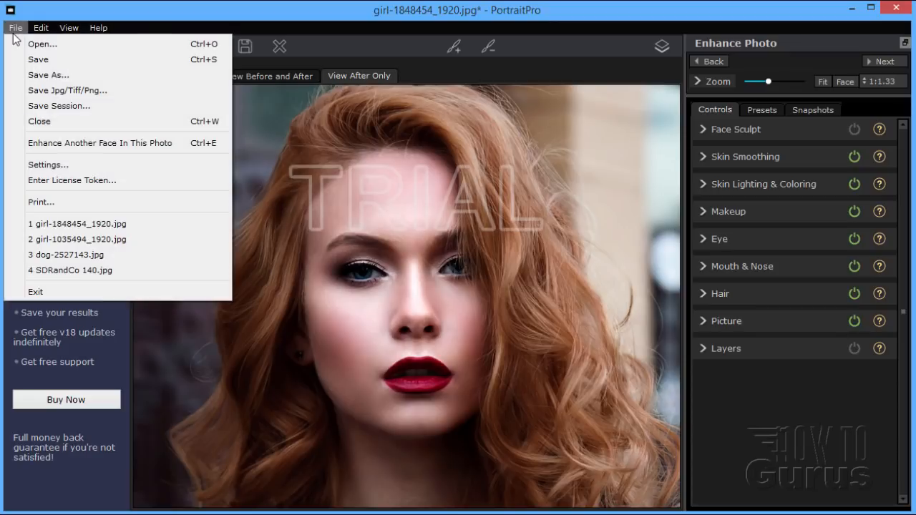
{"action": "mouse_move", "coordinate": [70, 270]}
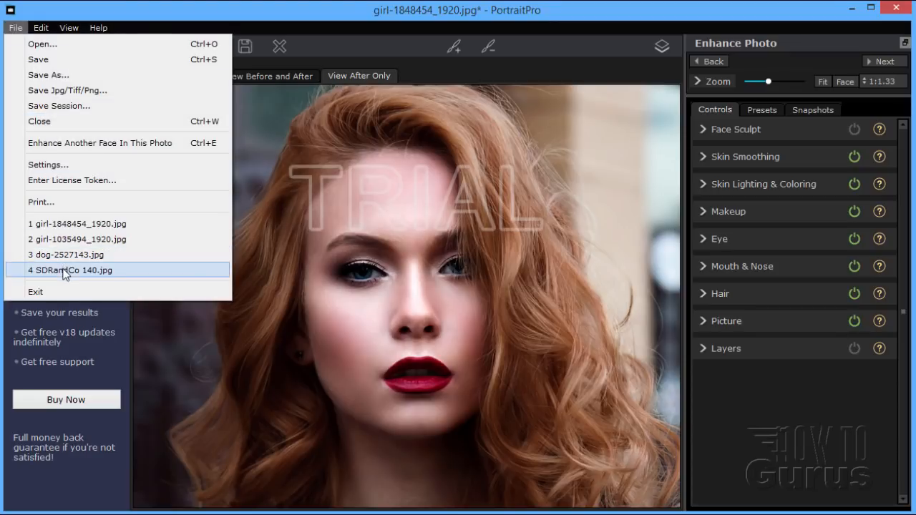
{"action": "left_click", "coordinate": [71, 269]}
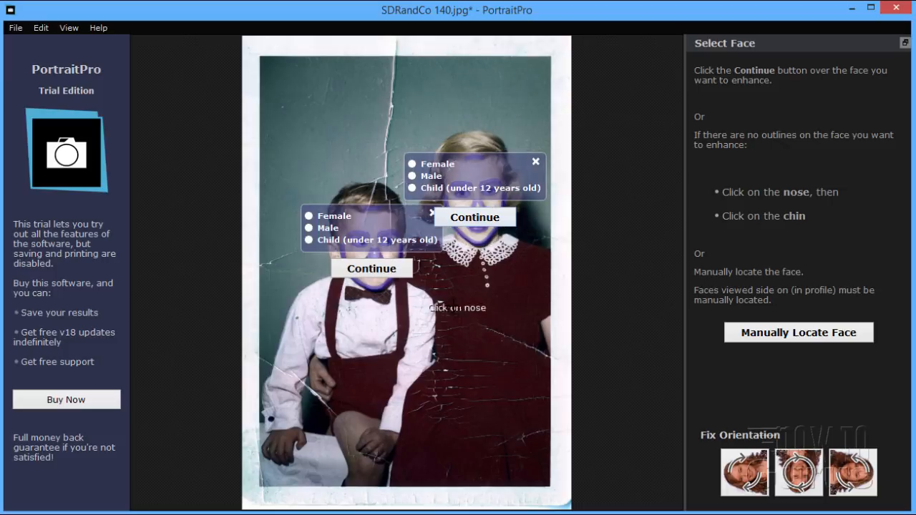
{"action": "mouse_move", "coordinate": [283, 299]}
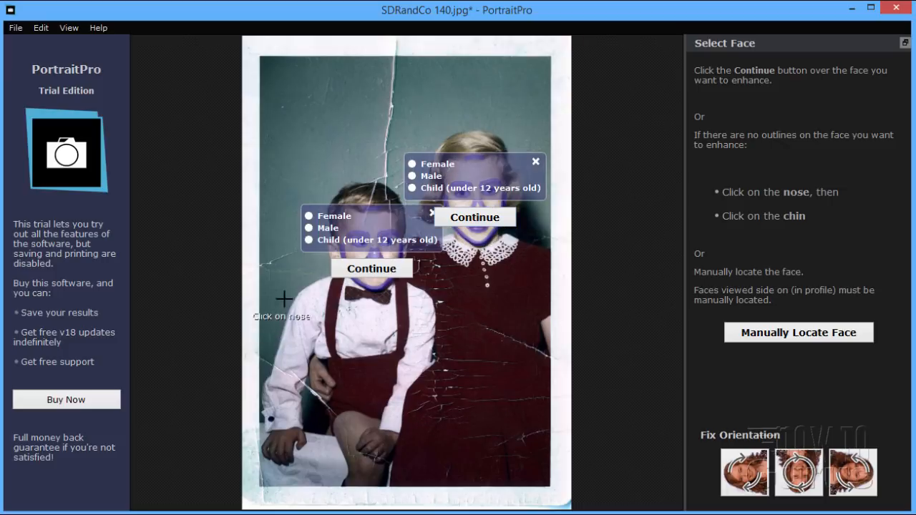
{"action": "mouse_move", "coordinate": [350, 134]}
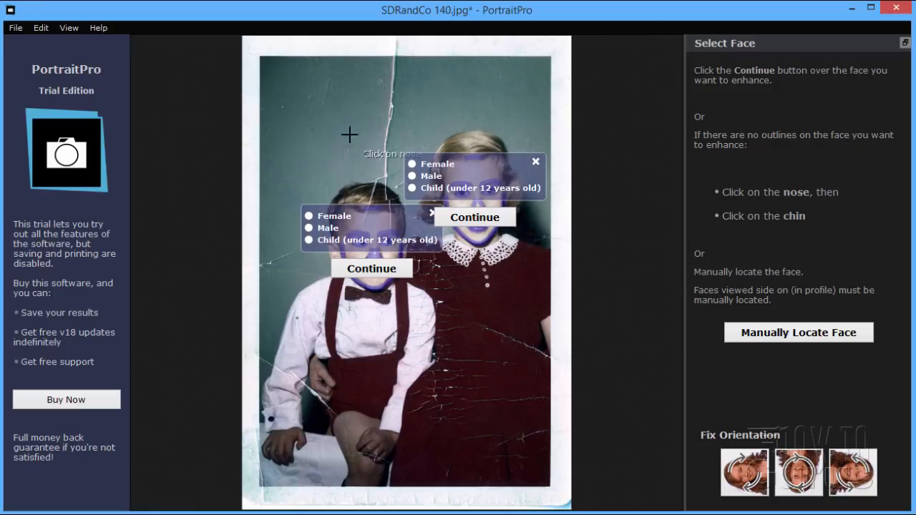
{"action": "mouse_move", "coordinate": [490, 119]}
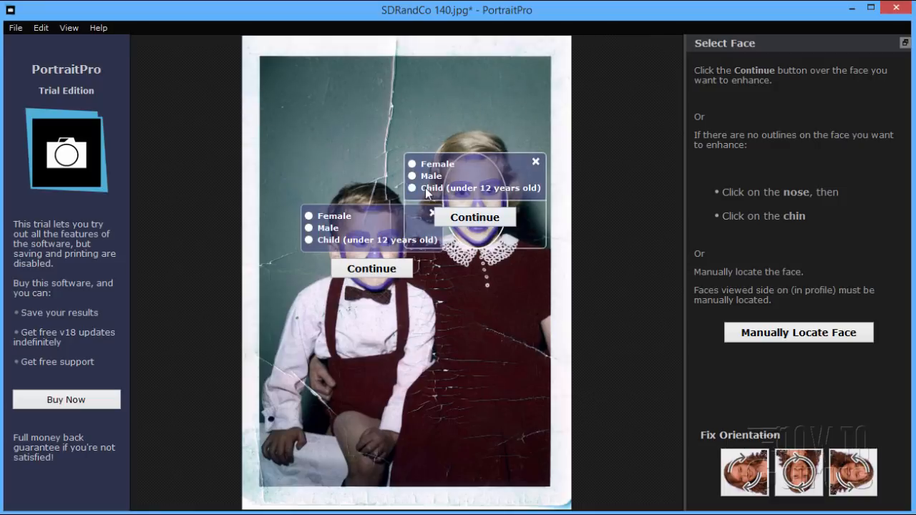
{"action": "left_click", "coordinate": [411, 188]}
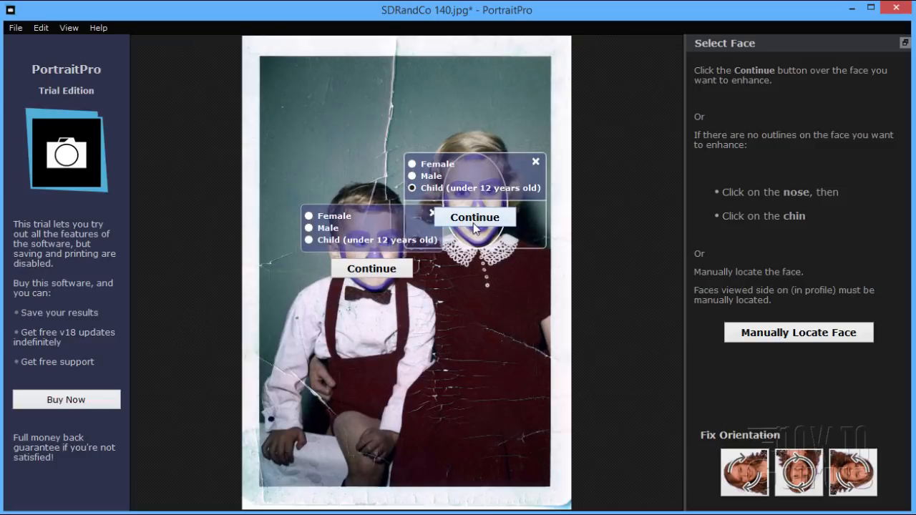
{"action": "left_click", "coordinate": [474, 217]}
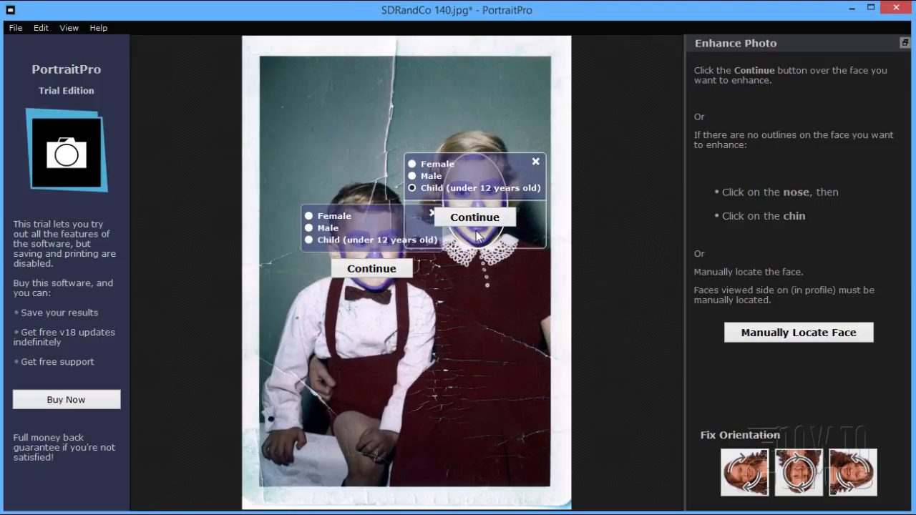
{"action": "left_click", "coordinate": [474, 216]}
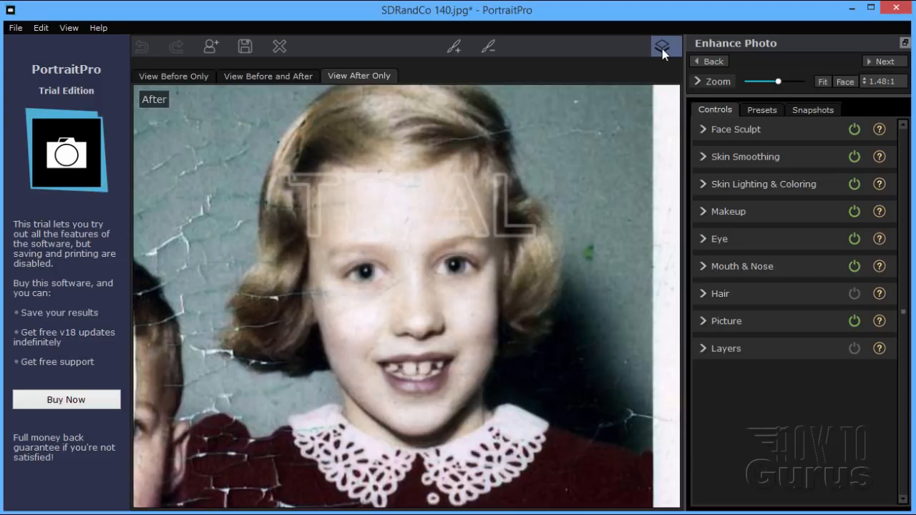
Apply the Face Sculpt preset Original Face Shape, dismissing the tip, then collapse the categories
{"action": "left_click", "coordinate": [661, 47]}
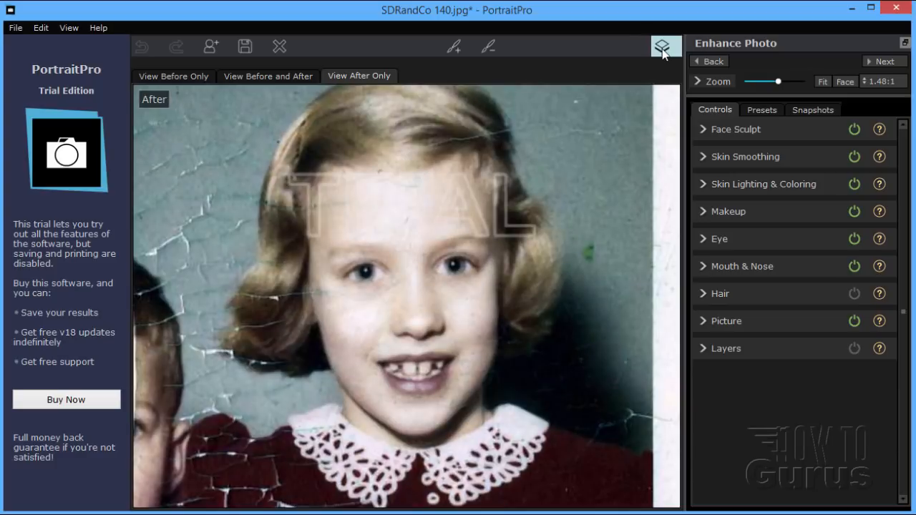
{"action": "mouse_move", "coordinate": [636, 95]}
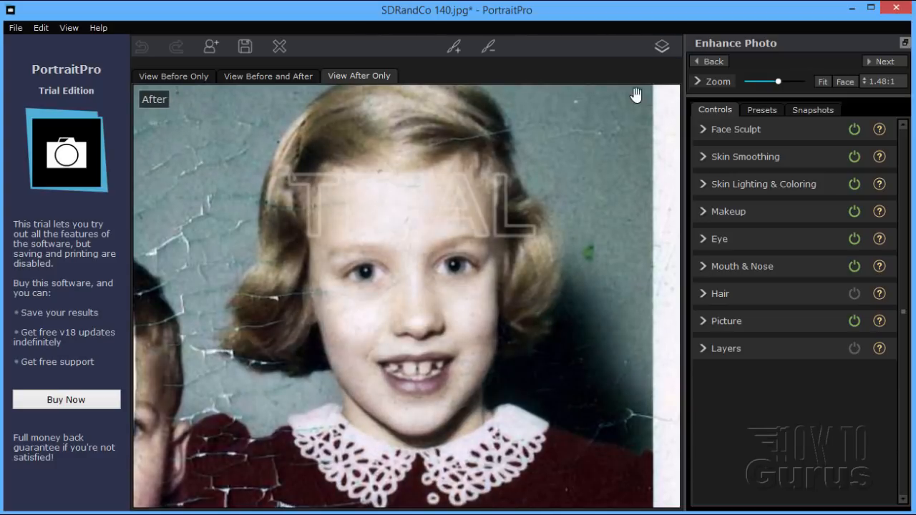
{"action": "left_click", "coordinate": [761, 109]}
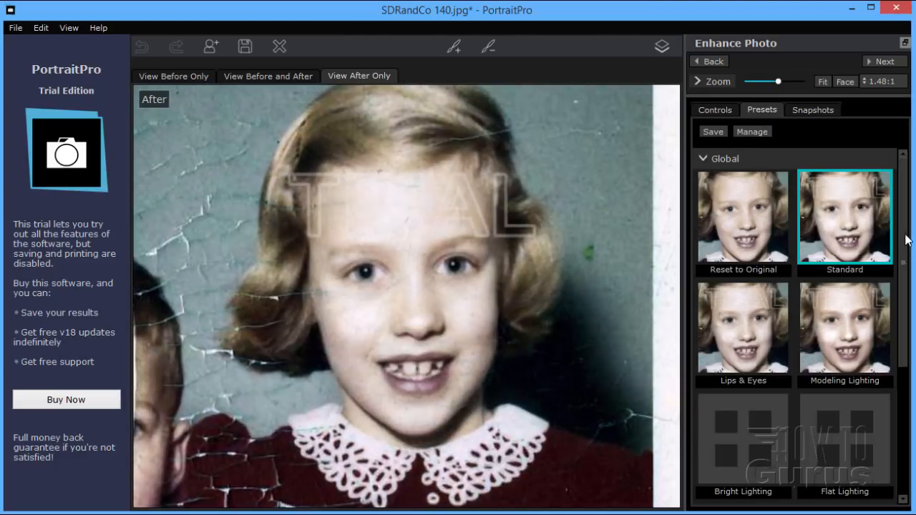
{"action": "scroll", "scroll_direction": "down", "scroll_amount": 3}
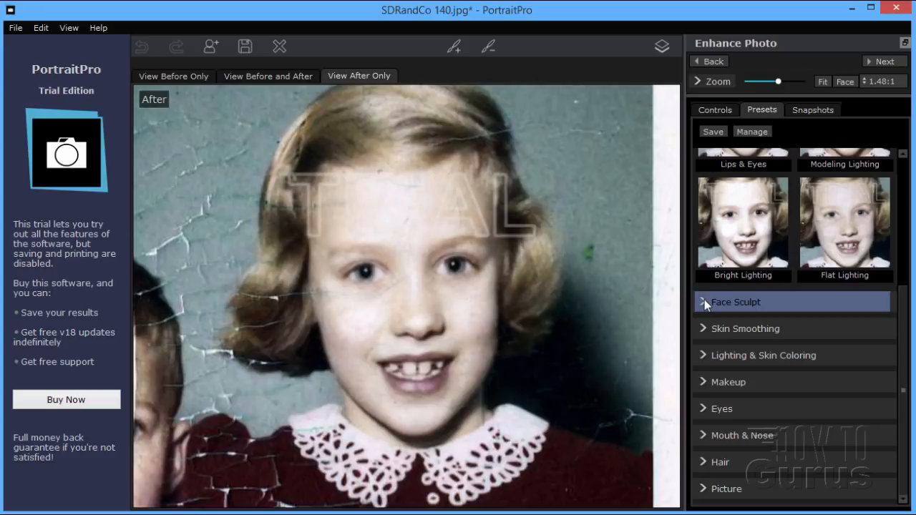
{"action": "left_click", "coordinate": [736, 301]}
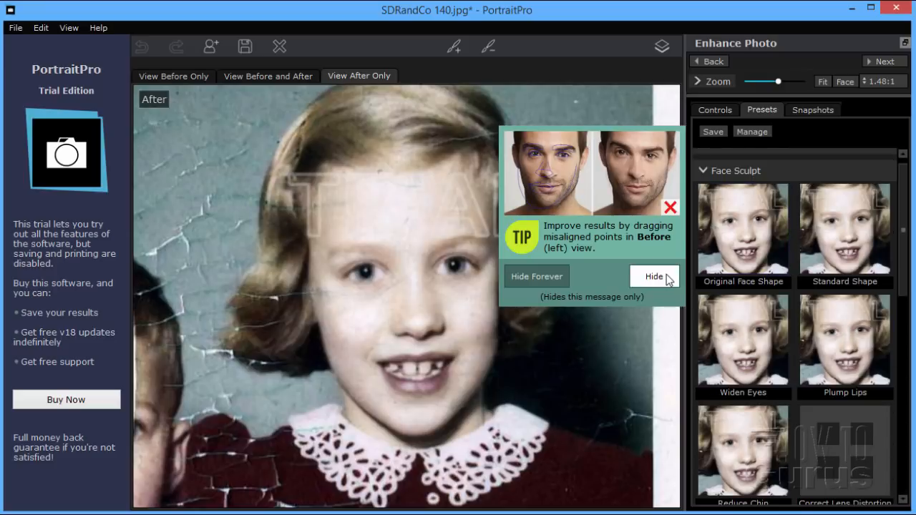
{"action": "left_click", "coordinate": [652, 276]}
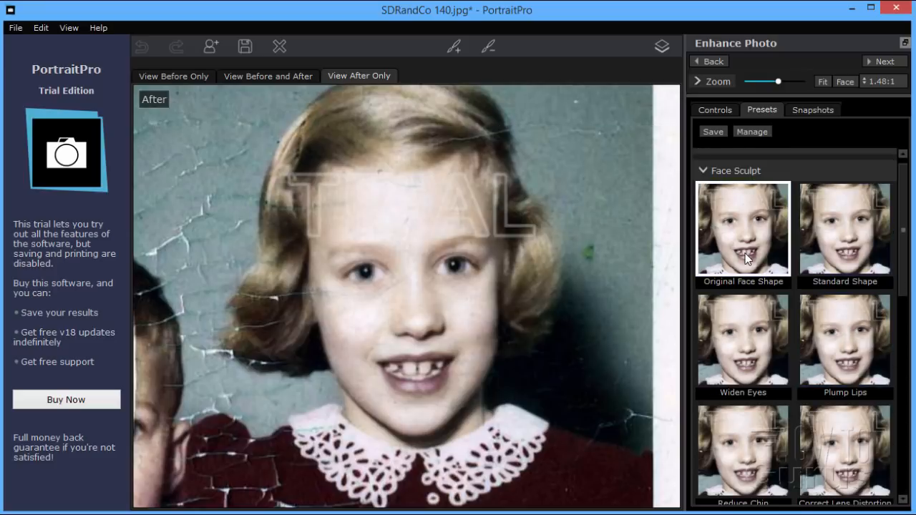
{"action": "left_click", "coordinate": [742, 228]}
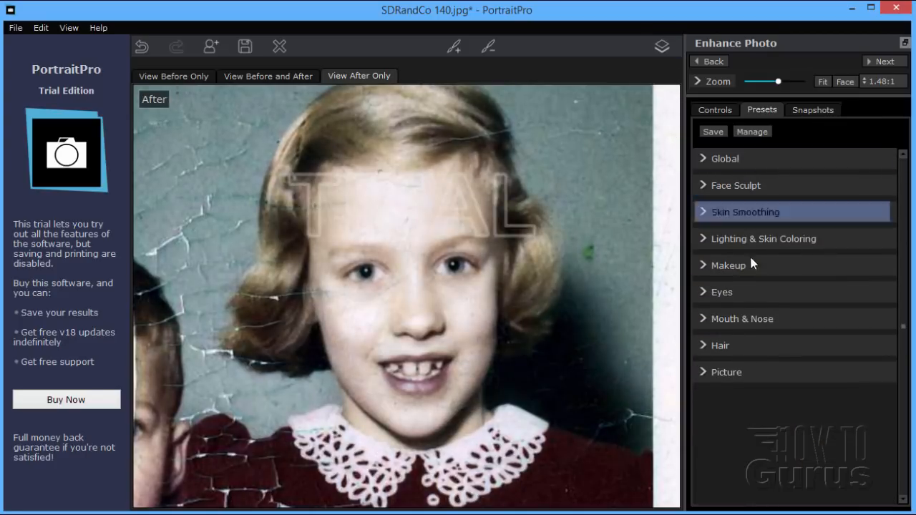
{"action": "left_click", "coordinate": [726, 371]}
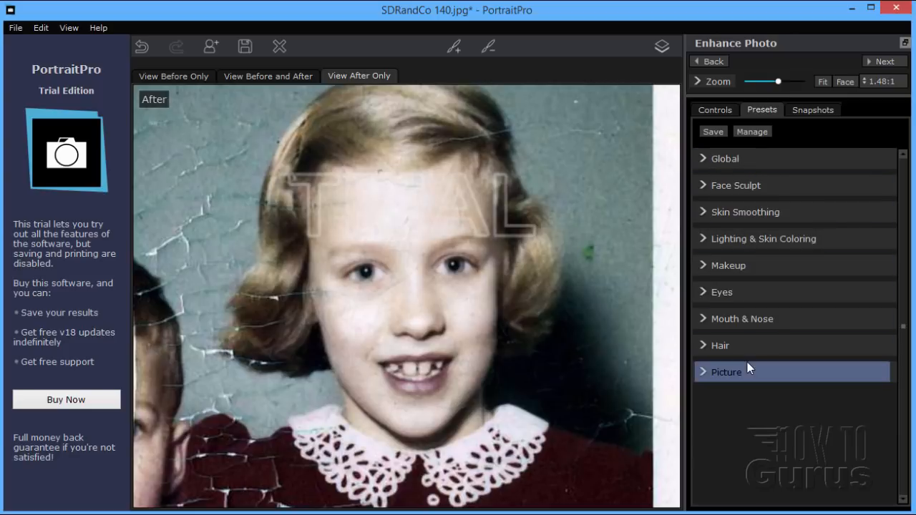
{"action": "mouse_move", "coordinate": [772, 175]}
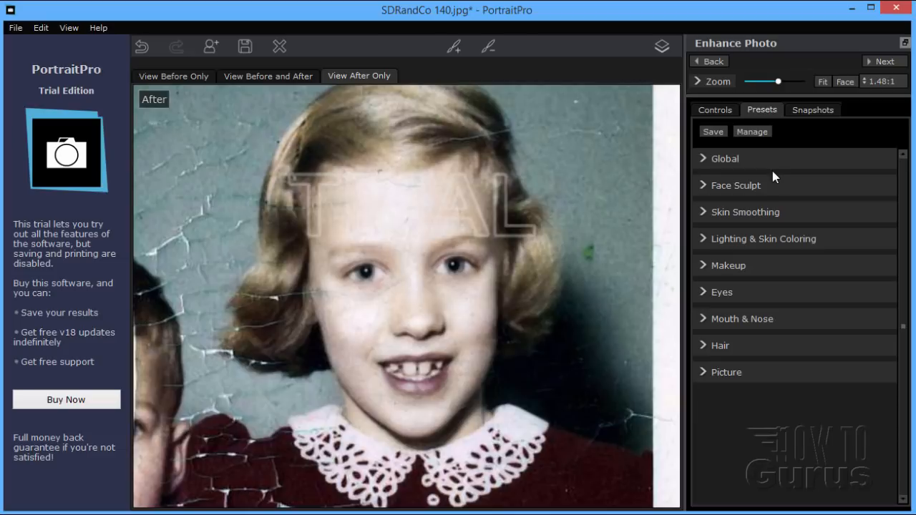
Collapse Mouth & Nose, expand Skin Smoothing and settle Remove Pores at 11
{"action": "left_click", "coordinate": [714, 110]}
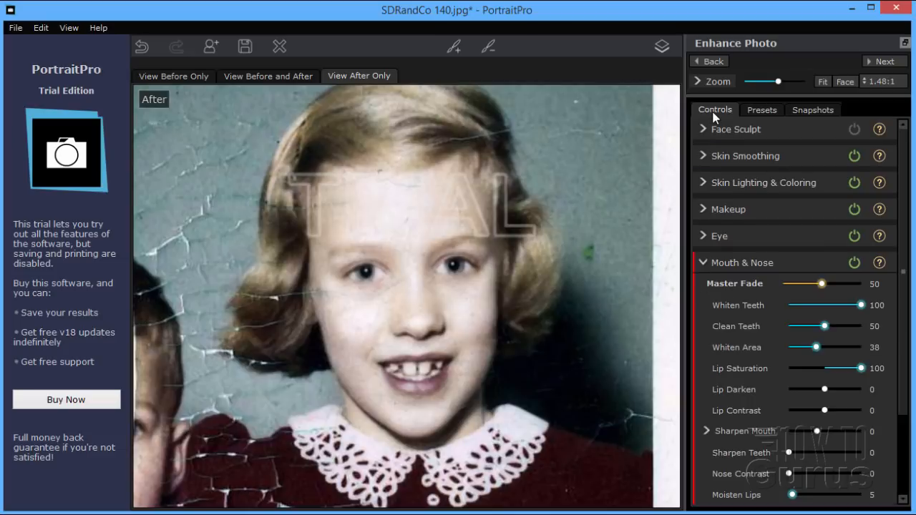
{"action": "left_click", "coordinate": [742, 262]}
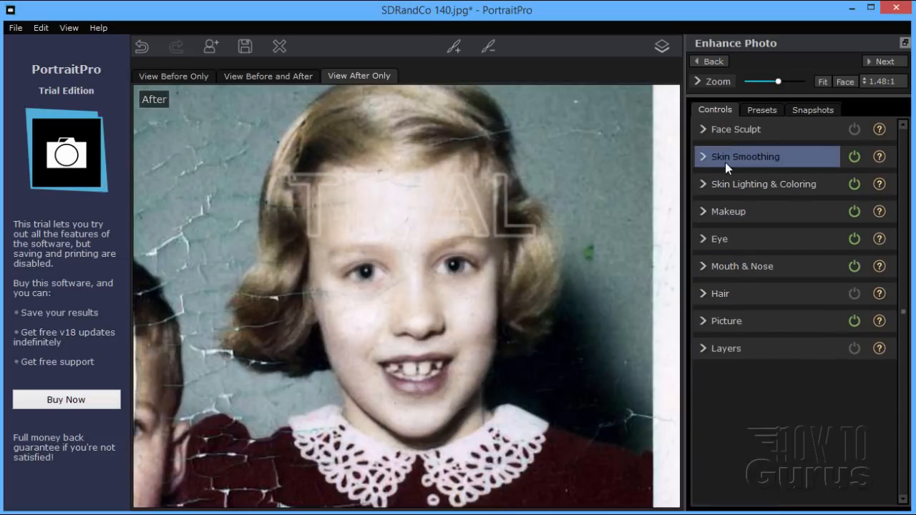
{"action": "left_click", "coordinate": [703, 156]}
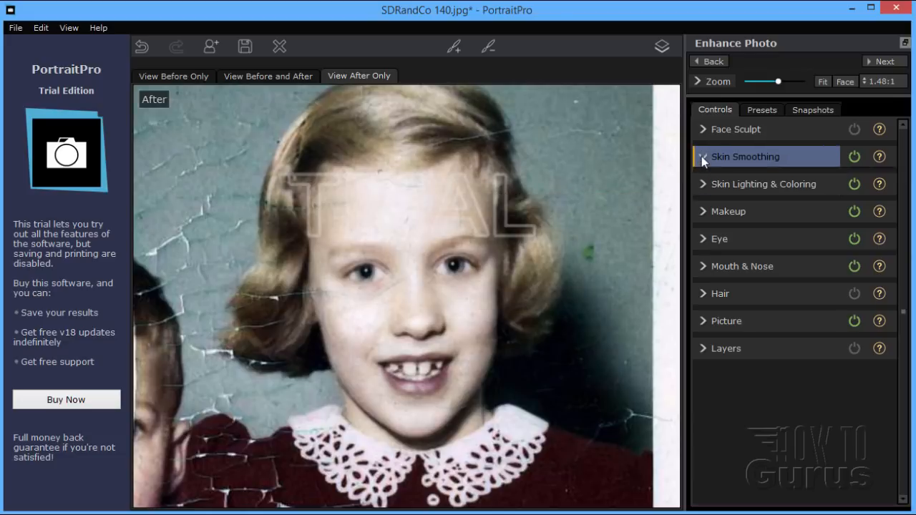
{"action": "left_click", "coordinate": [745, 156]}
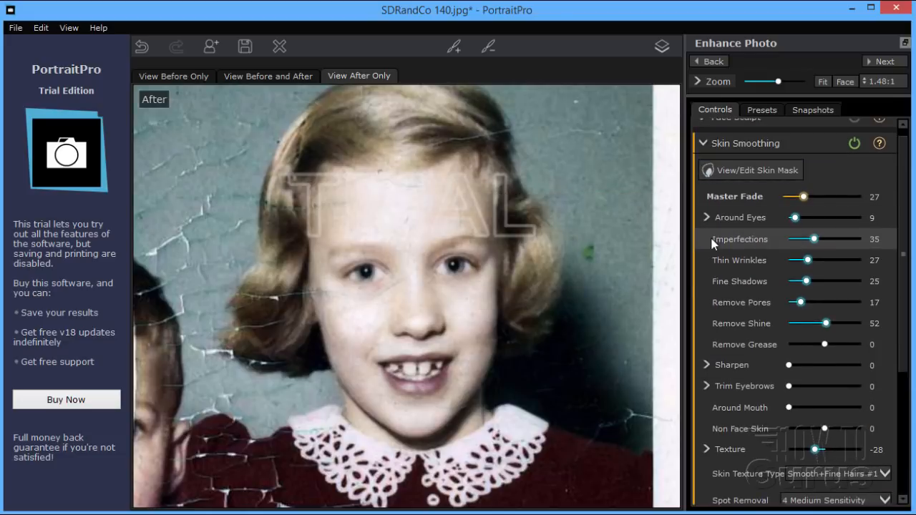
{"action": "mouse_move", "coordinate": [726, 246]}
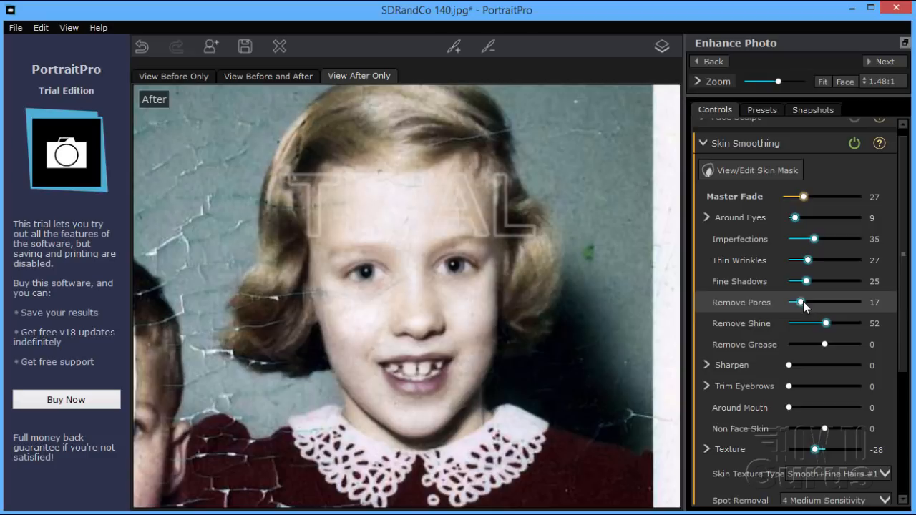
{"action": "left_click_drag", "start_coordinate": [800, 302], "coordinate": [835, 302]}
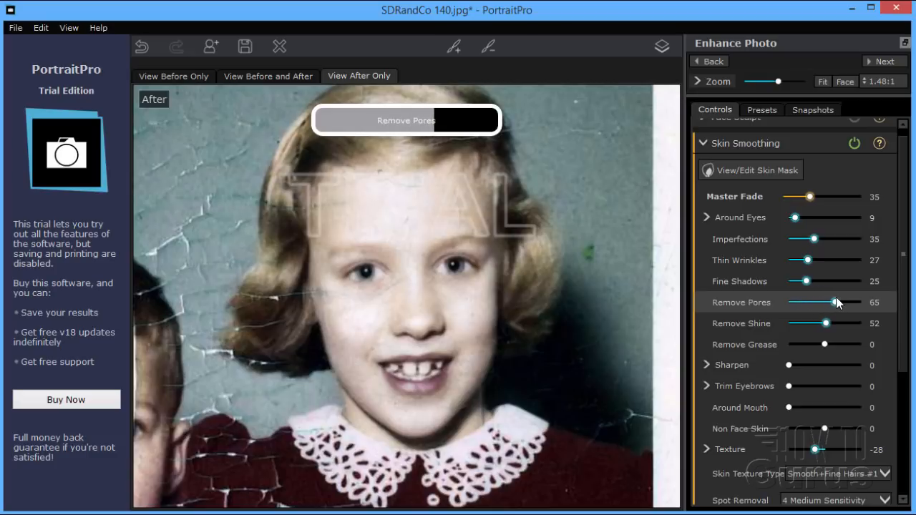
{"action": "left_click_drag", "start_coordinate": [837, 302], "coordinate": [820, 302]}
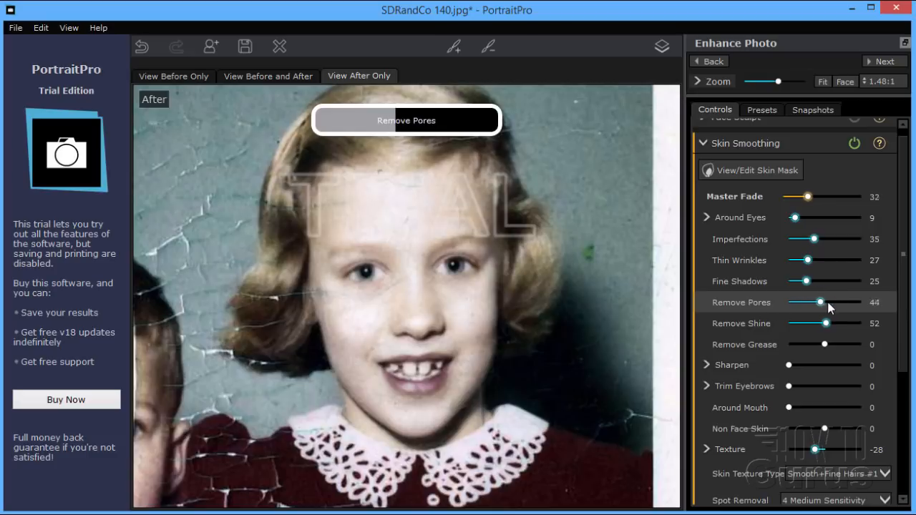
{"action": "left_click_drag", "start_coordinate": [819, 302], "coordinate": [828, 302]}
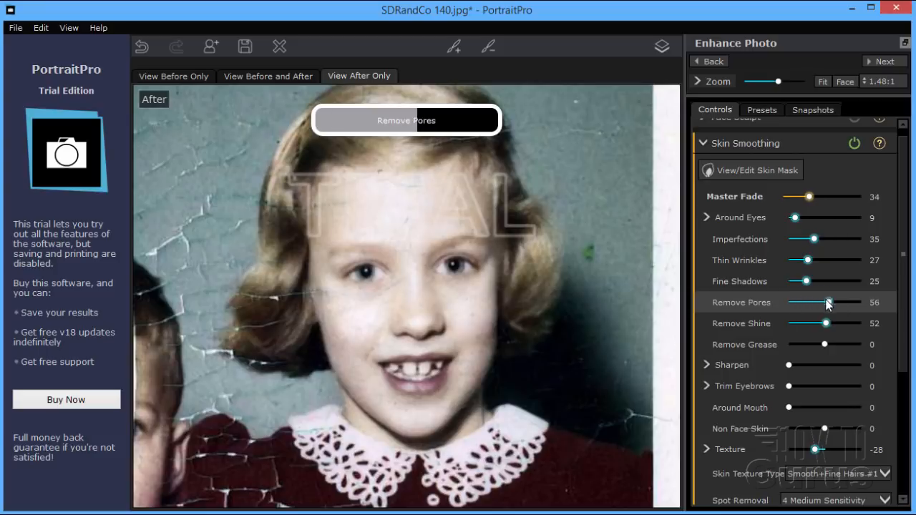
{"action": "left_click_drag", "start_coordinate": [829, 302], "coordinate": [802, 302]}
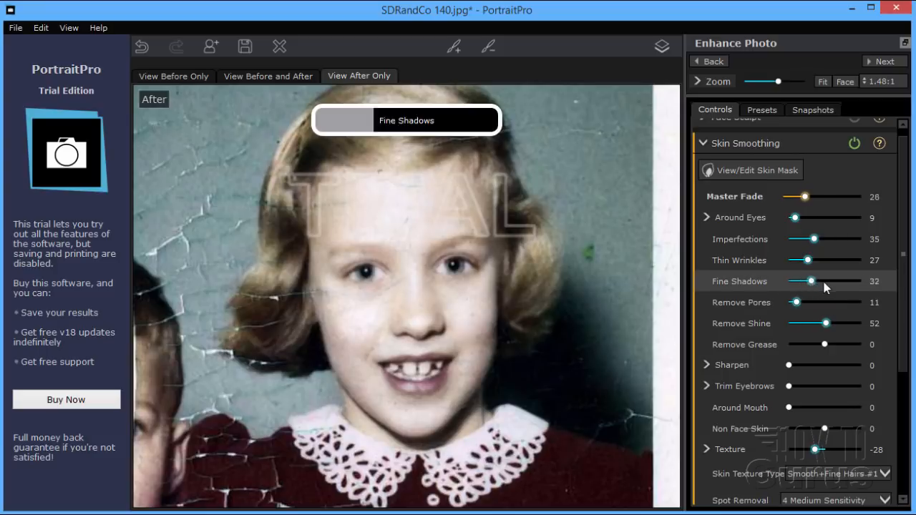
Raise Fine Shadows to 89 and Thin Wrinkles to 36, lowering Imperfections slightly
{"action": "left_click_drag", "start_coordinate": [810, 280], "coordinate": [844, 280]}
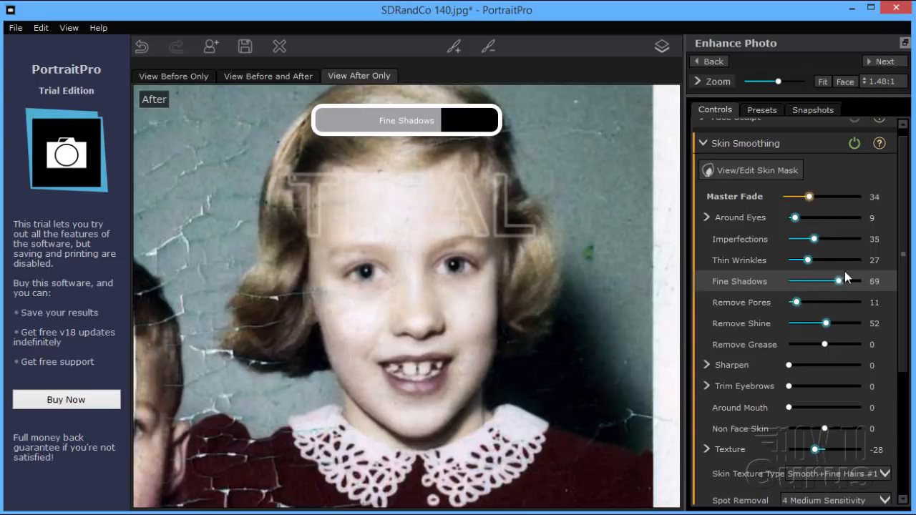
{"action": "left_click_drag", "start_coordinate": [850, 281], "coordinate": [852, 282]}
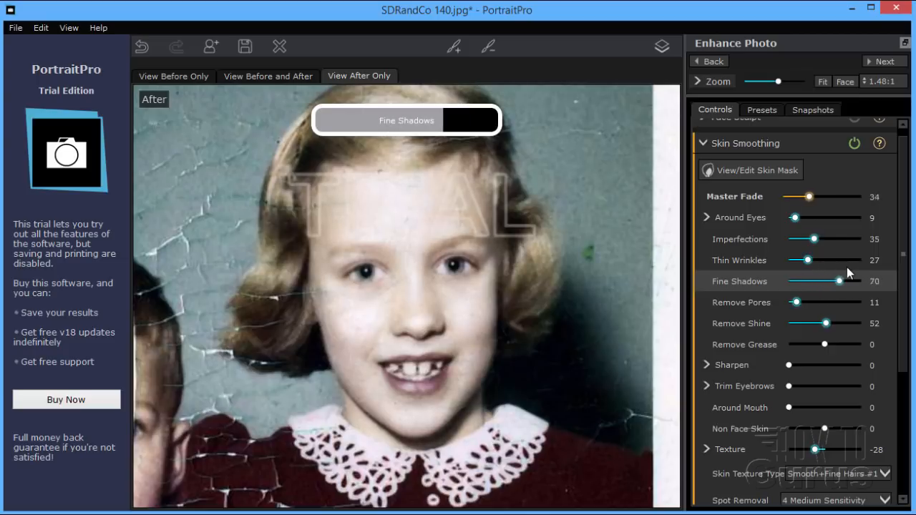
{"action": "left_click_drag", "start_coordinate": [827, 281], "coordinate": [842, 281]}
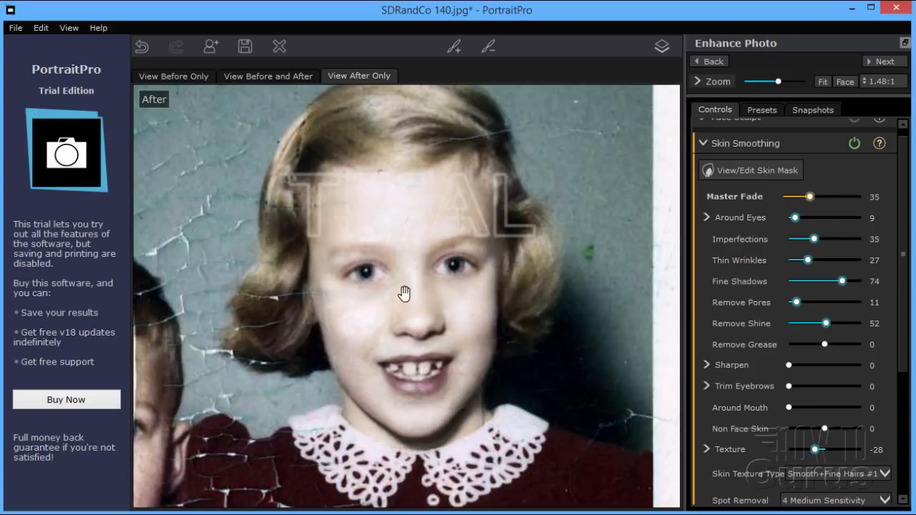
{"action": "left_click_drag", "start_coordinate": [841, 280], "coordinate": [823, 281]}
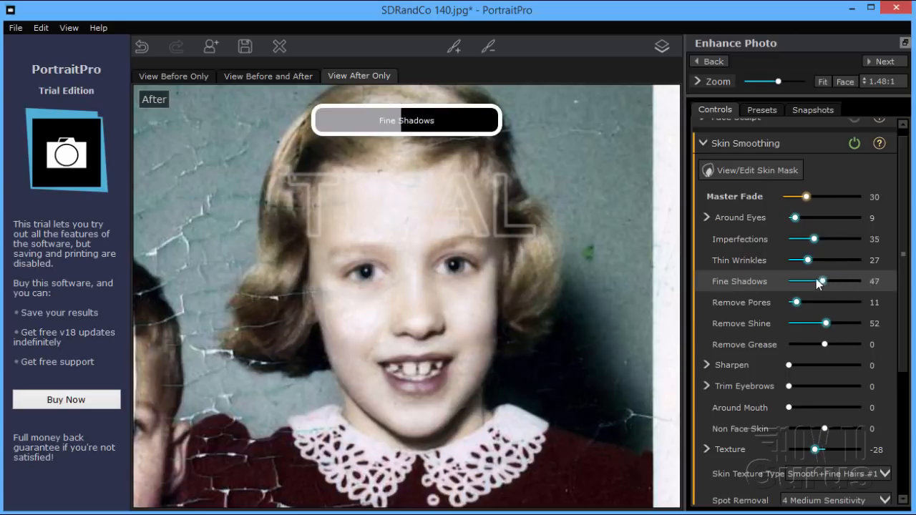
{"action": "left_click_drag", "start_coordinate": [832, 281], "coordinate": [864, 281]}
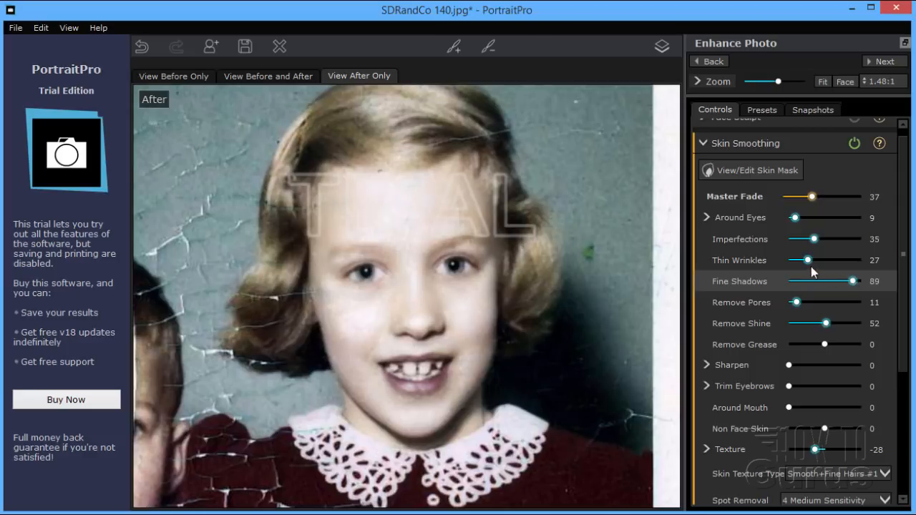
{"action": "left_click_drag", "start_coordinate": [807, 260], "coordinate": [843, 259]}
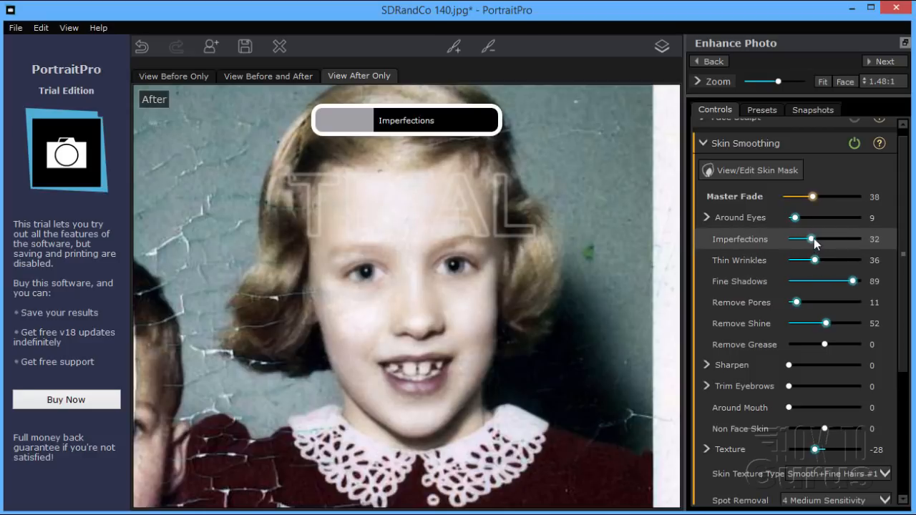
{"action": "left_click_drag", "start_coordinate": [812, 239], "coordinate": [840, 239]}
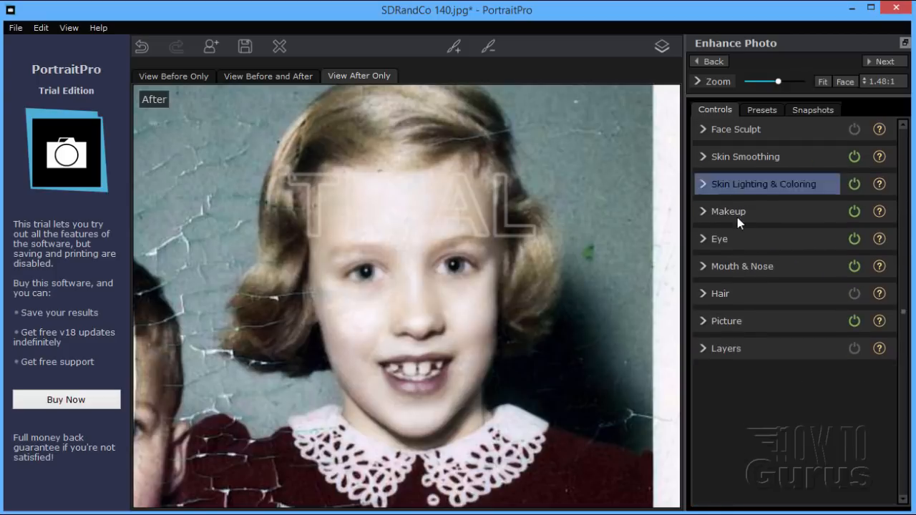
In Eye settings, set Sharpen Eyes 54, Sharpen Eyebrows 75 and Brighten Iris about 61
{"action": "left_click", "coordinate": [719, 238]}
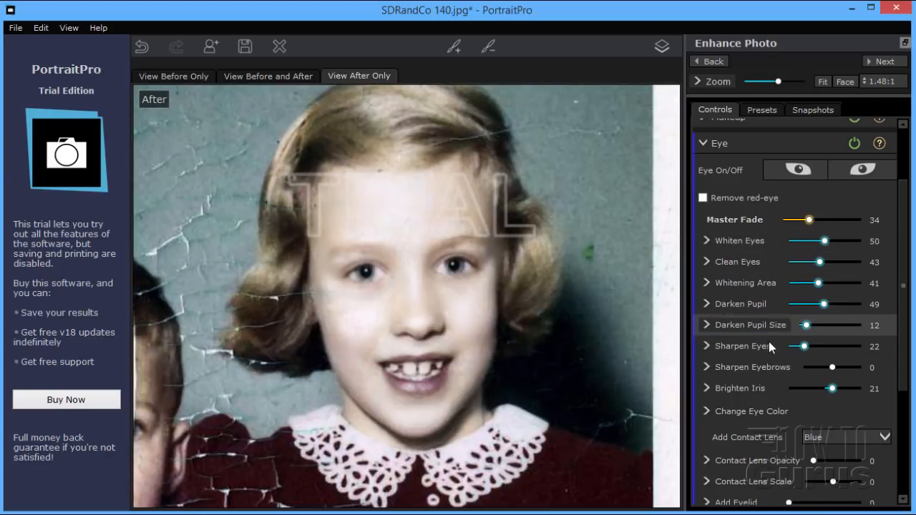
{"action": "left_click_drag", "start_coordinate": [805, 345], "coordinate": [816, 346]}
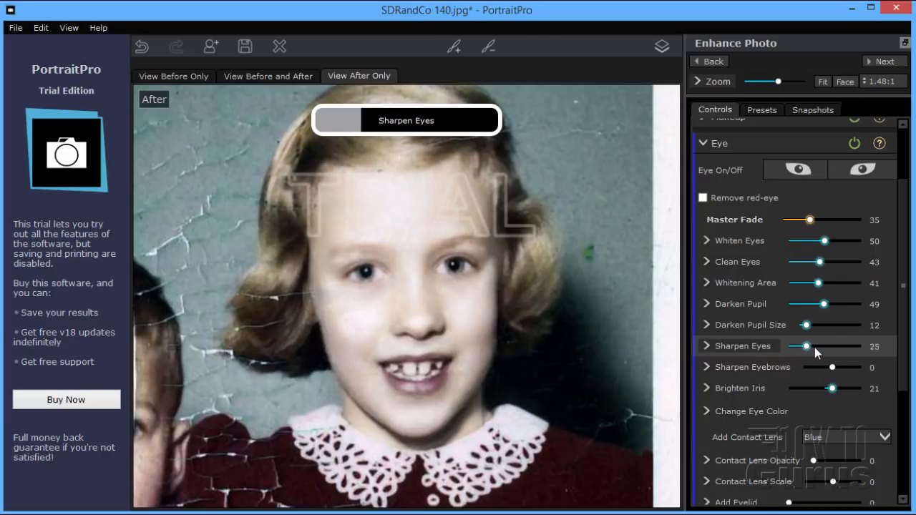
{"action": "left_click_drag", "start_coordinate": [808, 346], "coordinate": [831, 346]}
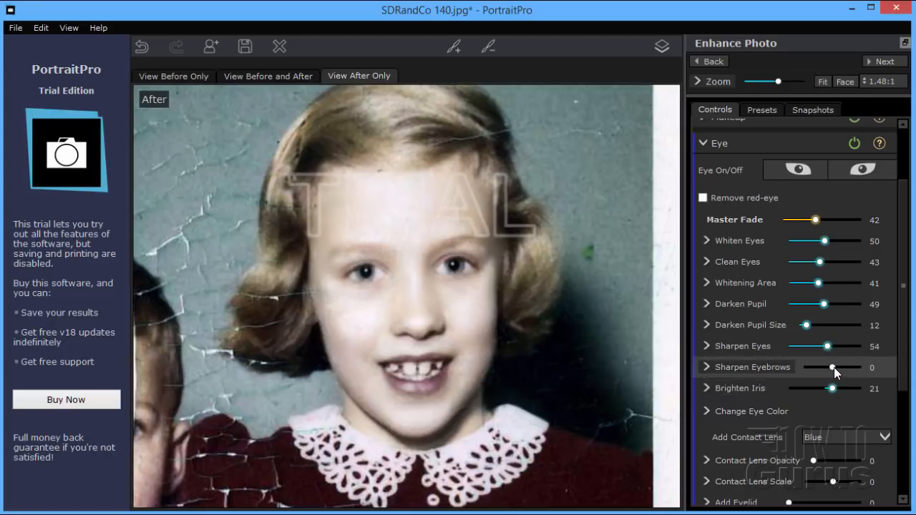
{"action": "left_click_drag", "start_coordinate": [830, 367], "coordinate": [857, 367]}
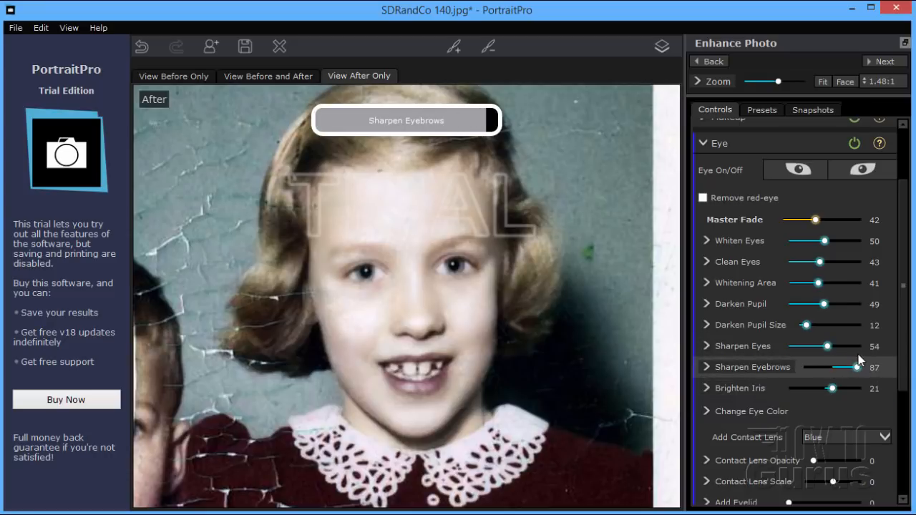
{"action": "left_click_drag", "start_coordinate": [866, 366], "coordinate": [853, 366]}
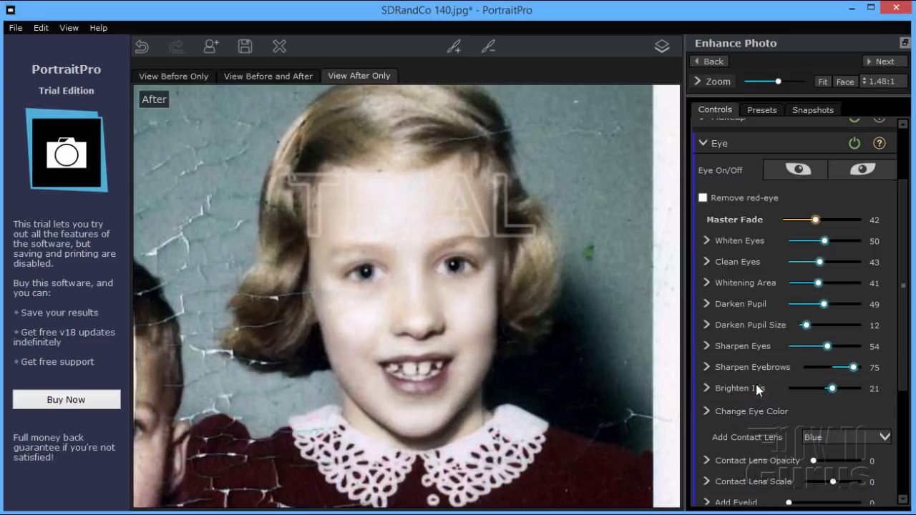
{"action": "left_click_drag", "start_coordinate": [831, 388], "coordinate": [844, 388]}
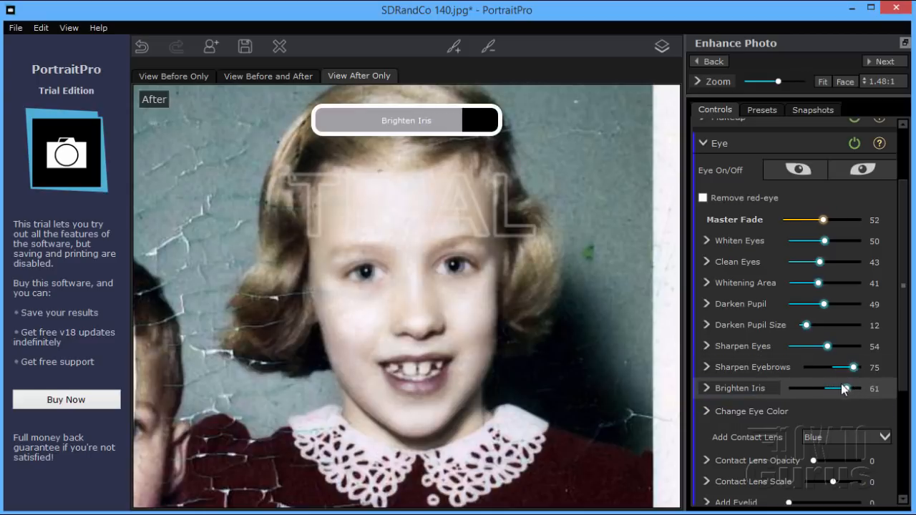
{"action": "left_click_drag", "start_coordinate": [837, 388], "coordinate": [855, 388]}
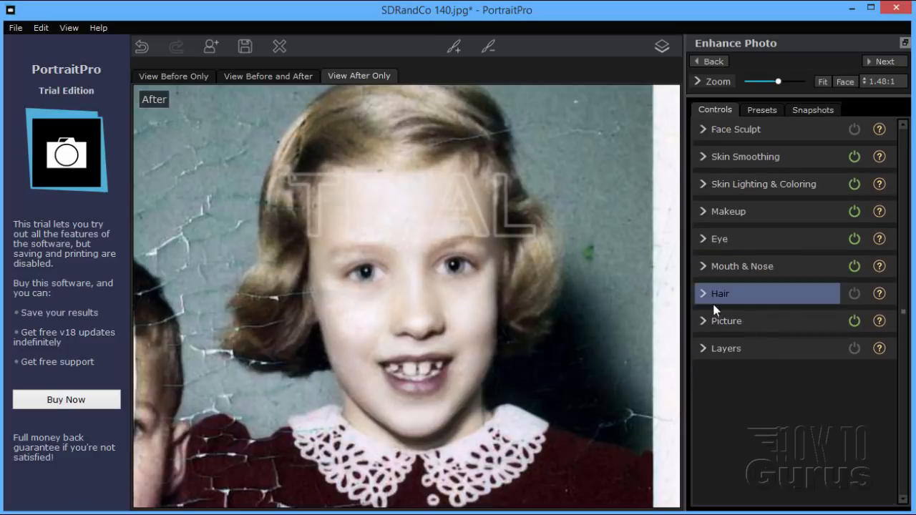
{"action": "mouse_move", "coordinate": [723, 302]}
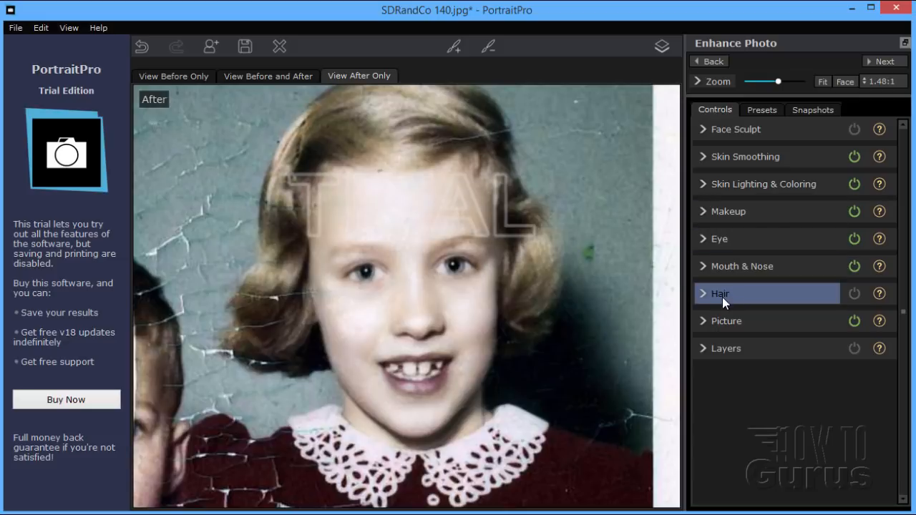
Recolour the girl's hair light golden blonde at amount 75, then view the original
{"action": "left_click", "coordinate": [720, 294]}
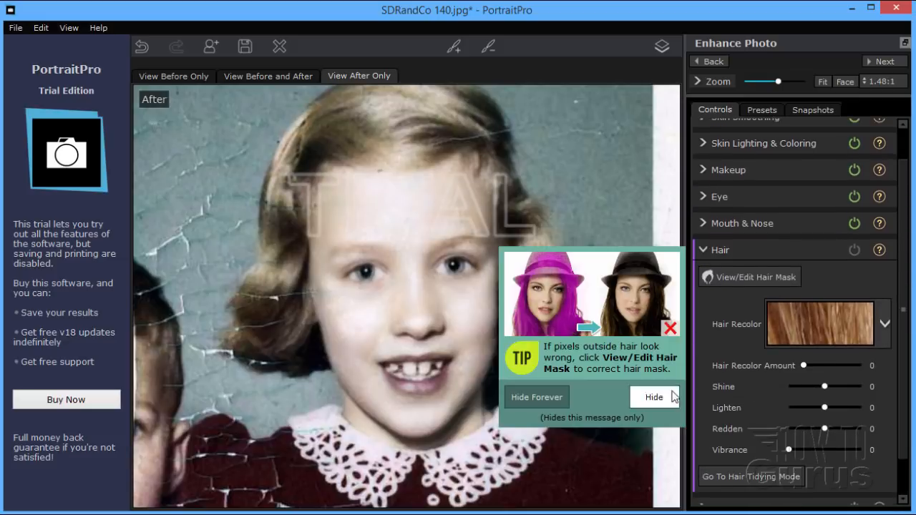
{"action": "left_click", "coordinate": [884, 324]}
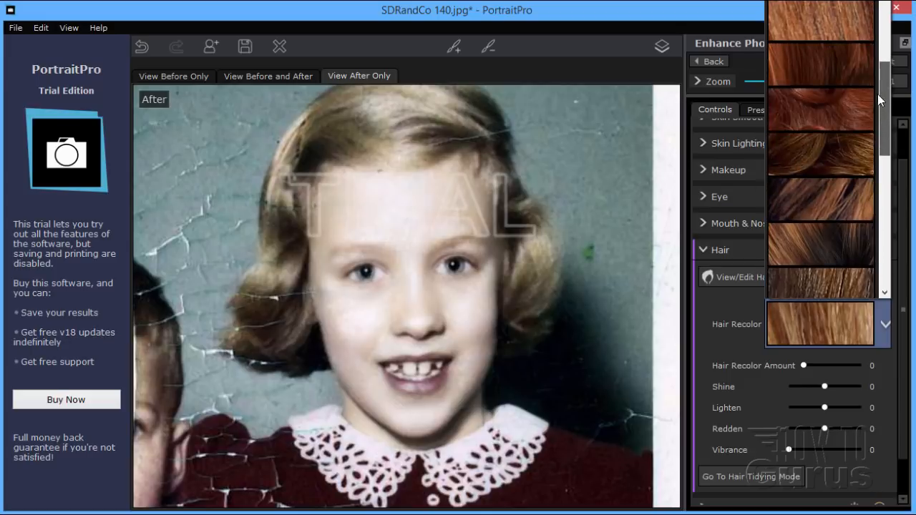
{"action": "scroll", "scroll_direction": "down", "scroll_amount": 3}
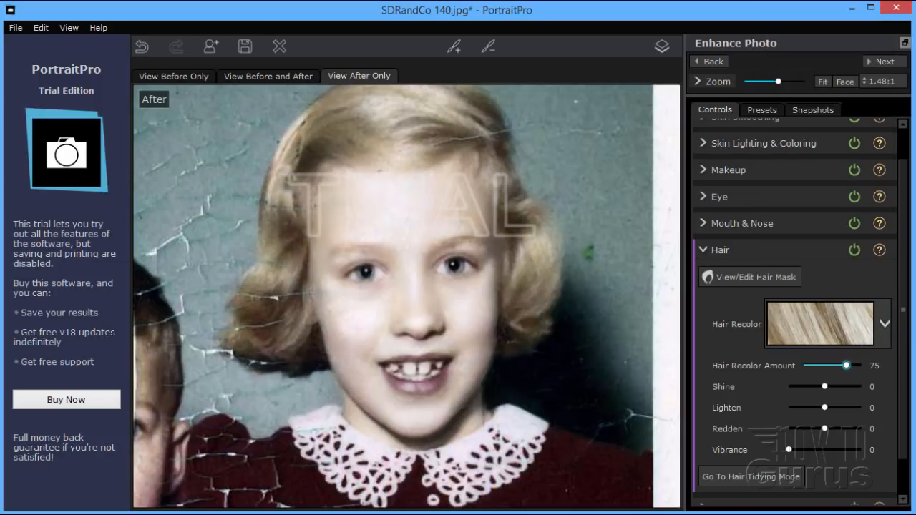
{"action": "left_click", "coordinate": [885, 324]}
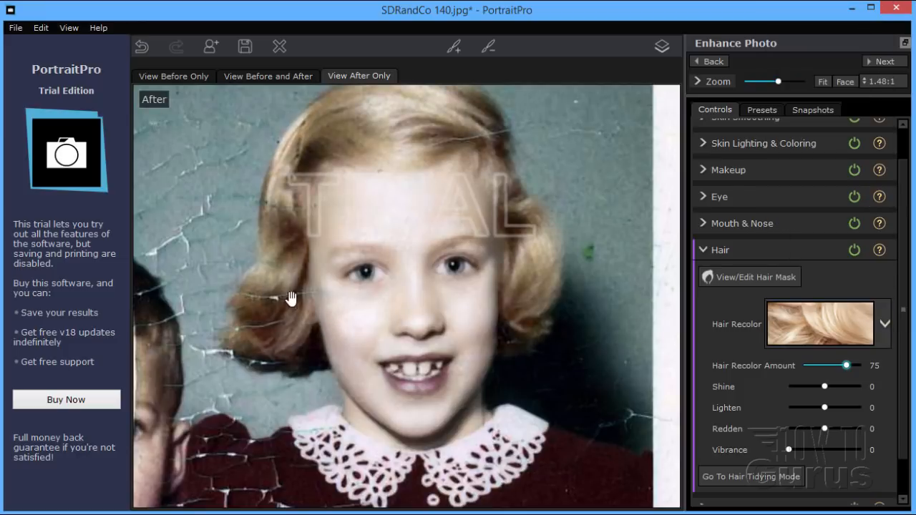
{"action": "mouse_move", "coordinate": [301, 198]}
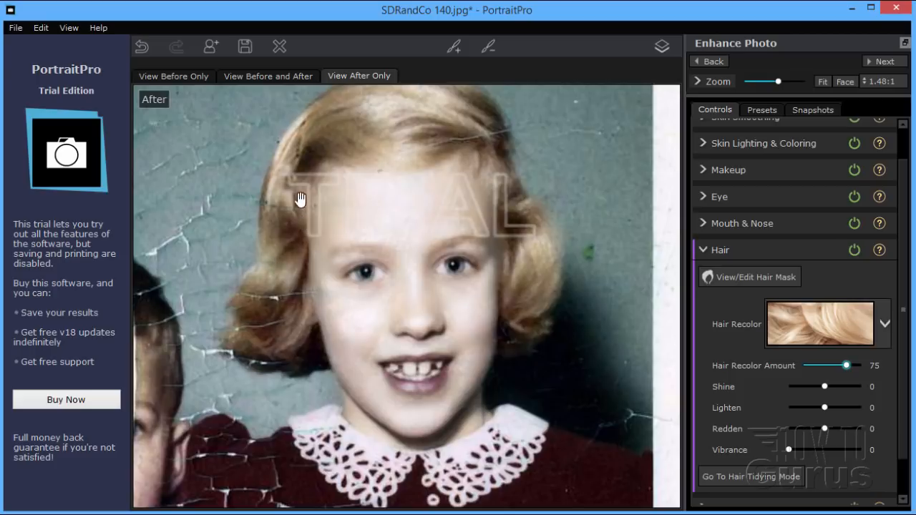
{"action": "mouse_move", "coordinate": [266, 259]}
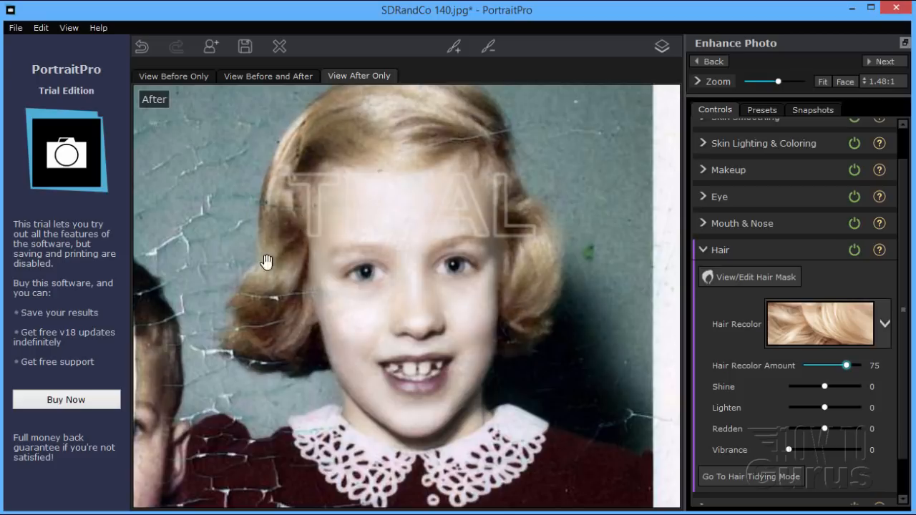
{"action": "mouse_move", "coordinate": [483, 354]}
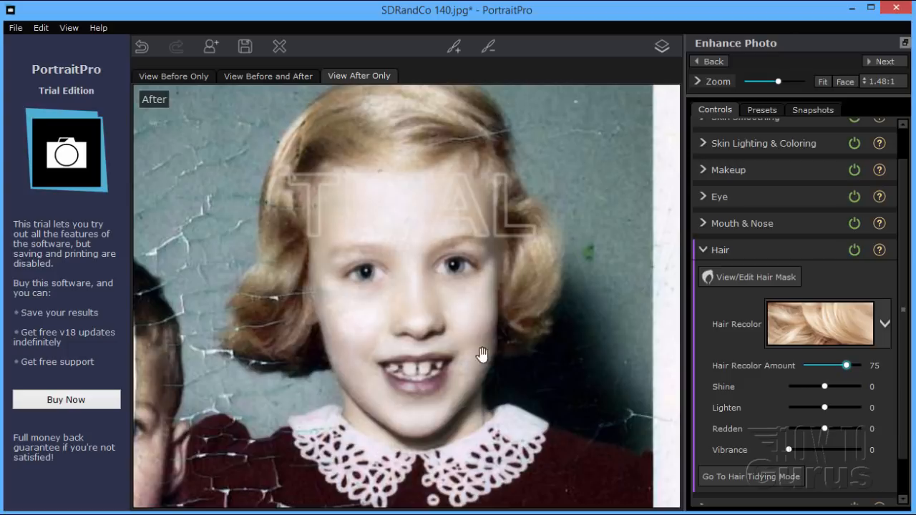
{"action": "mouse_move", "coordinate": [725, 303]}
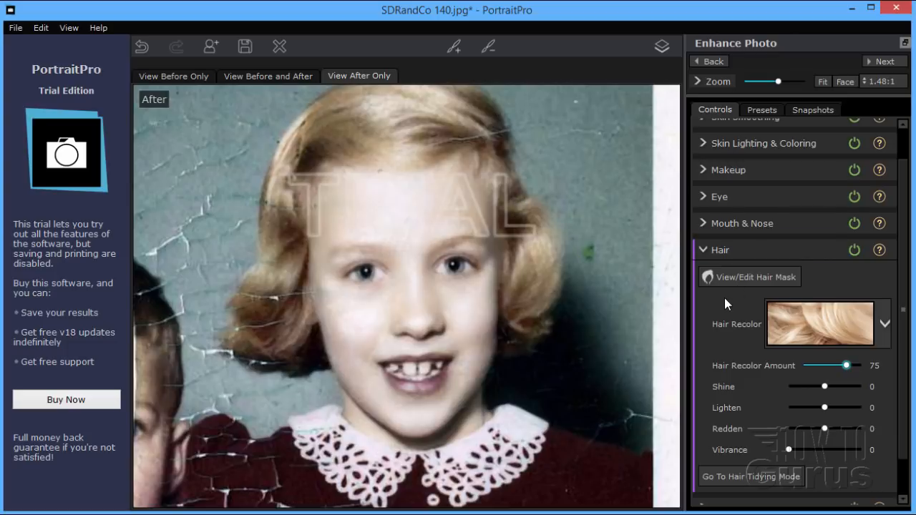
{"action": "left_click", "coordinate": [661, 46]}
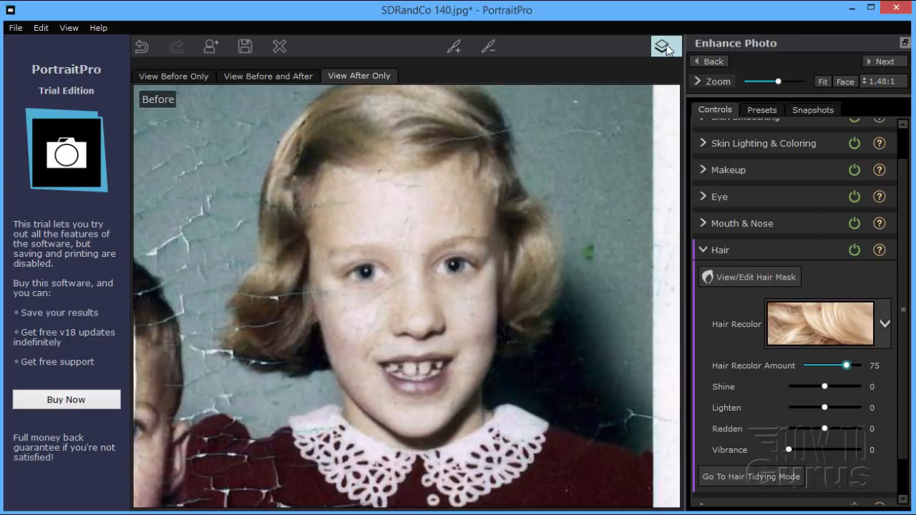
Toggle Before/After to compare the blonde portrait with the original, then open the File menu
{"action": "left_click", "coordinate": [664, 46]}
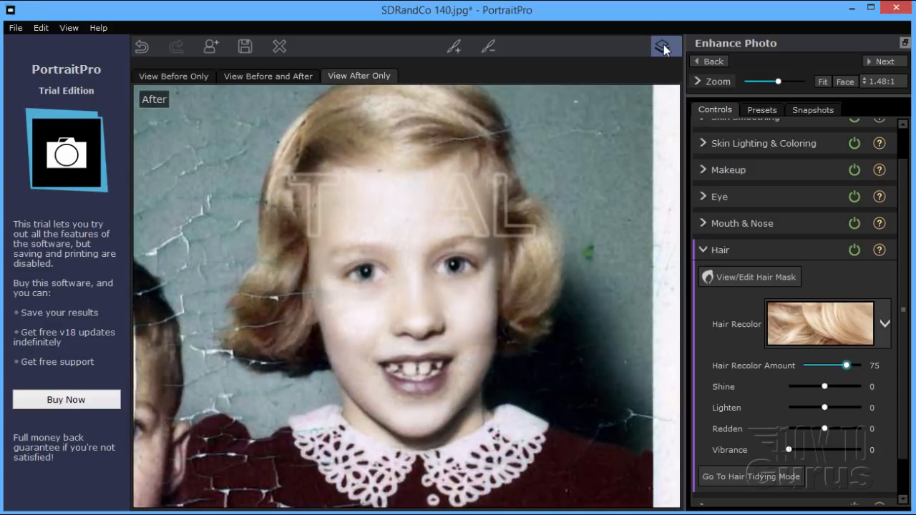
{"action": "left_click", "coordinate": [664, 45]}
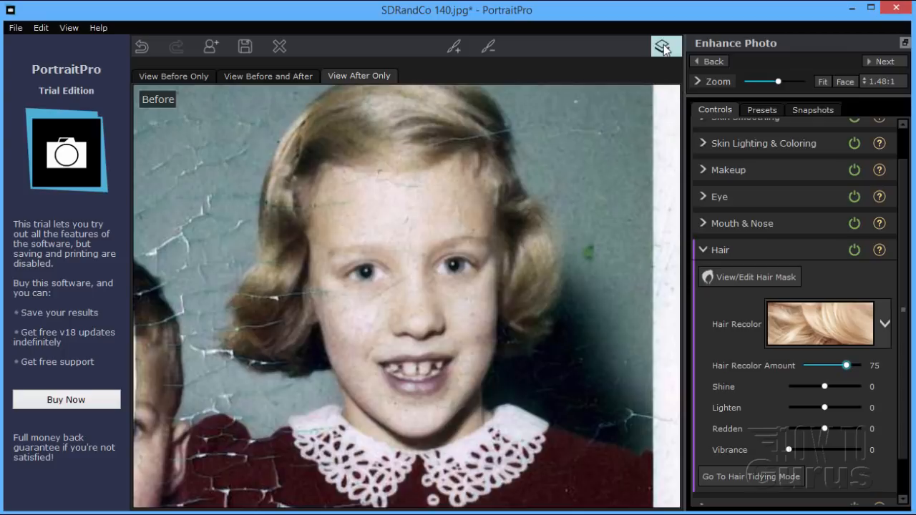
{"action": "left_click", "coordinate": [661, 46]}
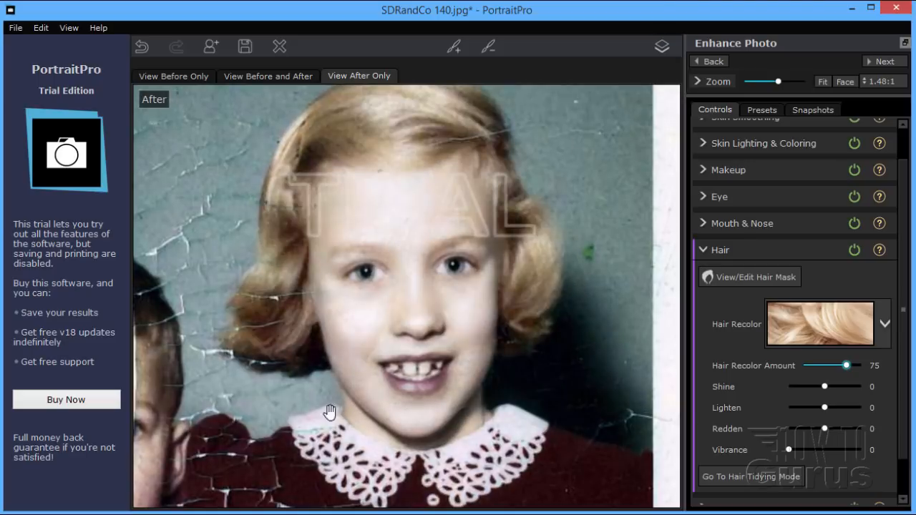
{"action": "mouse_move", "coordinate": [539, 241]}
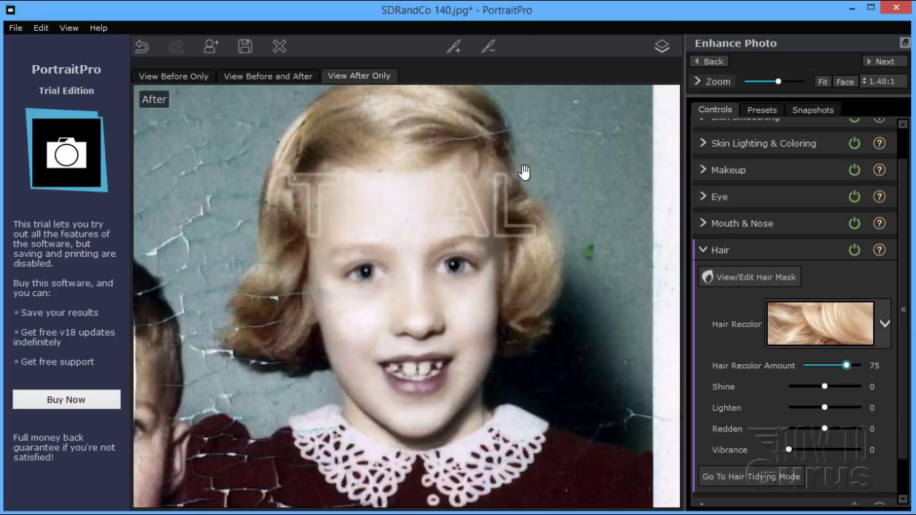
{"action": "left_click", "coordinate": [14, 27]}
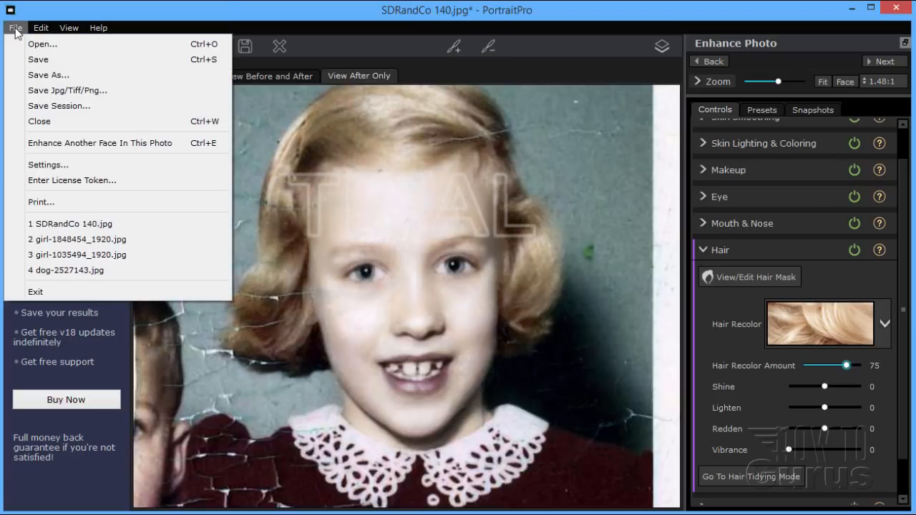
{"action": "mouse_move", "coordinate": [77, 254]}
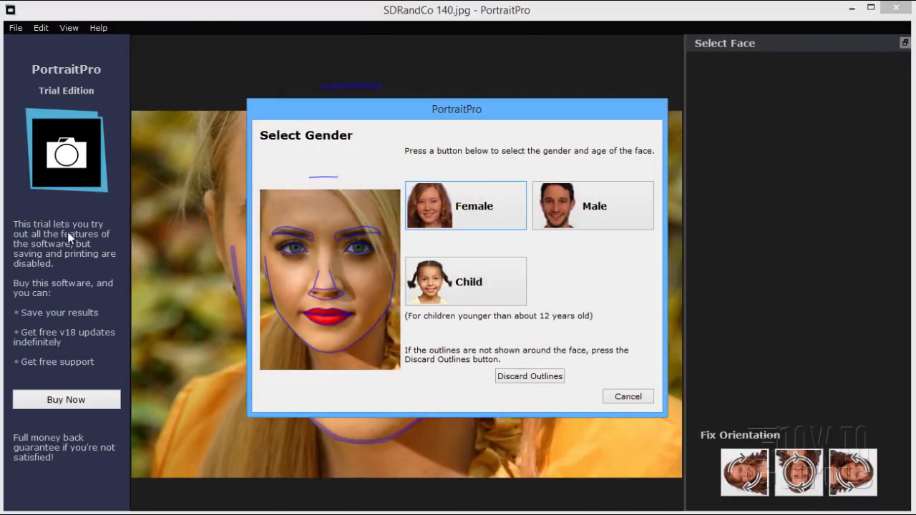
Identify the face in girl-1035494_1920.jpg as an adult female
{"action": "left_click", "coordinate": [465, 205]}
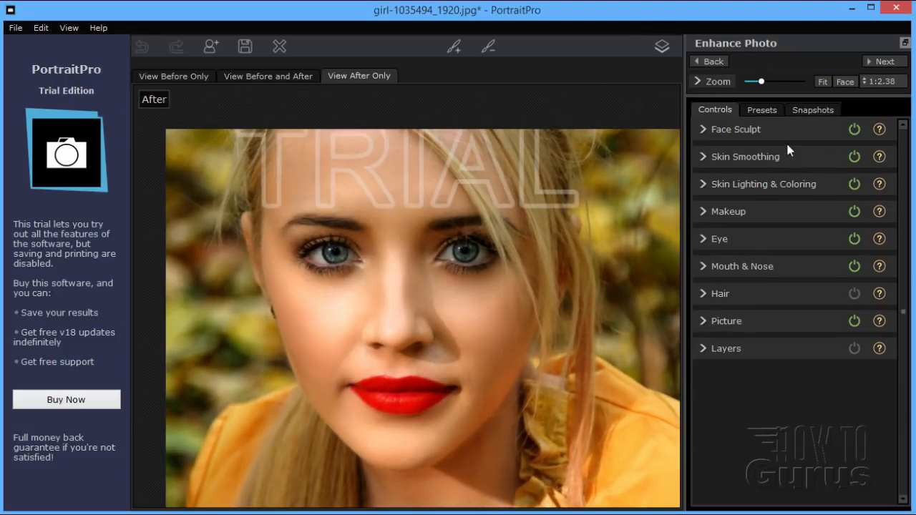
Apply the No Sculpt preset to the blonde woman's portrait
{"action": "left_click", "coordinate": [761, 109]}
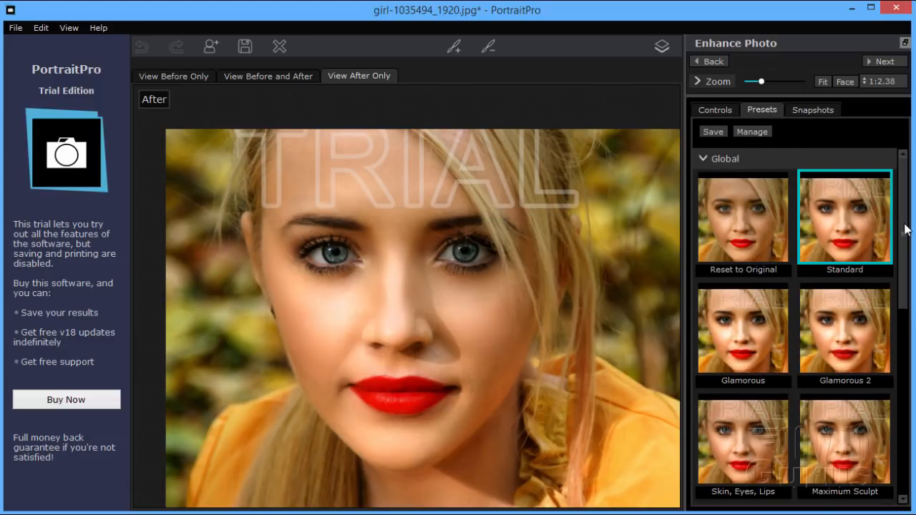
{"action": "scroll", "scroll_direction": "down", "scroll_amount": 3}
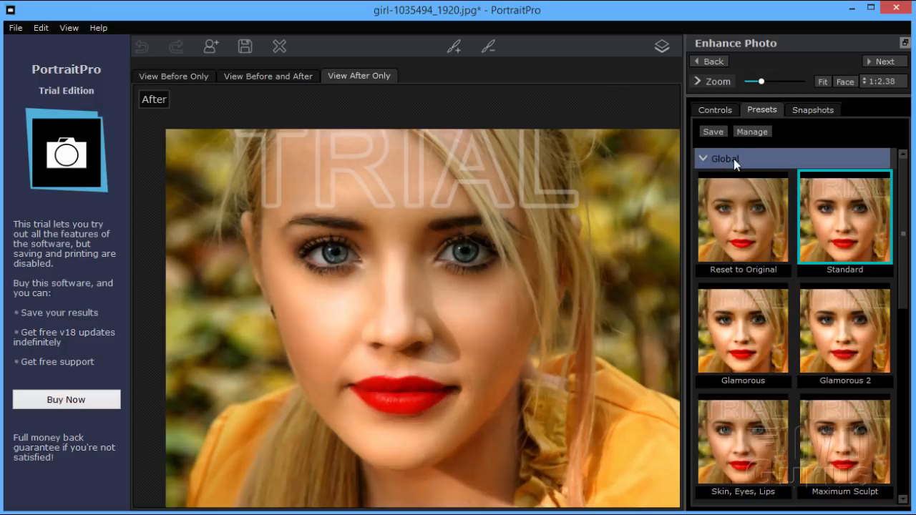
{"action": "scroll", "scroll_direction": "down", "scroll_amount": 3}
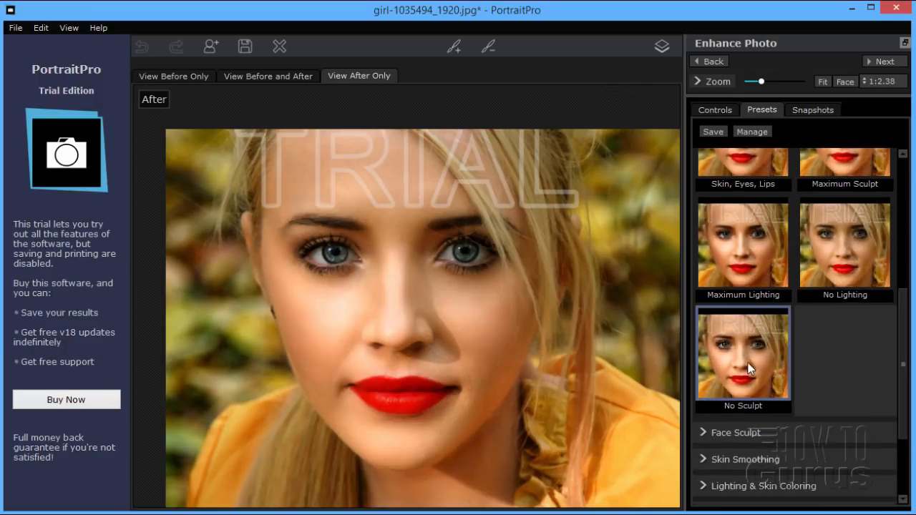
{"action": "left_click", "coordinate": [743, 356]}
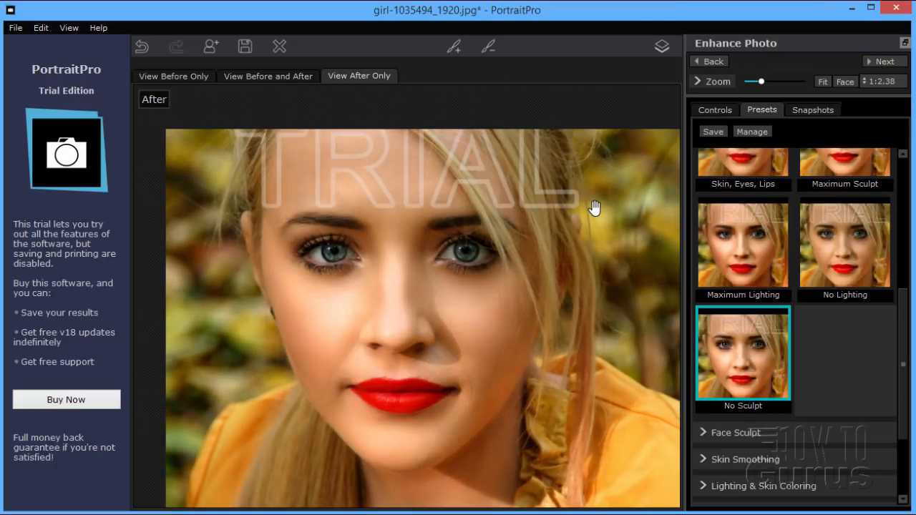
{"action": "mouse_move", "coordinate": [595, 219]}
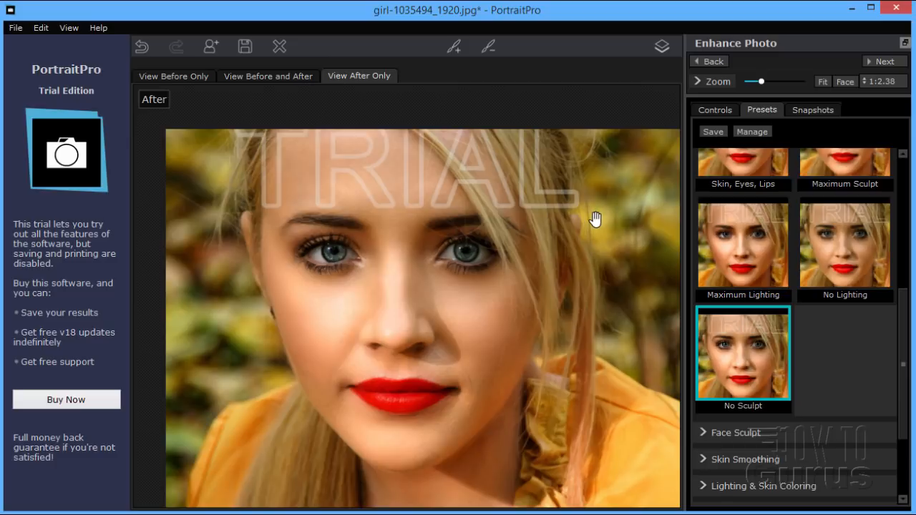
{"action": "mouse_move", "coordinate": [764, 381]}
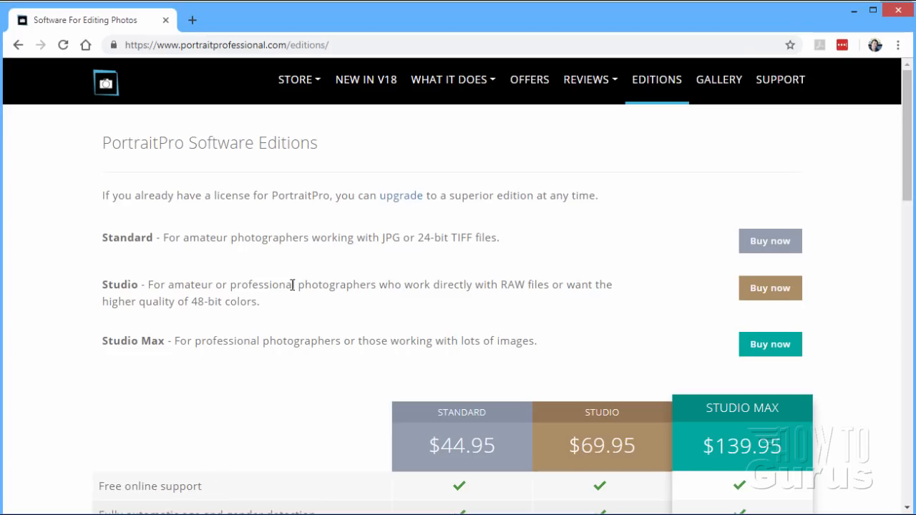
{"action": "mouse_move", "coordinate": [639, 222]}
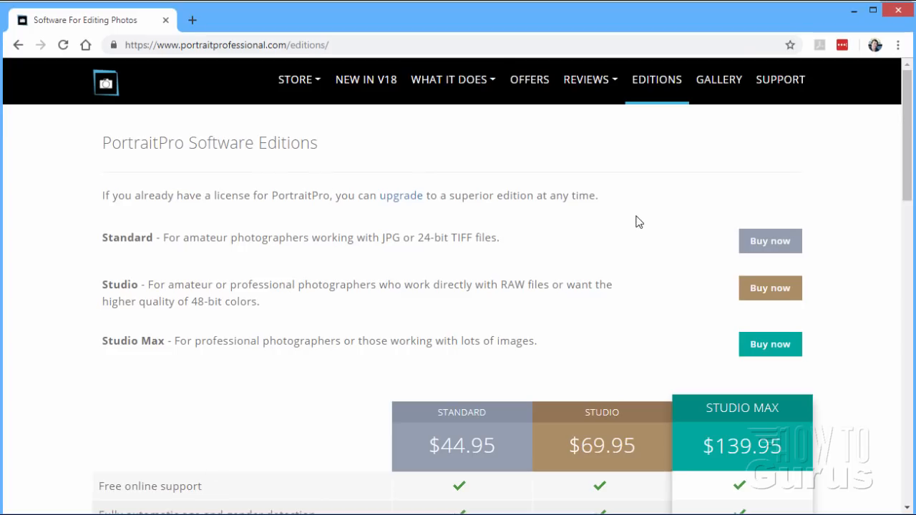
Scroll through the Standard, Studio and Studio Max feature comparison table
{"action": "scroll", "scroll_direction": "down", "scroll_amount": 3}
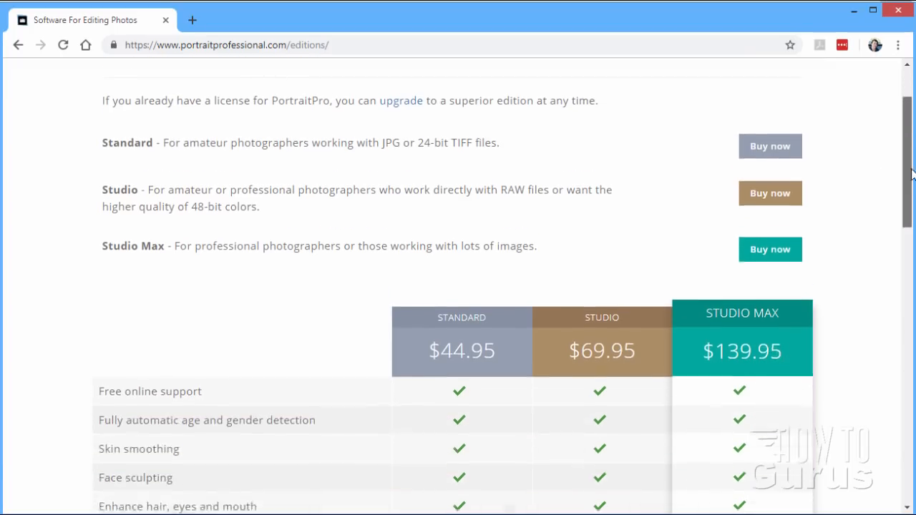
{"action": "scroll", "scroll_direction": "down", "scroll_amount": 3}
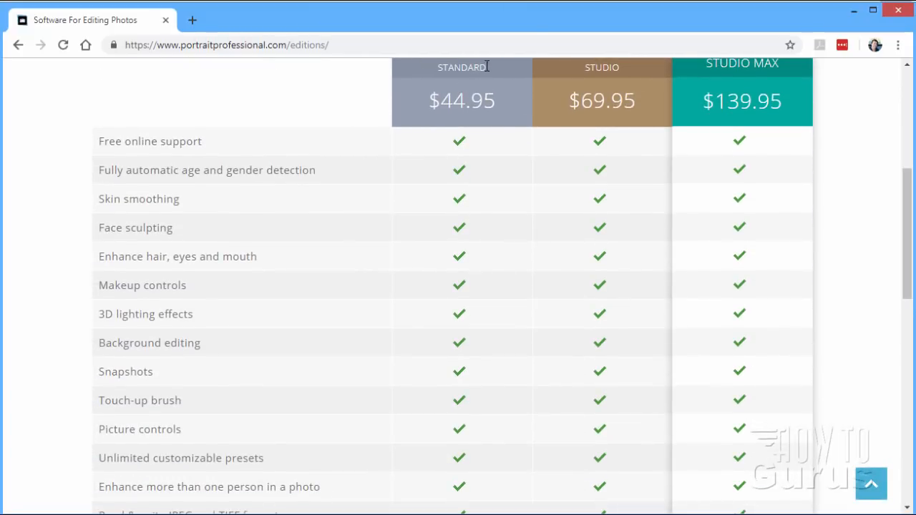
{"action": "mouse_move", "coordinate": [782, 260]}
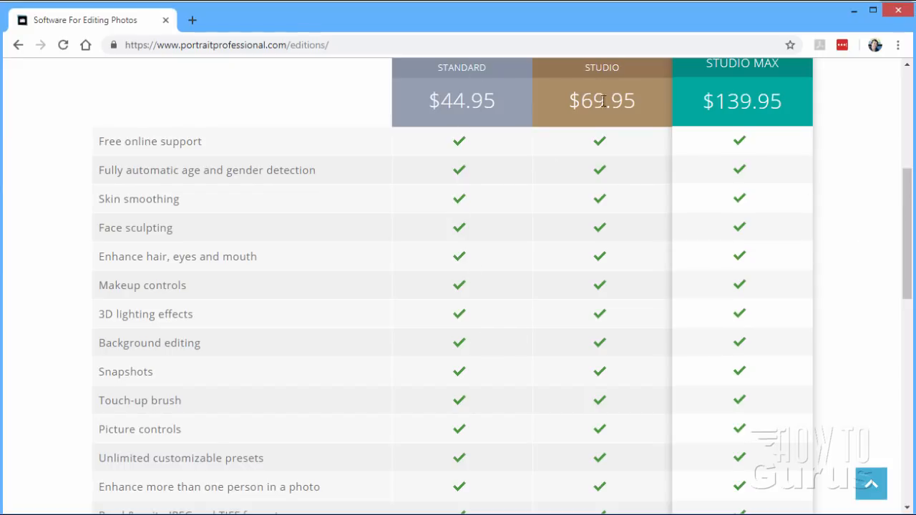
{"action": "scroll", "scroll_direction": "down", "scroll_amount": 3}
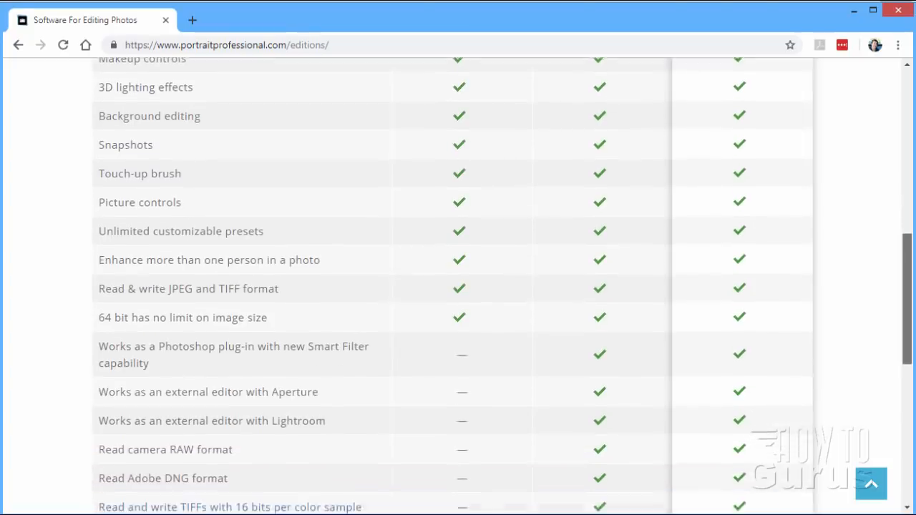
{"action": "scroll", "scroll_direction": "down", "scroll_amount": 3}
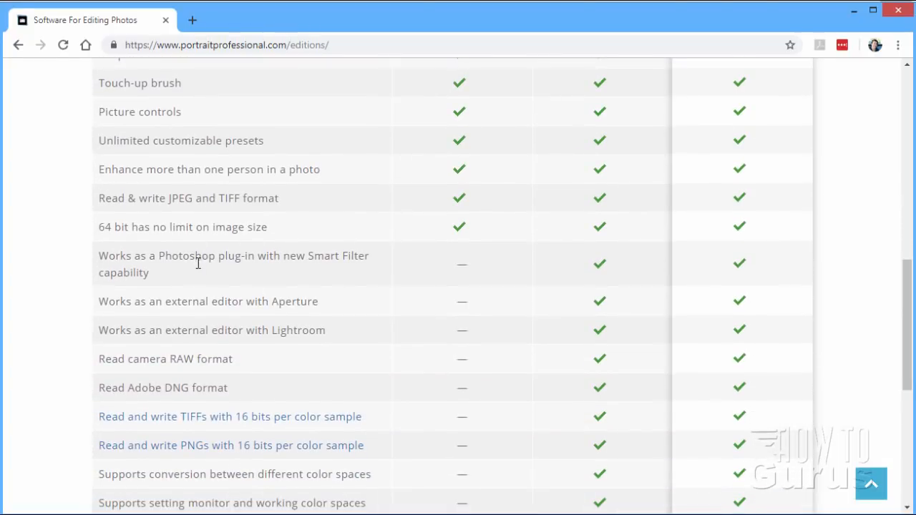
{"action": "mouse_move", "coordinate": [332, 262]}
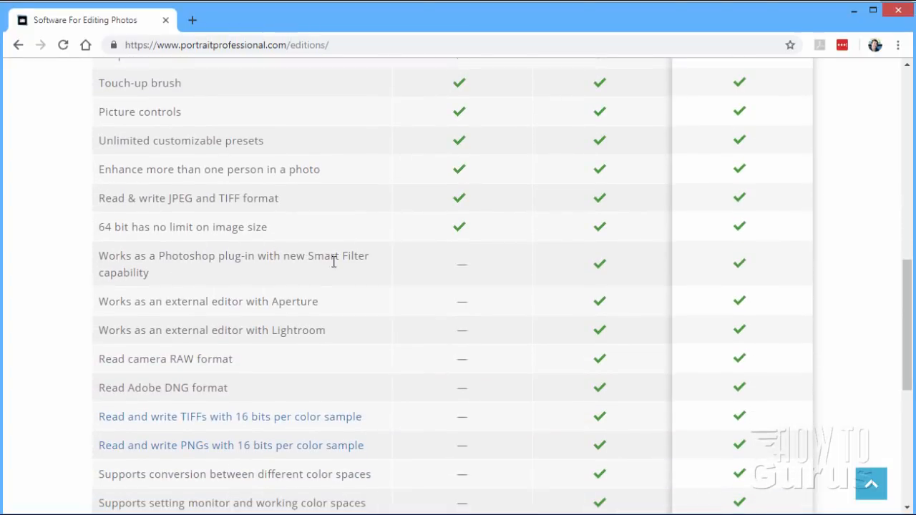
{"action": "mouse_move", "coordinate": [165, 319]}
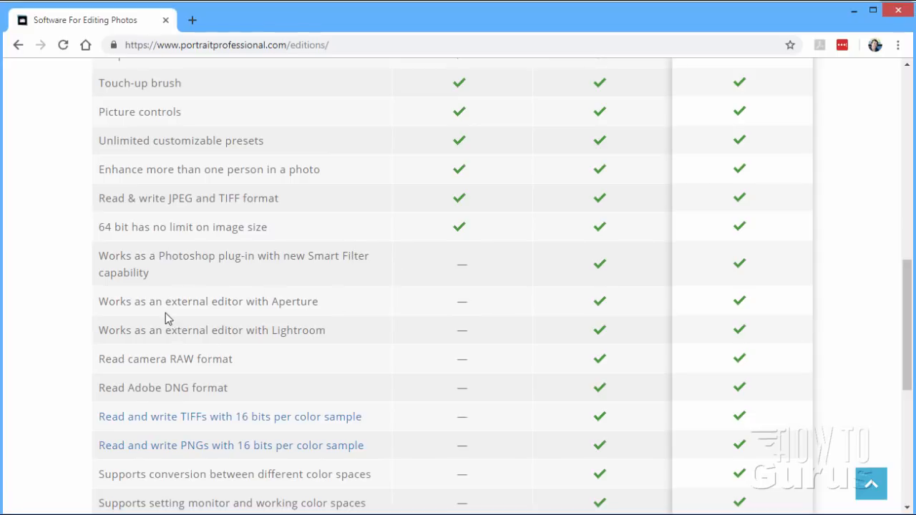
{"action": "mouse_move", "coordinate": [311, 315]}
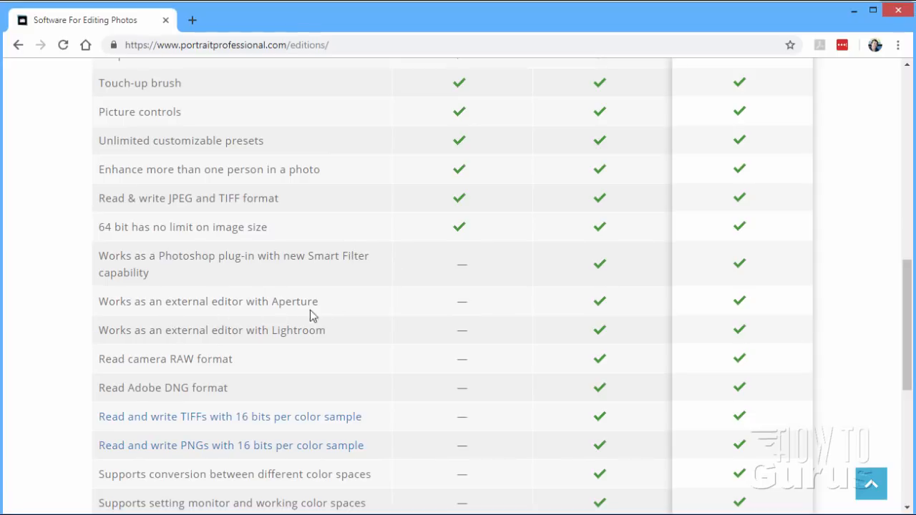
{"action": "mouse_move", "coordinate": [333, 339]}
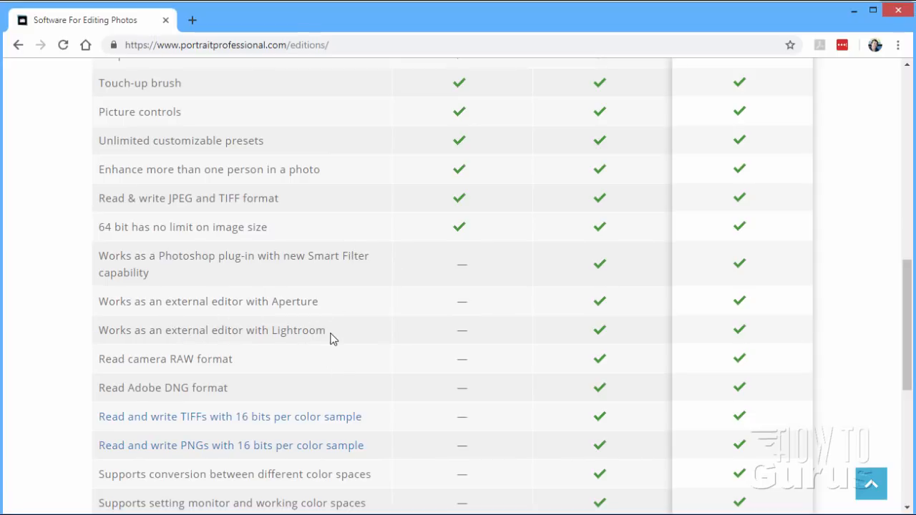
{"action": "mouse_move", "coordinate": [179, 372]}
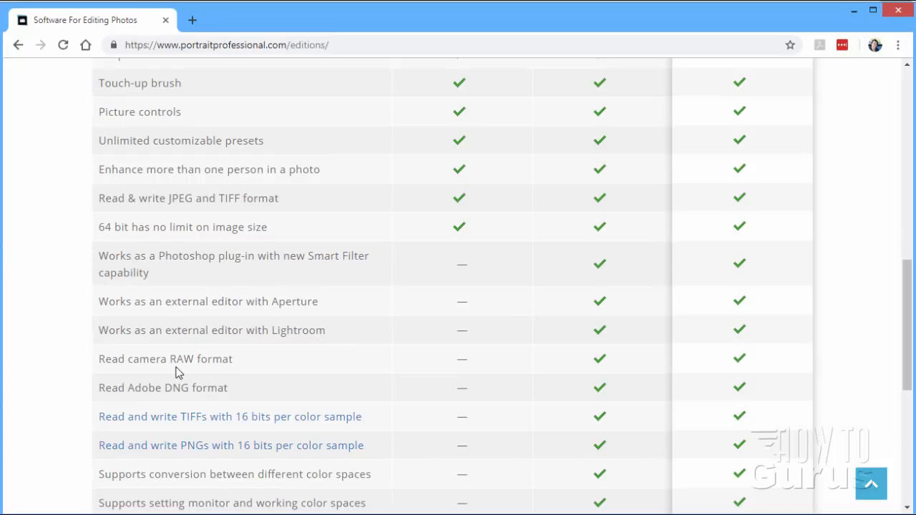
{"action": "mouse_move", "coordinate": [258, 371]}
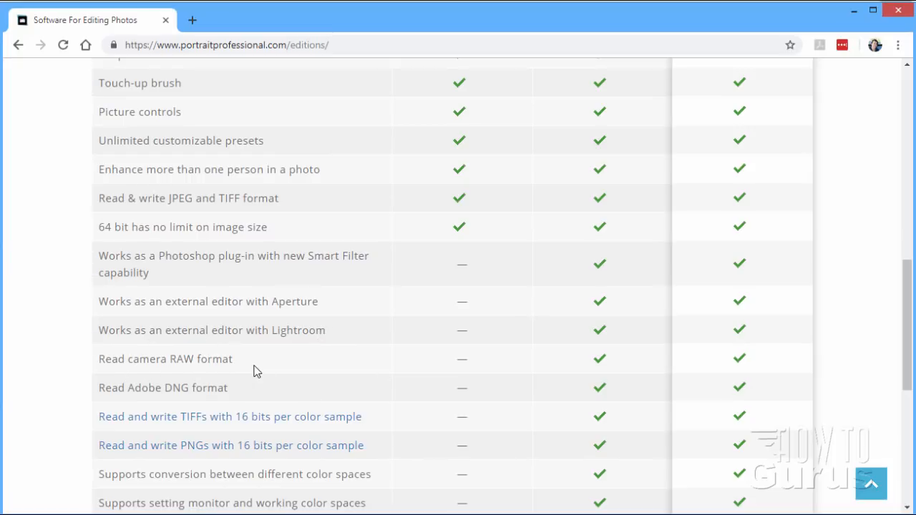
{"action": "mouse_move", "coordinate": [250, 394]}
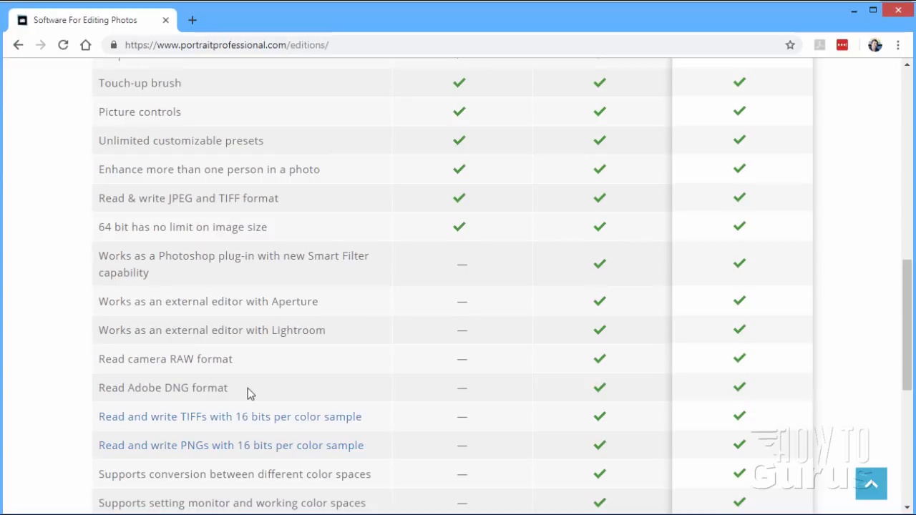
{"action": "mouse_move", "coordinate": [397, 390]}
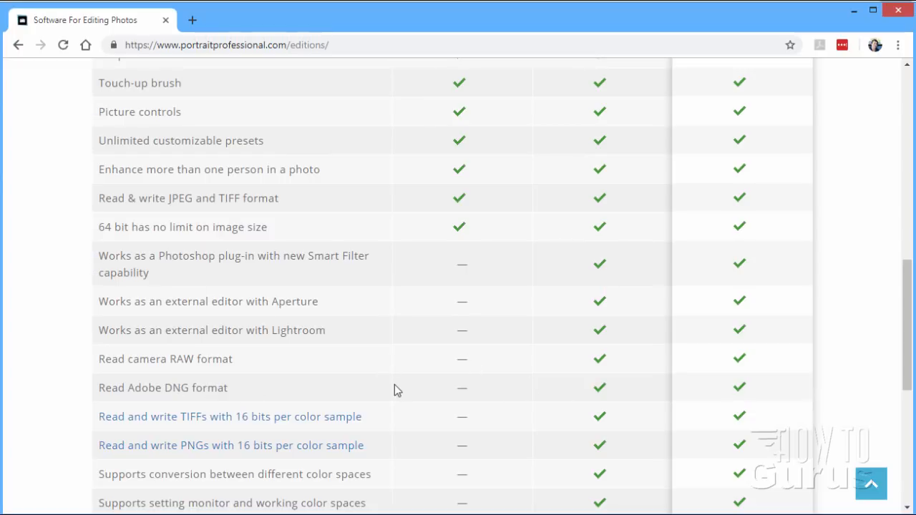
{"action": "scroll", "scroll_direction": "down", "scroll_amount": 3}
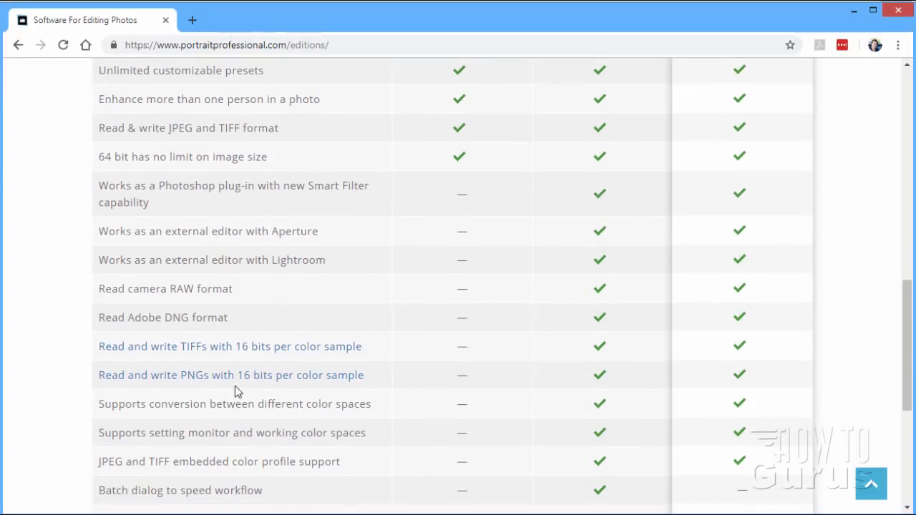
{"action": "scroll", "scroll_direction": "down", "scroll_amount": 3}
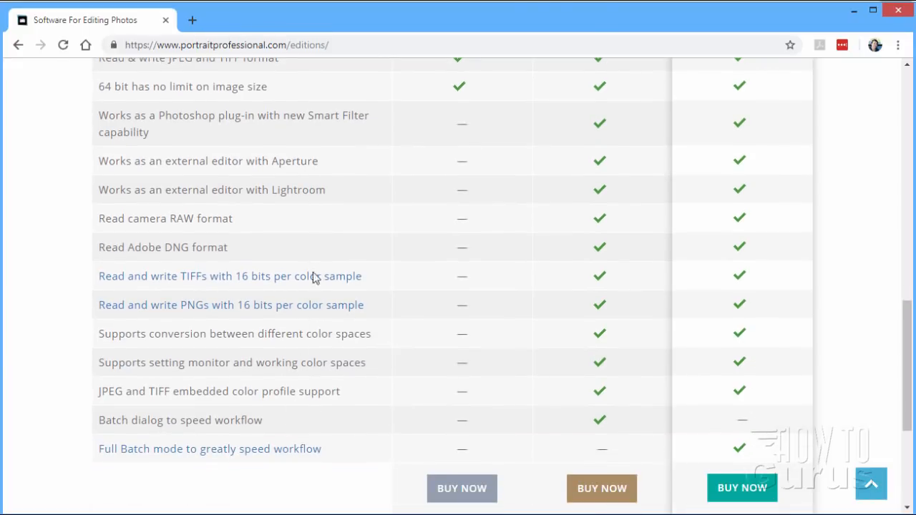
{"action": "mouse_move", "coordinate": [361, 407]}
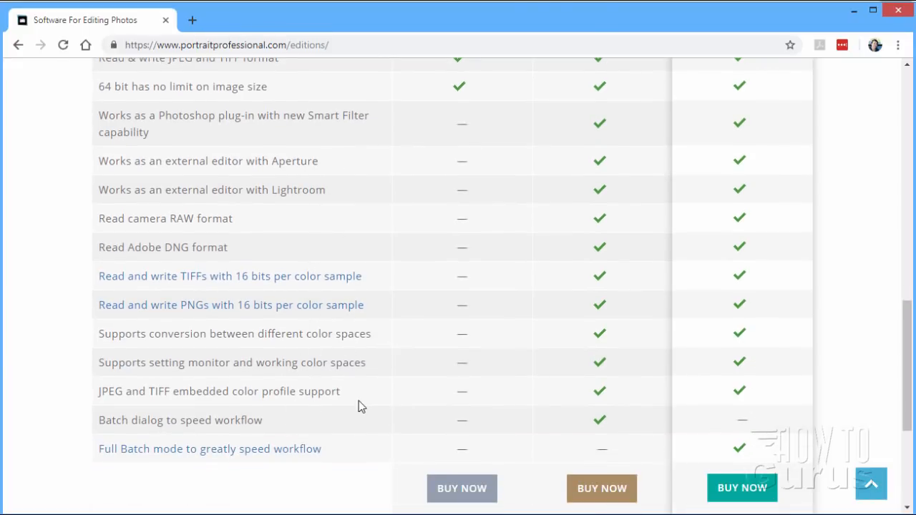
{"action": "mouse_move", "coordinate": [372, 420]}
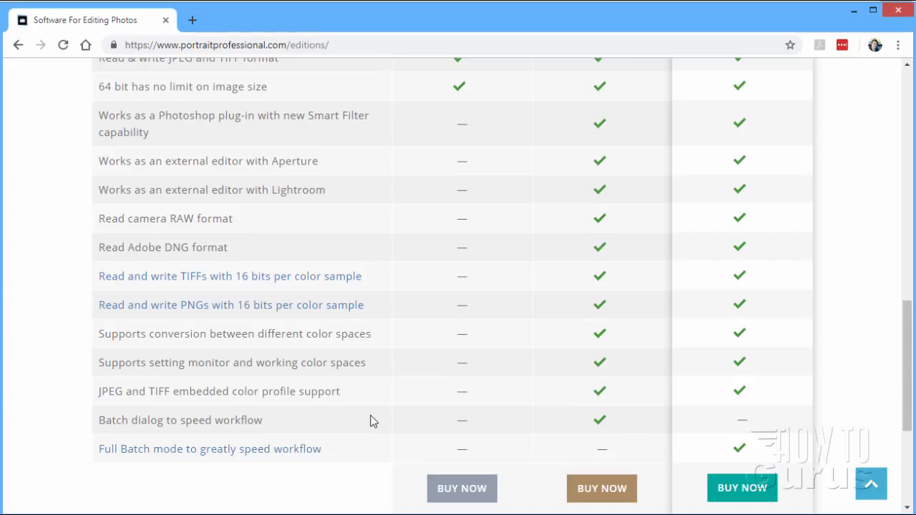
{"action": "scroll", "scroll_direction": "up", "scroll_amount": 3}
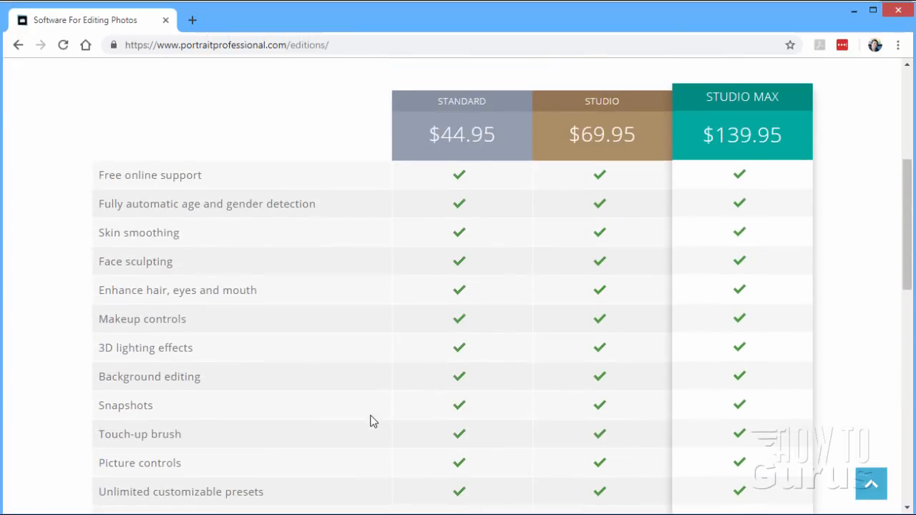
{"action": "mouse_move", "coordinate": [587, 157]}
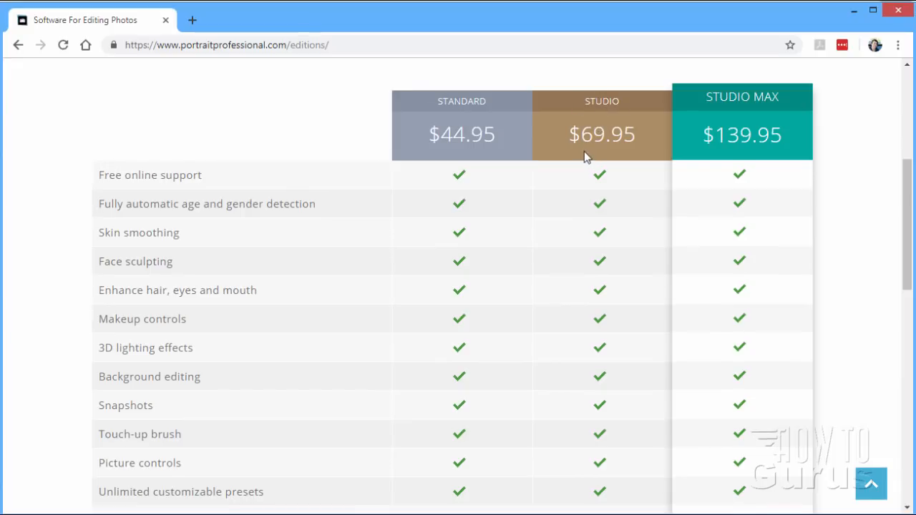
{"action": "mouse_move", "coordinate": [458, 88]}
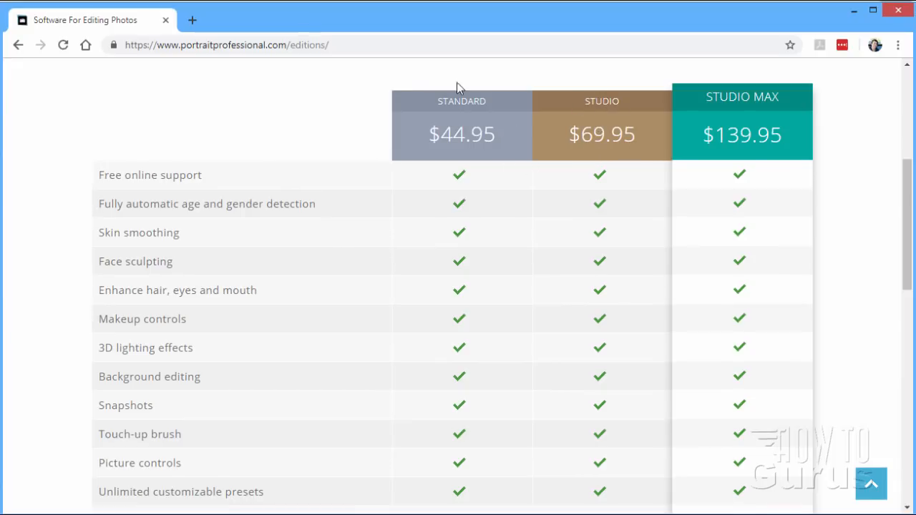
{"action": "mouse_move", "coordinate": [452, 143]}
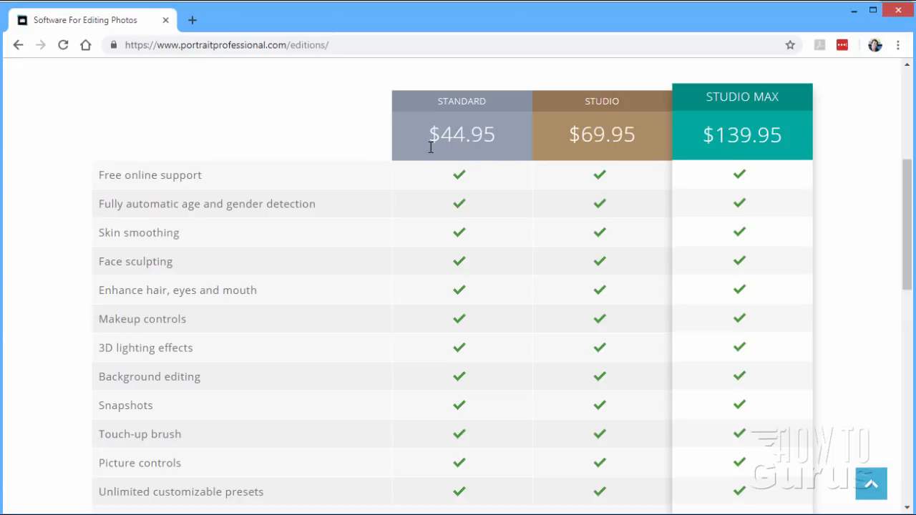
{"action": "mouse_move", "coordinate": [458, 167]}
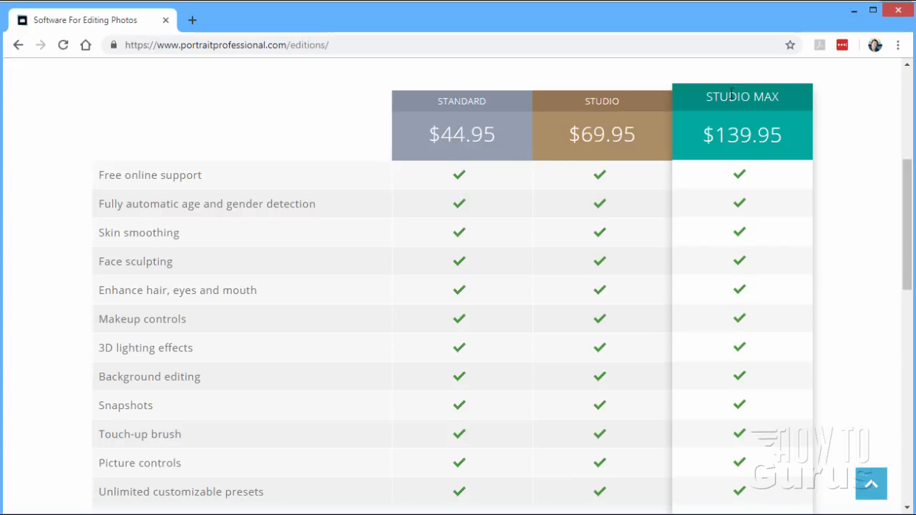
Review the rest of the editions table, then return home via the PortraitPro logo
{"action": "scroll", "scroll_direction": "down", "scroll_amount": 3}
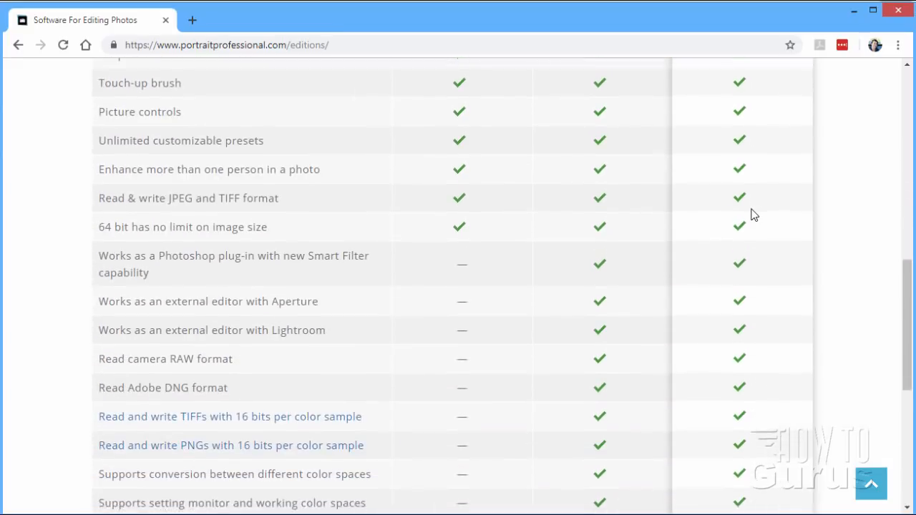
{"action": "scroll", "scroll_direction": "down", "scroll_amount": 3}
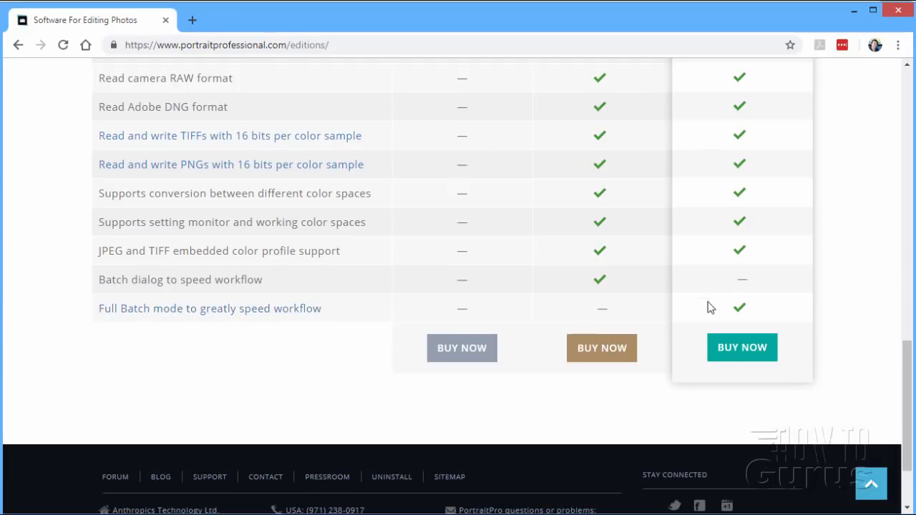
{"action": "mouse_move", "coordinate": [181, 321]}
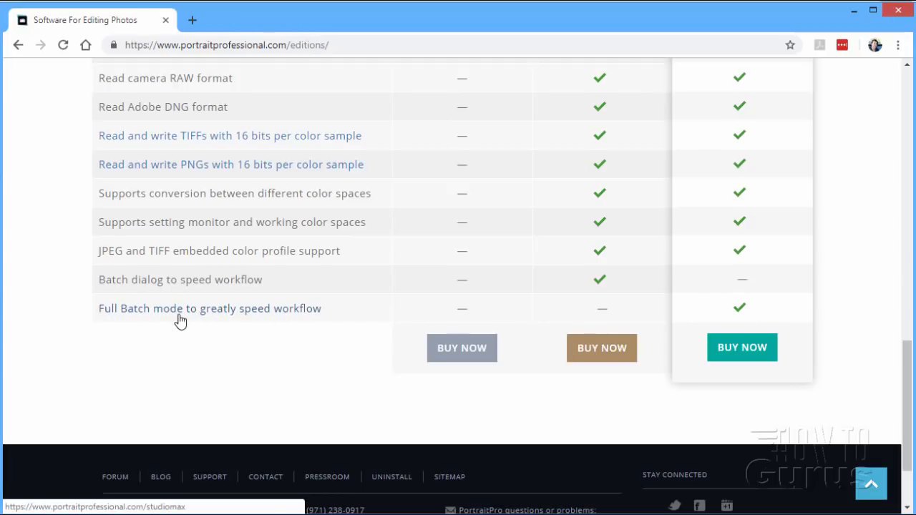
{"action": "scroll", "scroll_direction": "up", "scroll_amount": 3}
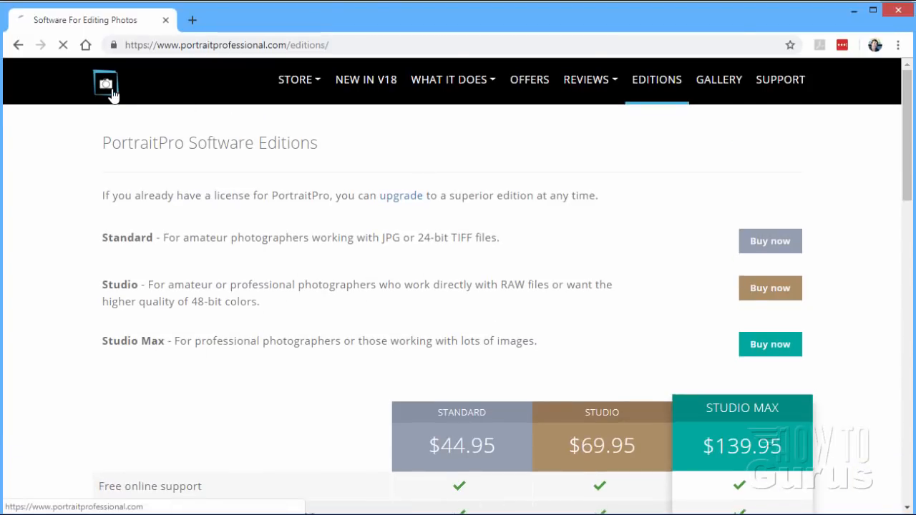
{"action": "left_click", "coordinate": [106, 82]}
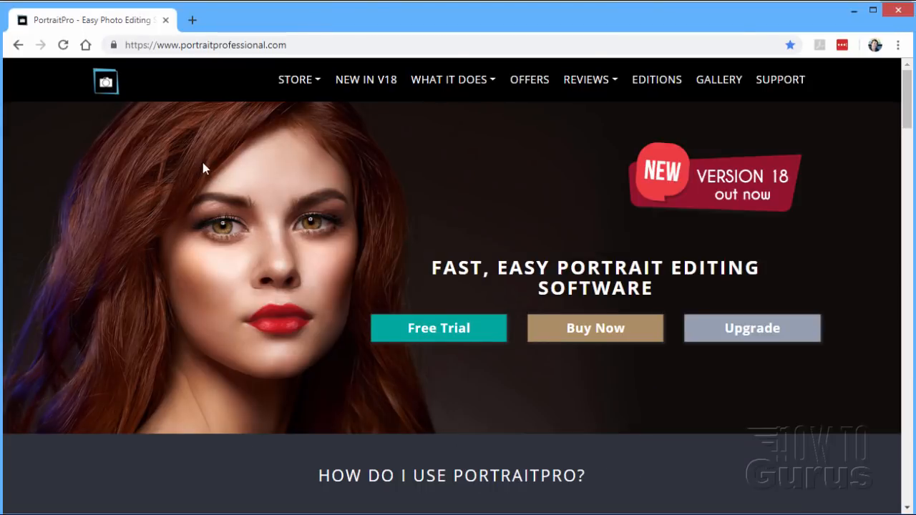